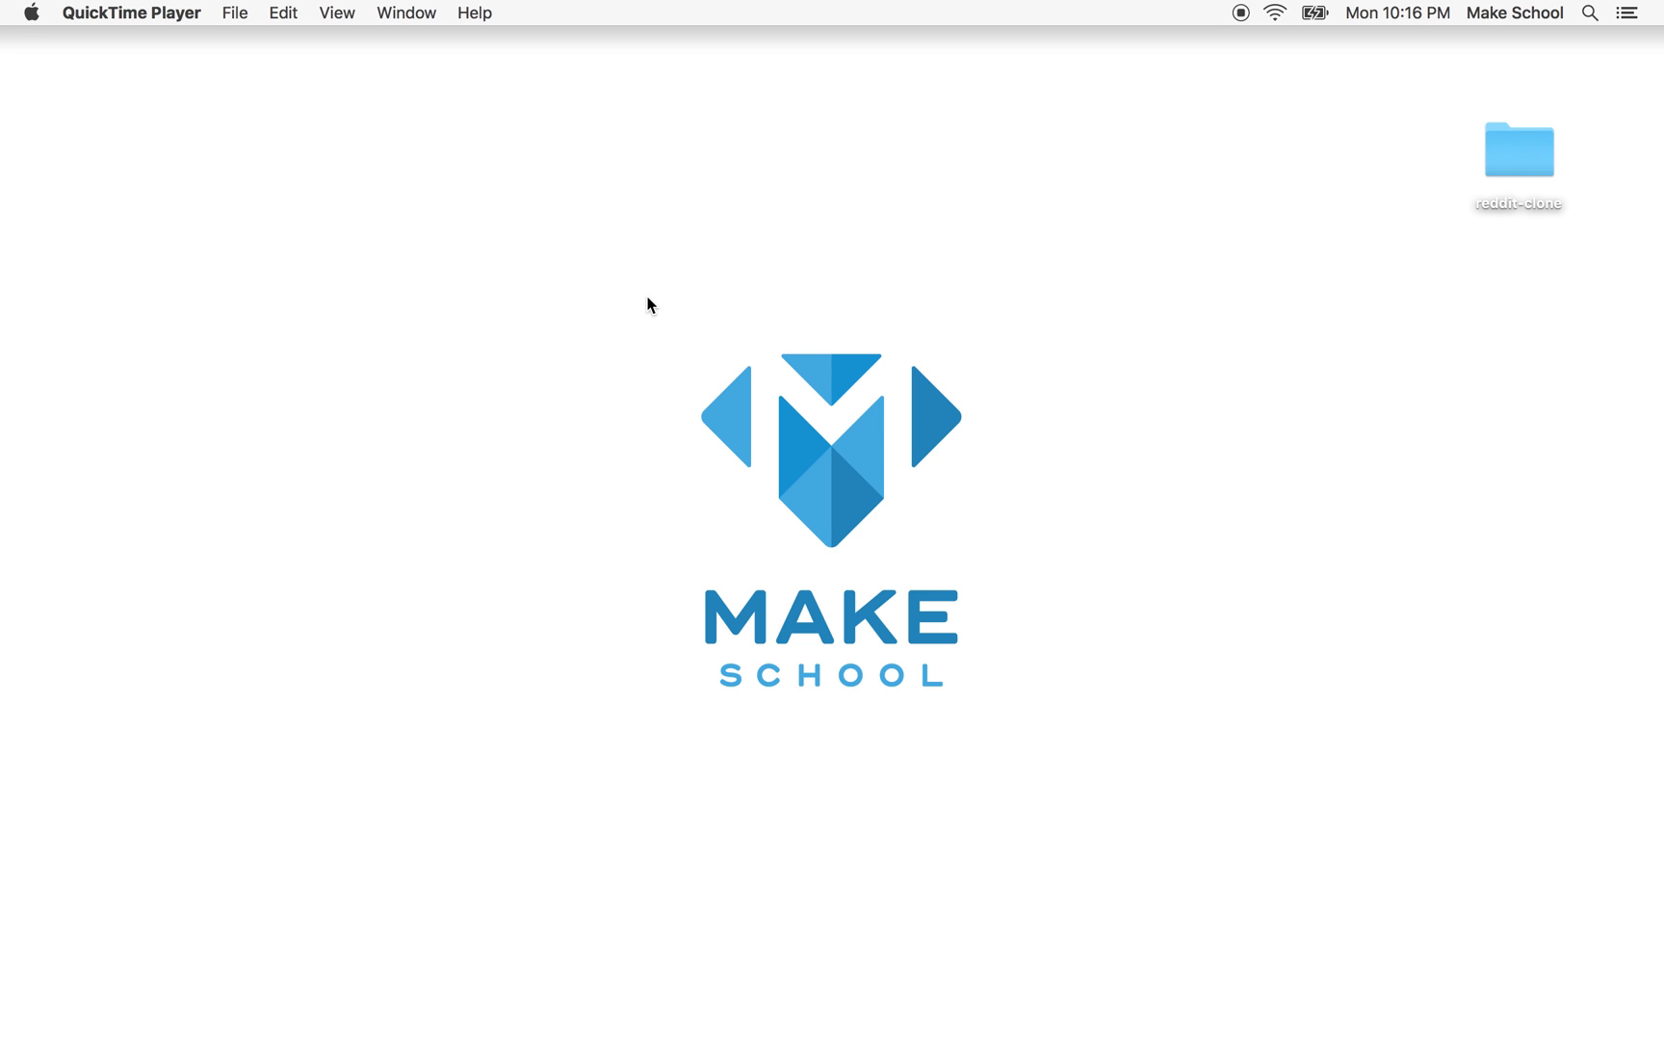
pyautogui.moveTo(659, 400)
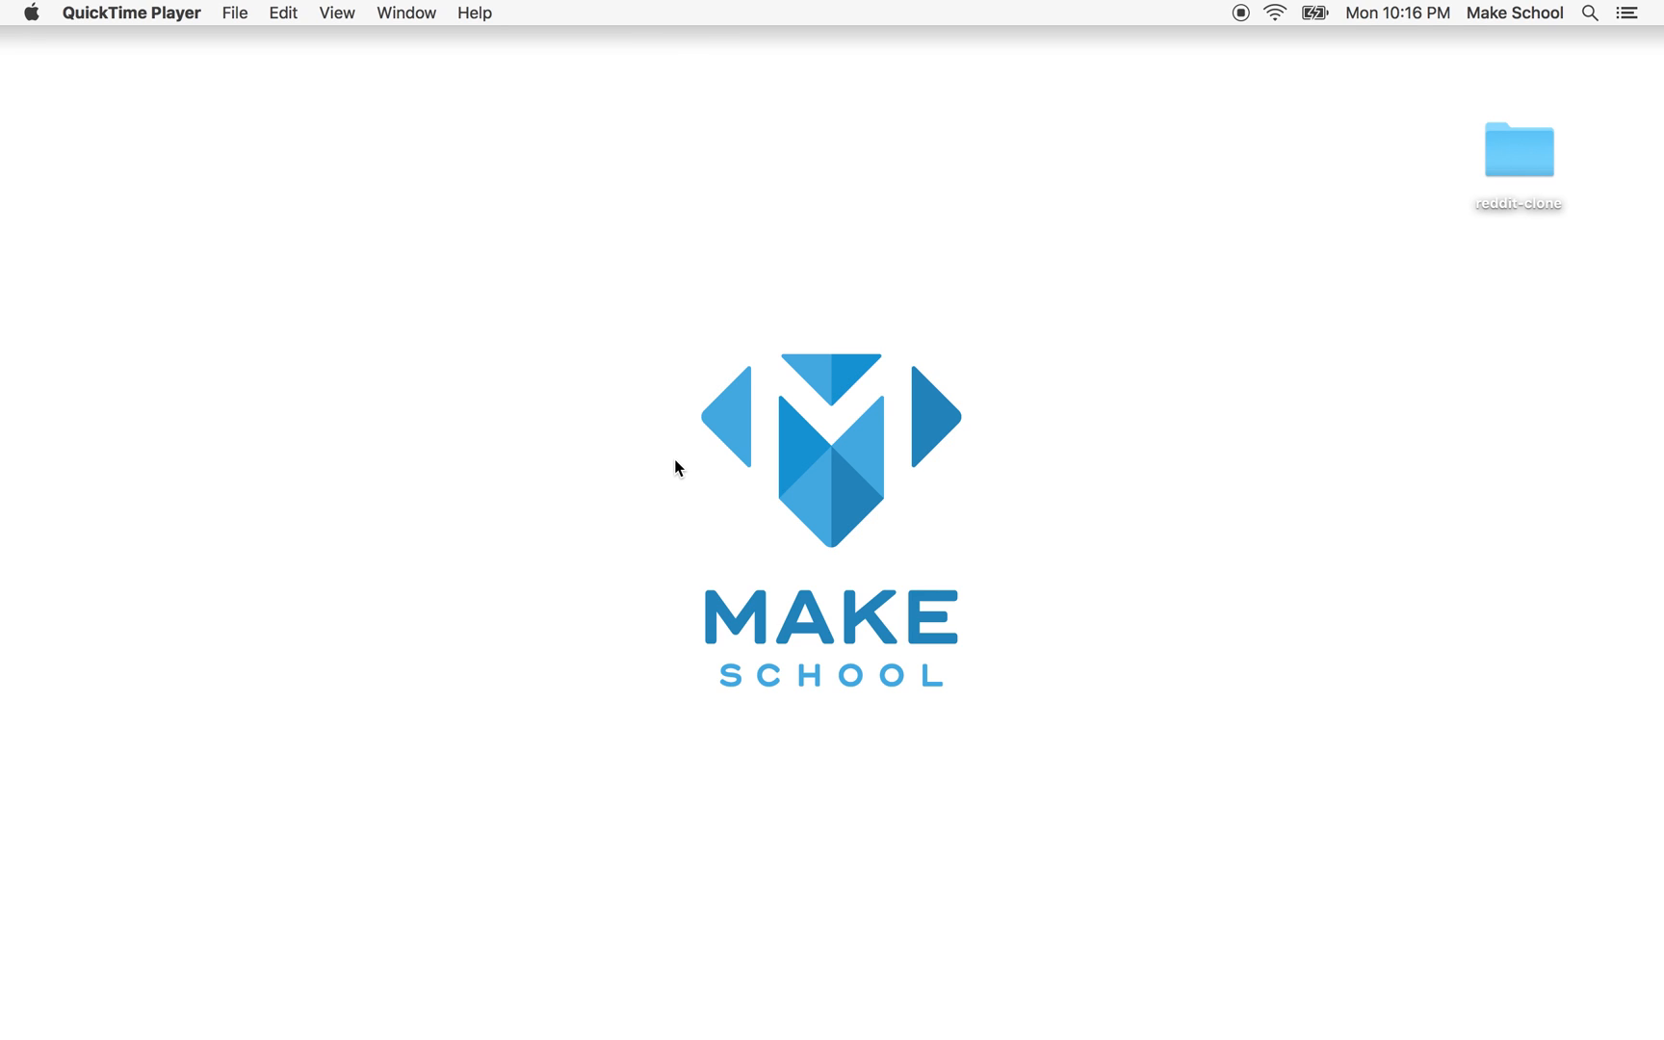
pyautogui.moveTo(773, 990)
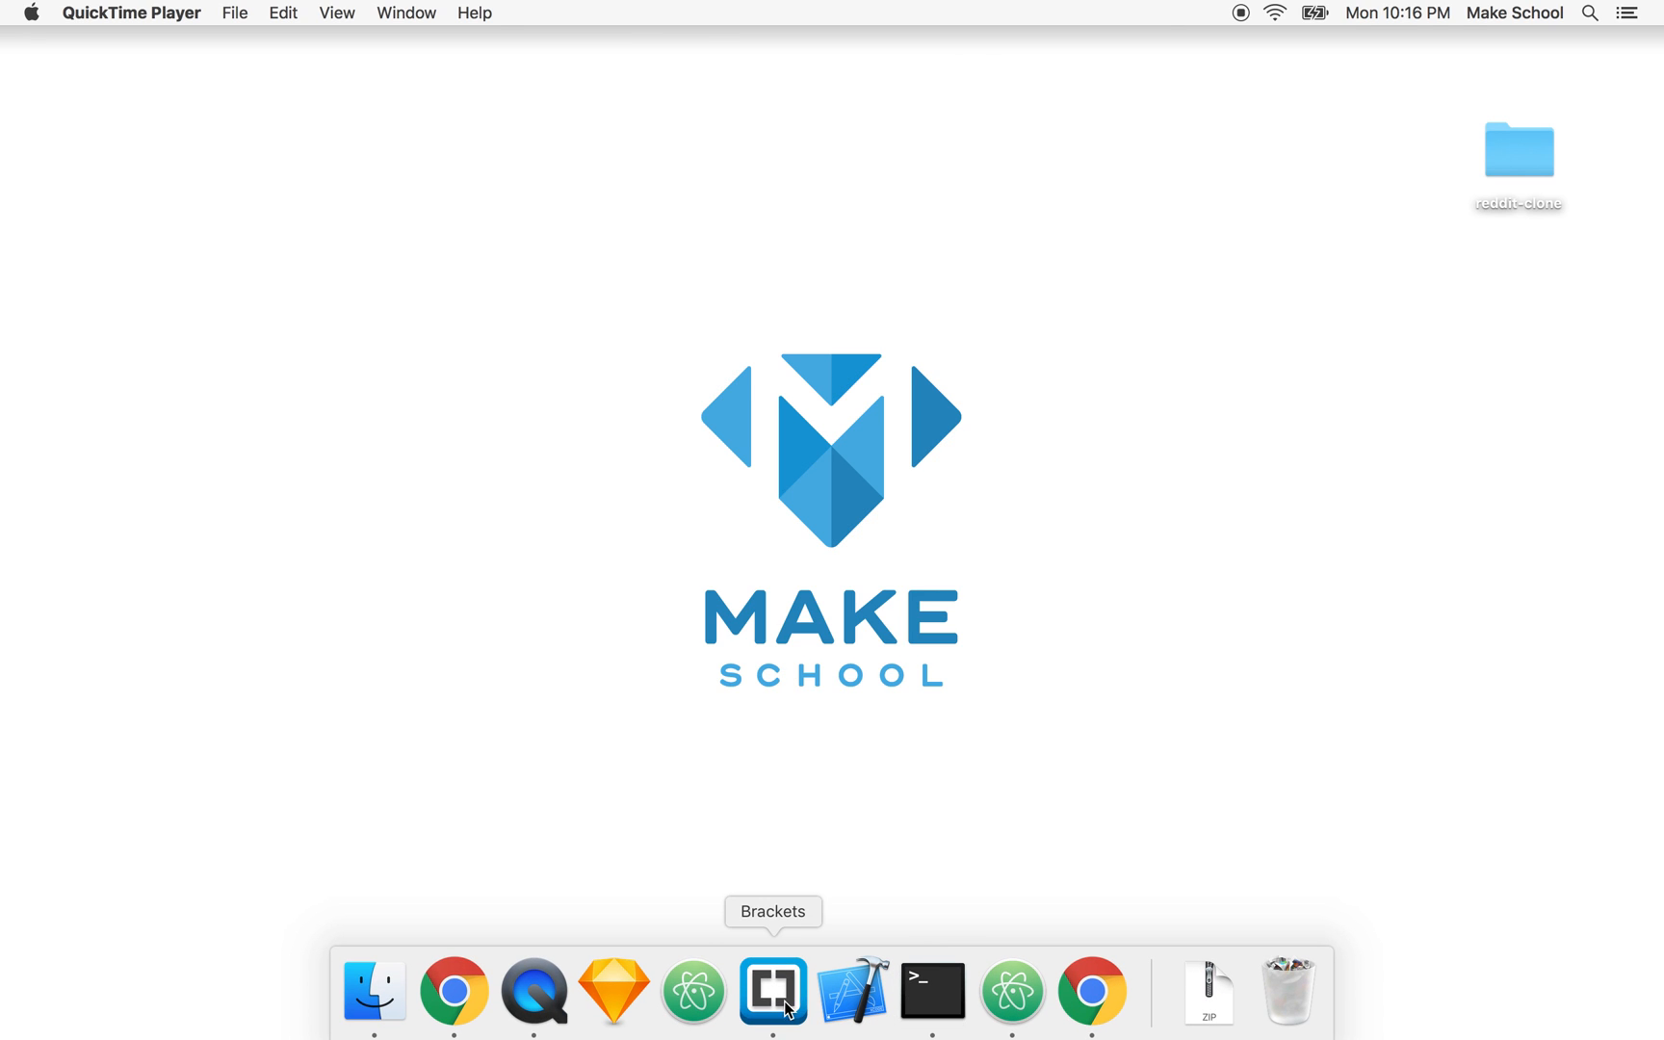
# Step: Open css-grid-1.html in Brackets with its Chrome live preview, then switch to css-grid-2.html
pyautogui.click(773, 990)
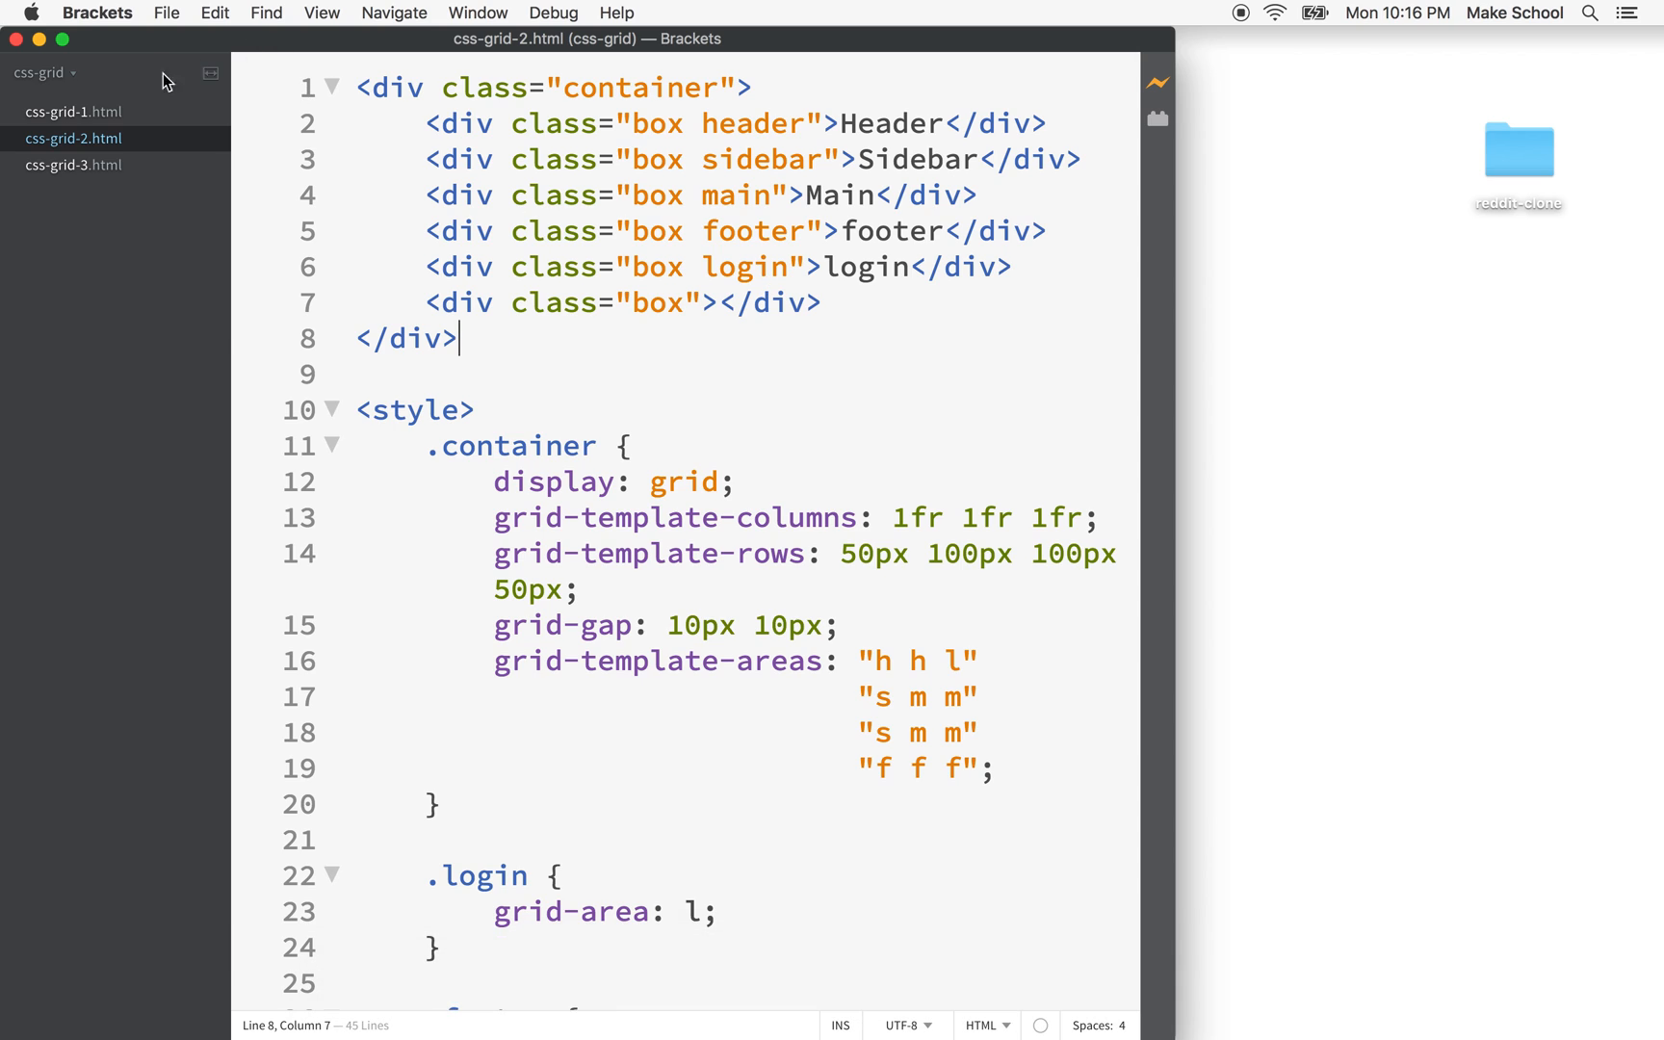
pyautogui.click(75, 111)
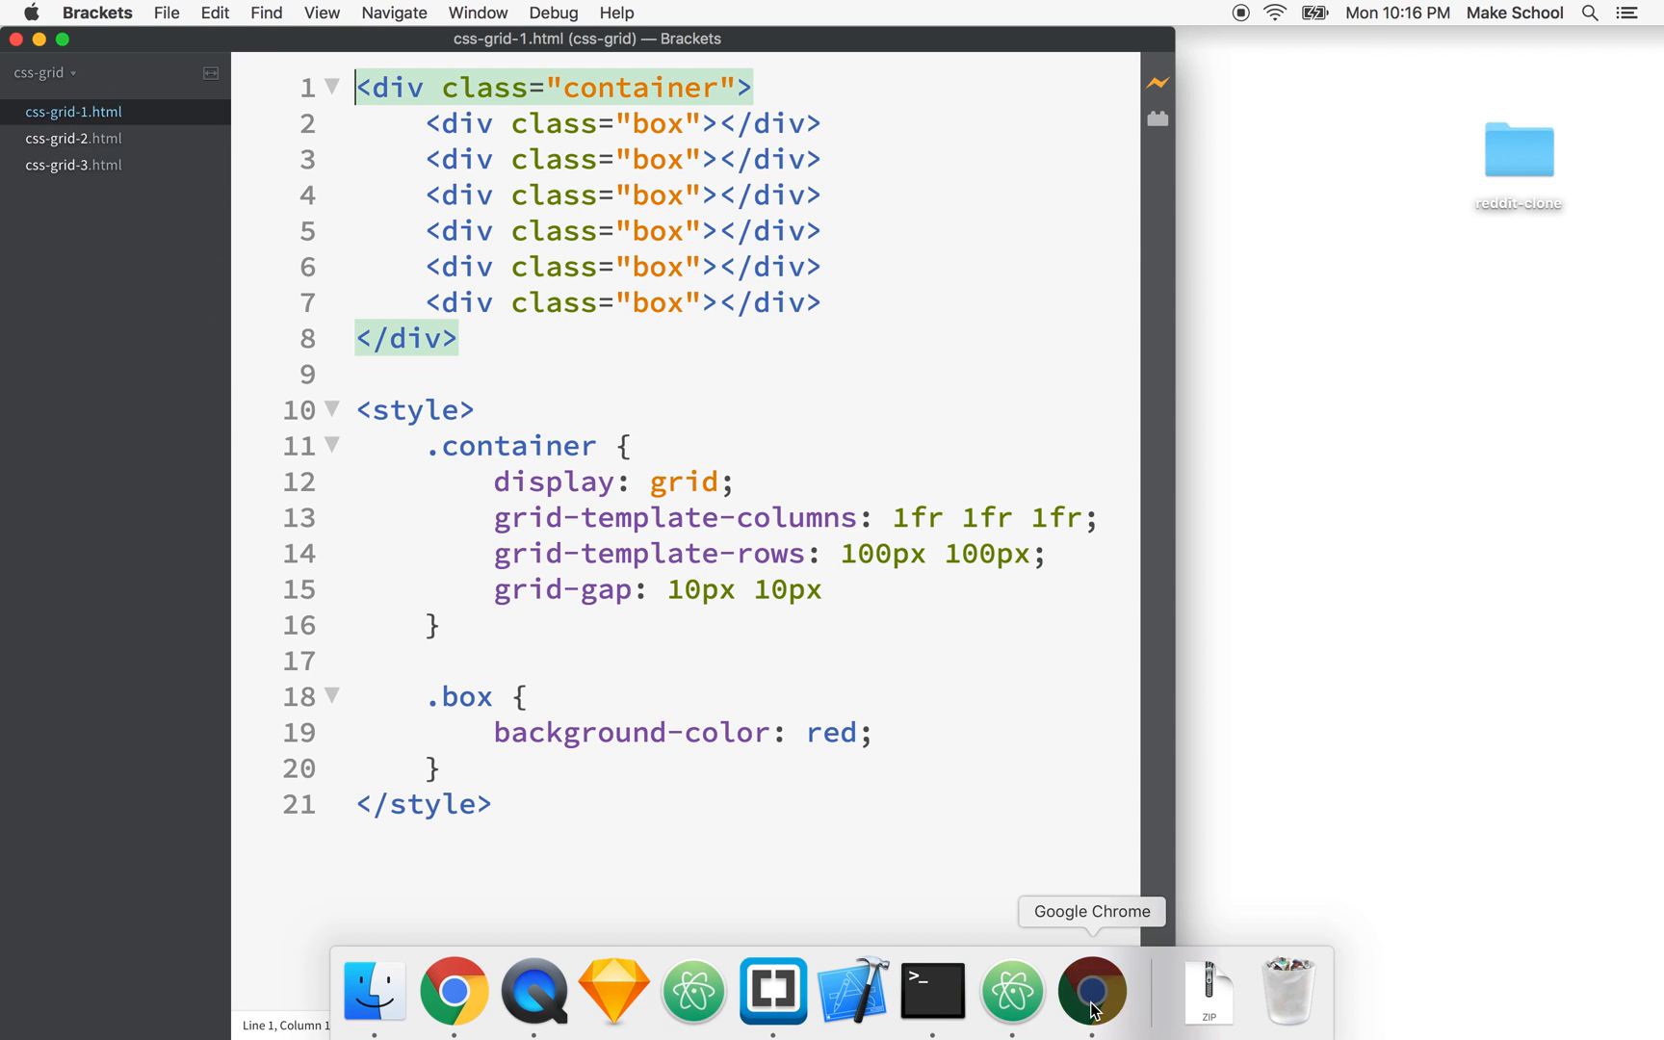
pyautogui.click(1090, 990)
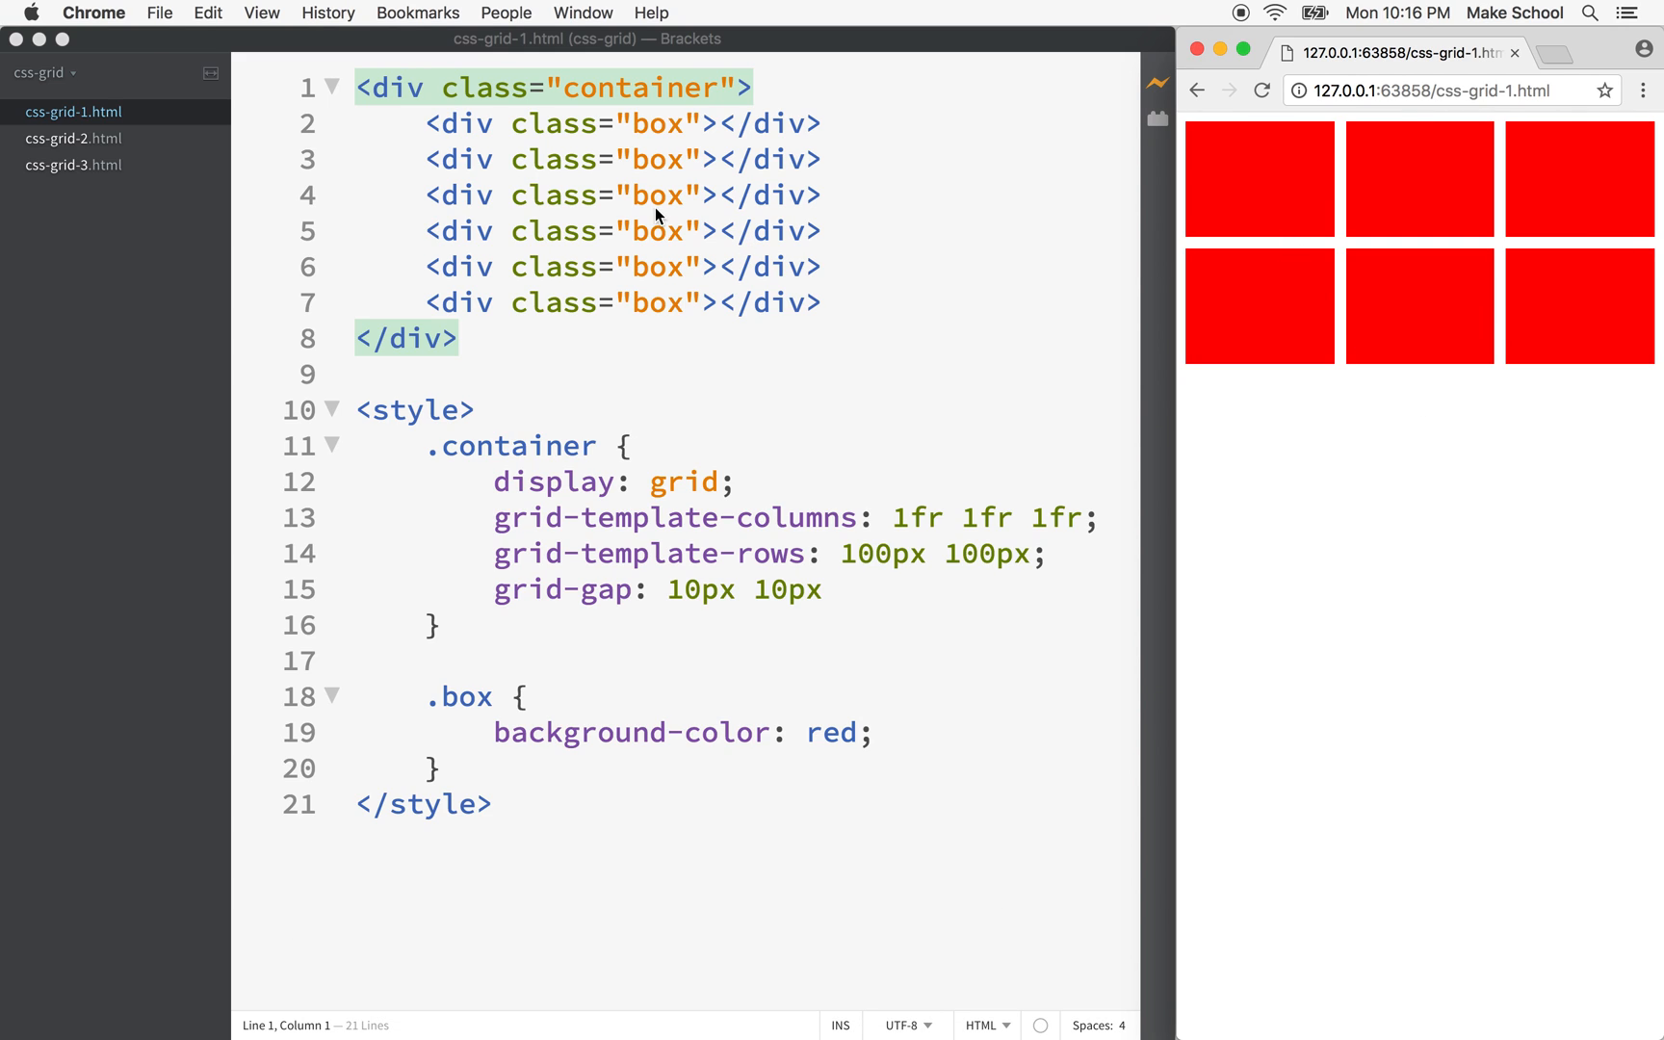
pyautogui.click(75, 139)
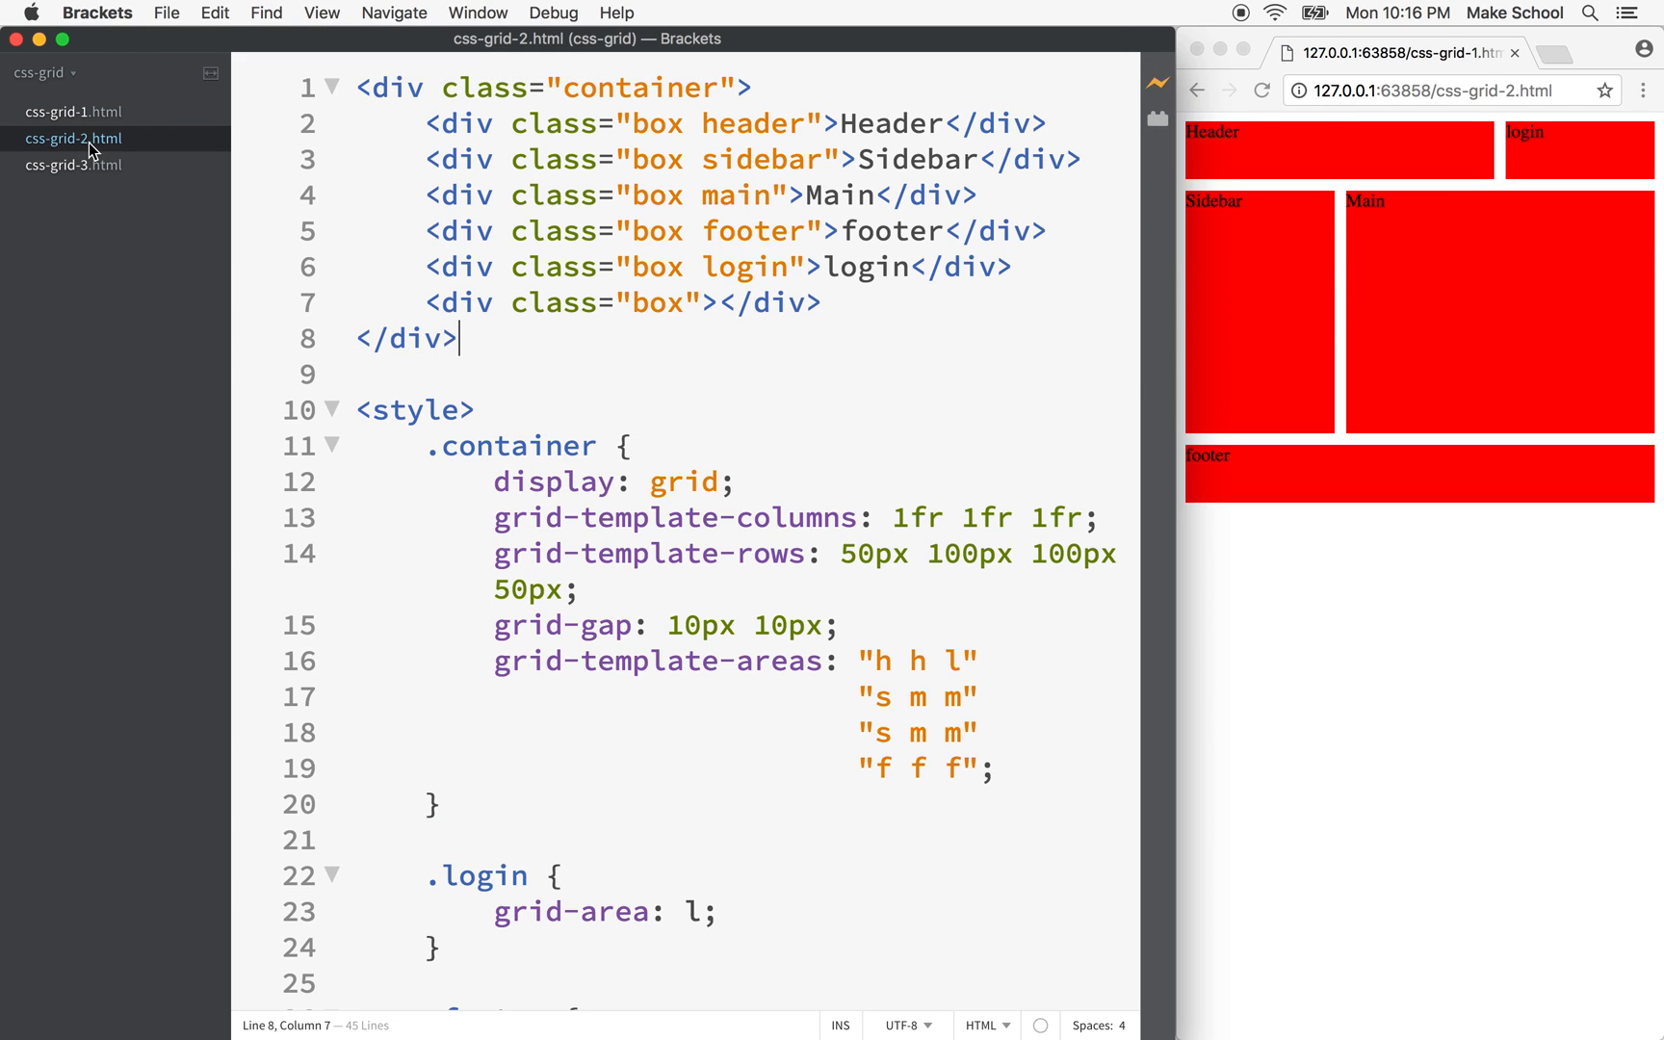
pyautogui.moveTo(1324, 181)
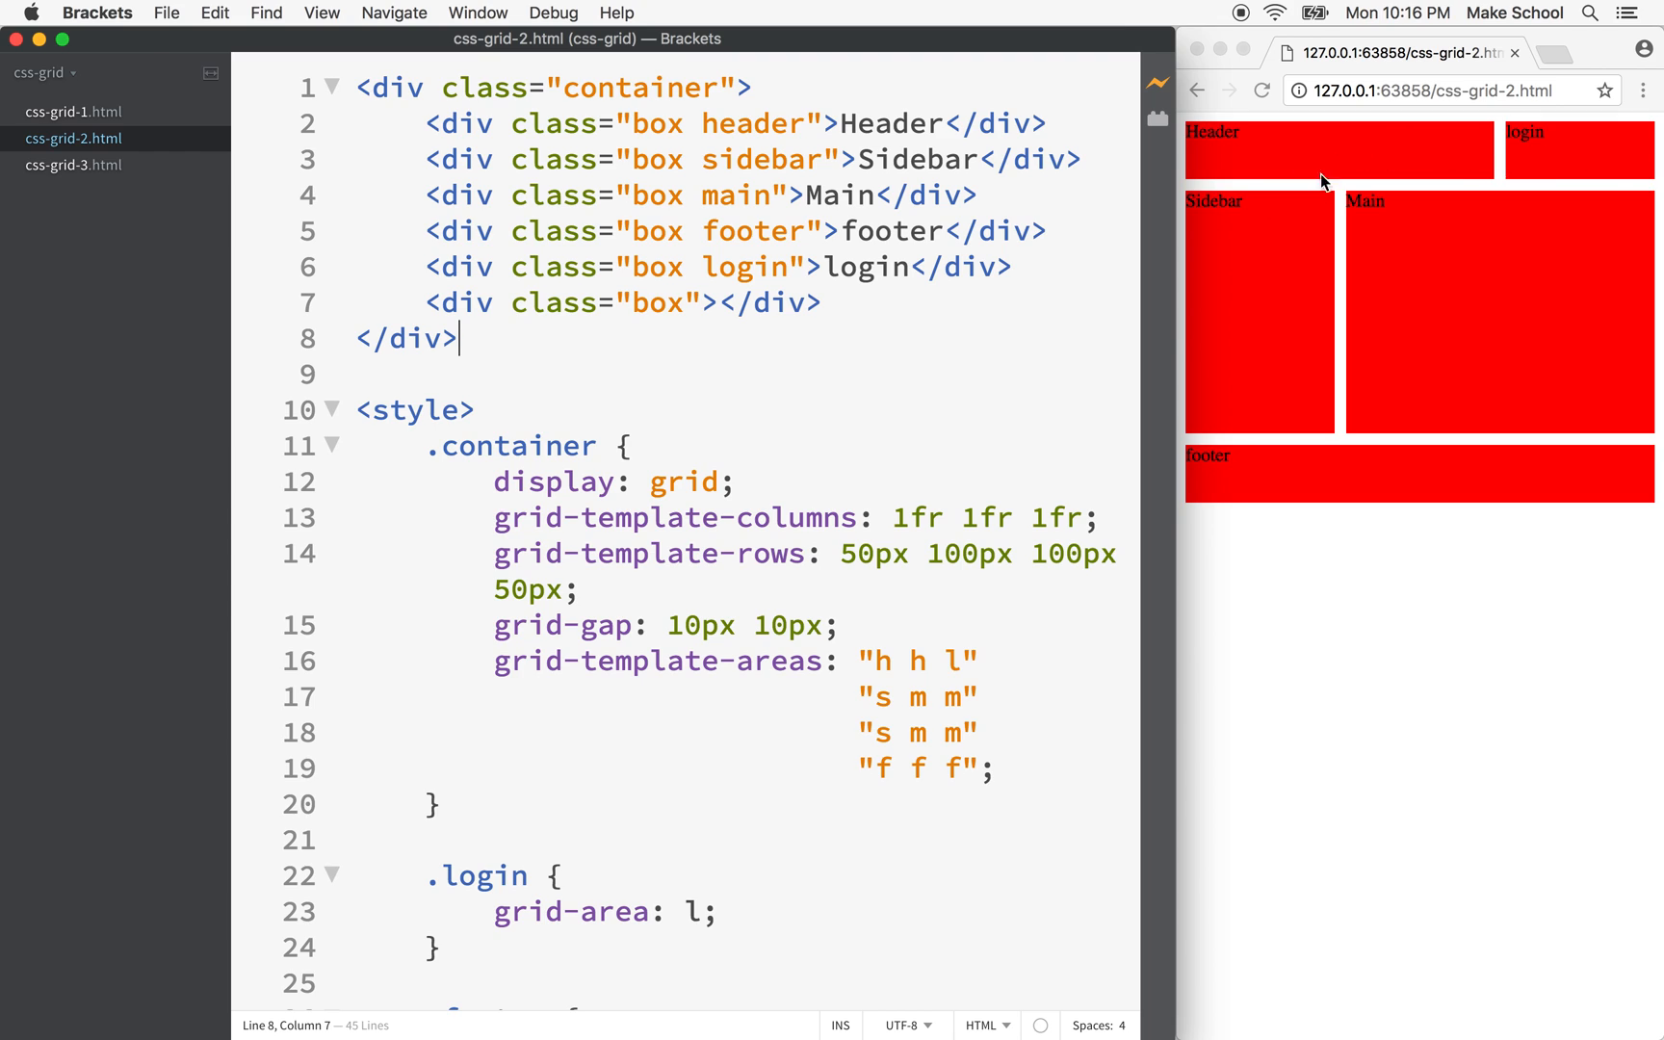
pyautogui.moveTo(1526, 339)
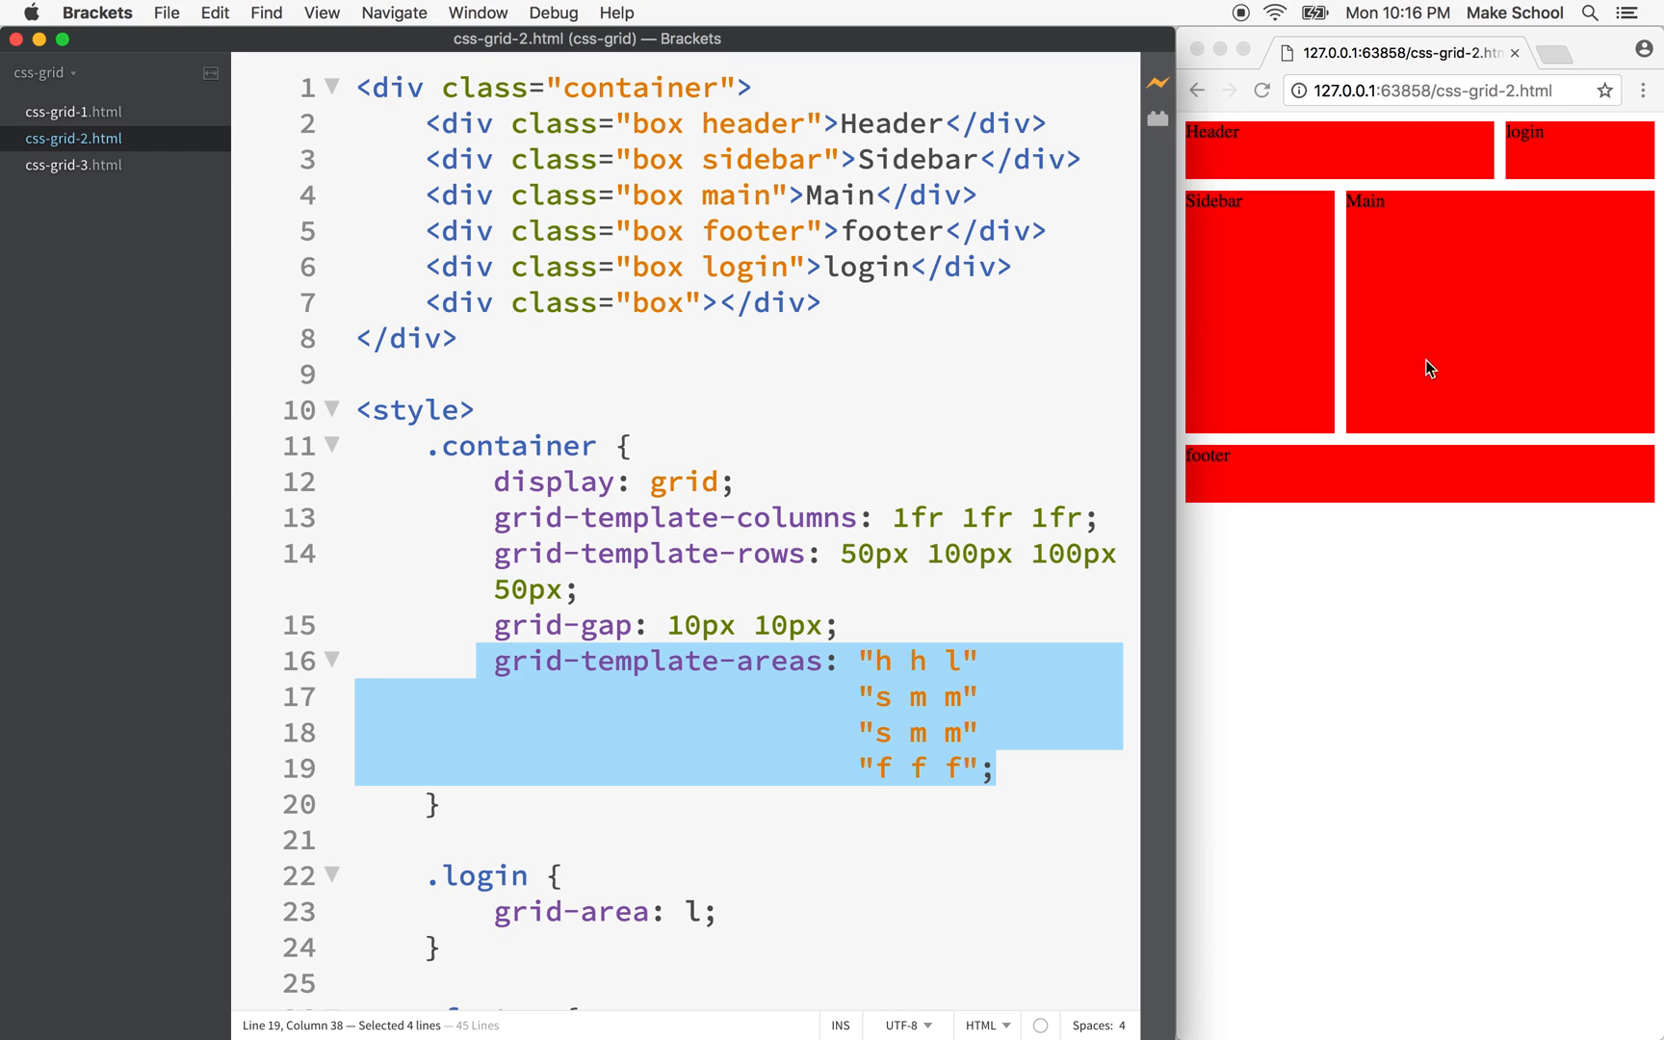
pyautogui.moveTo(98, 163)
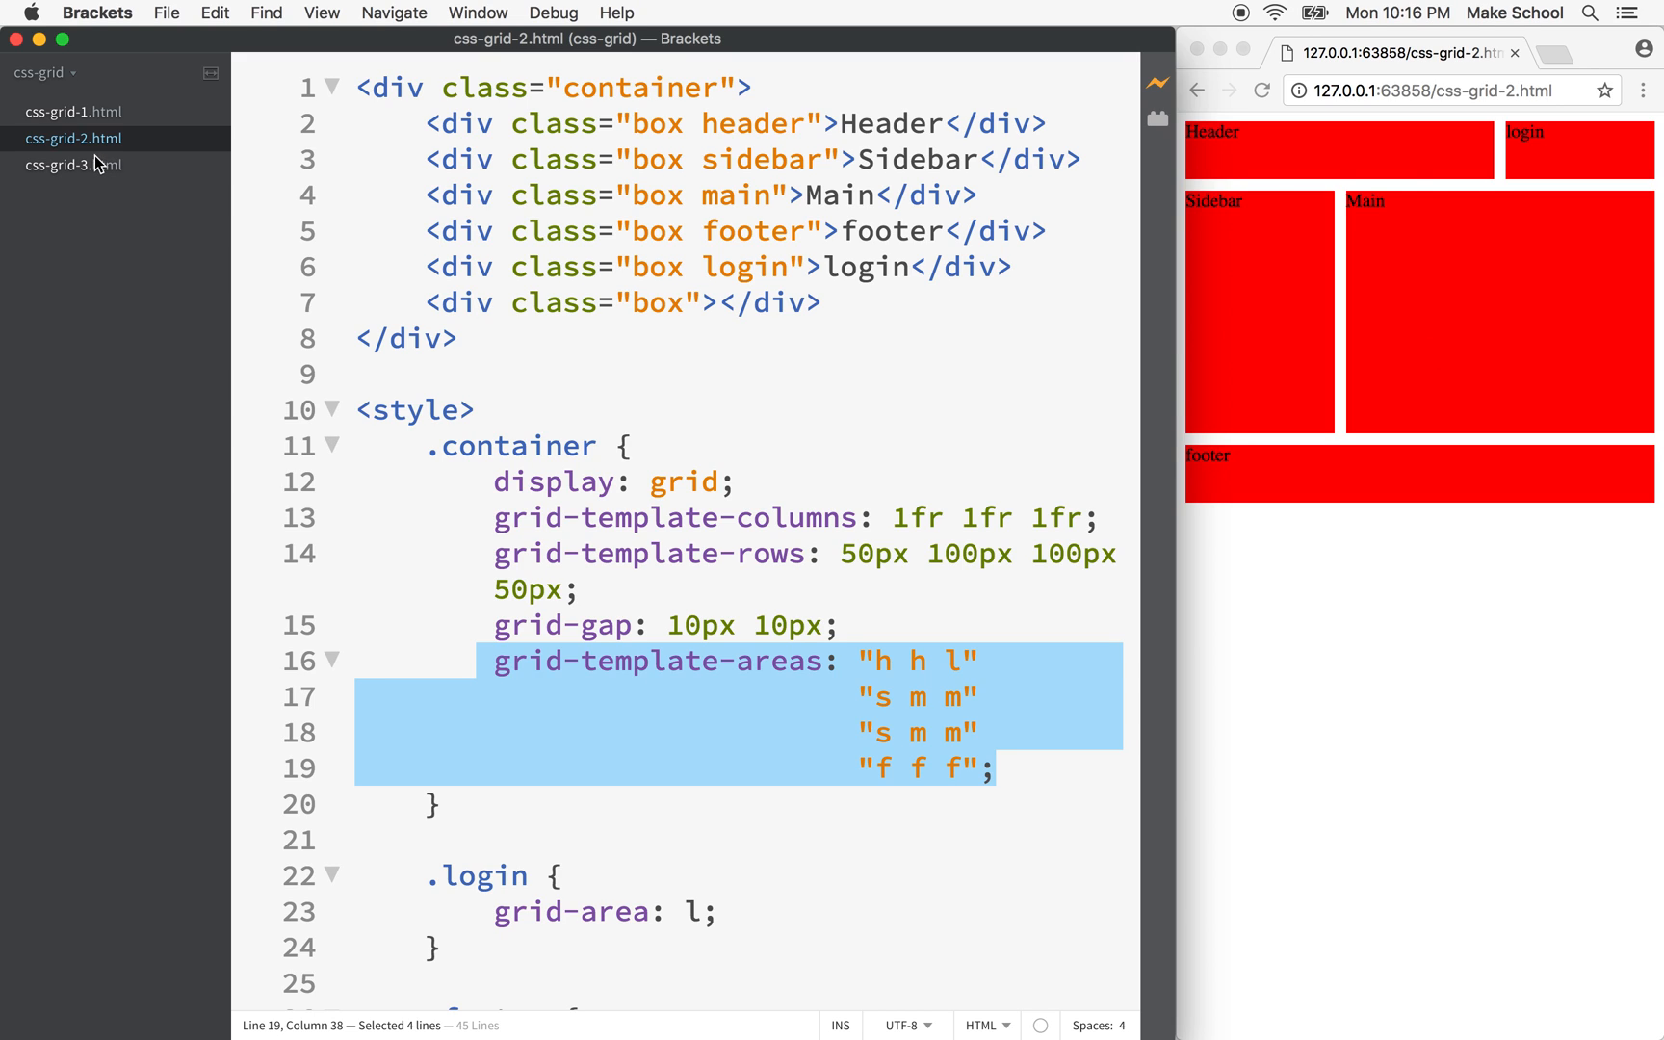
# Step: Select the css-grid-2.html markup and styles through line 24 for copying into css-grid-3
pyautogui.click(457, 265)
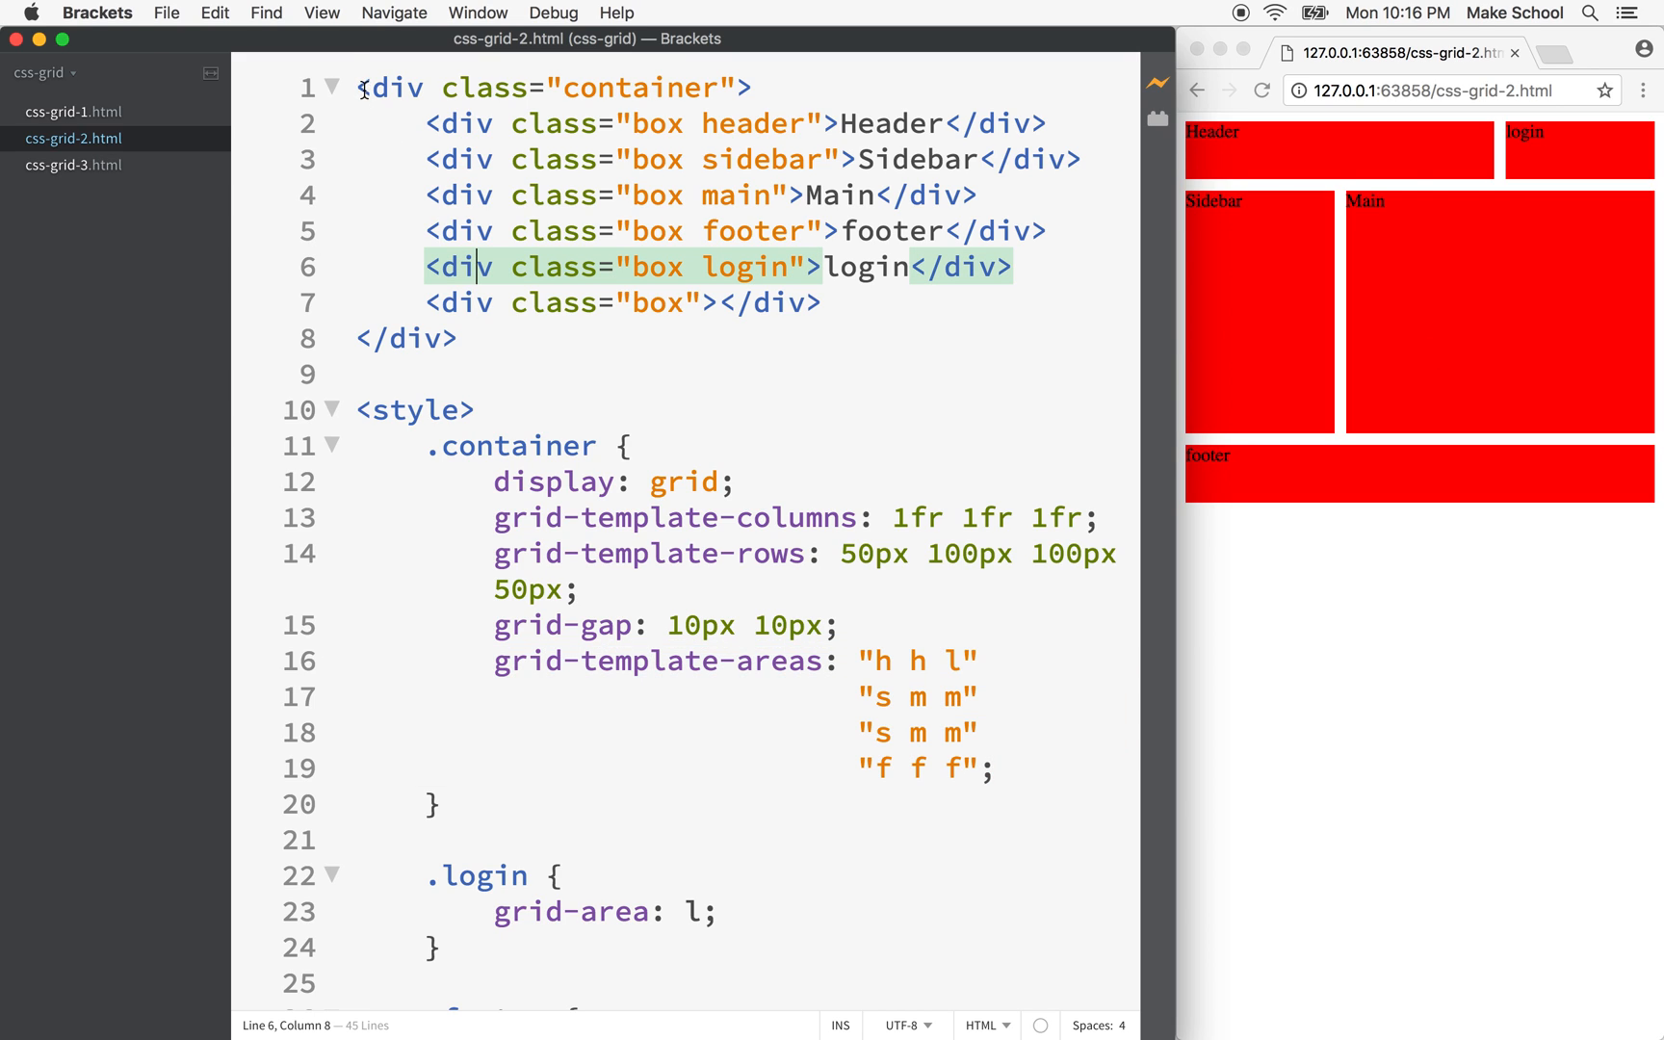
pyautogui.moveTo(359, 87); pyautogui.dragTo(665, 948)
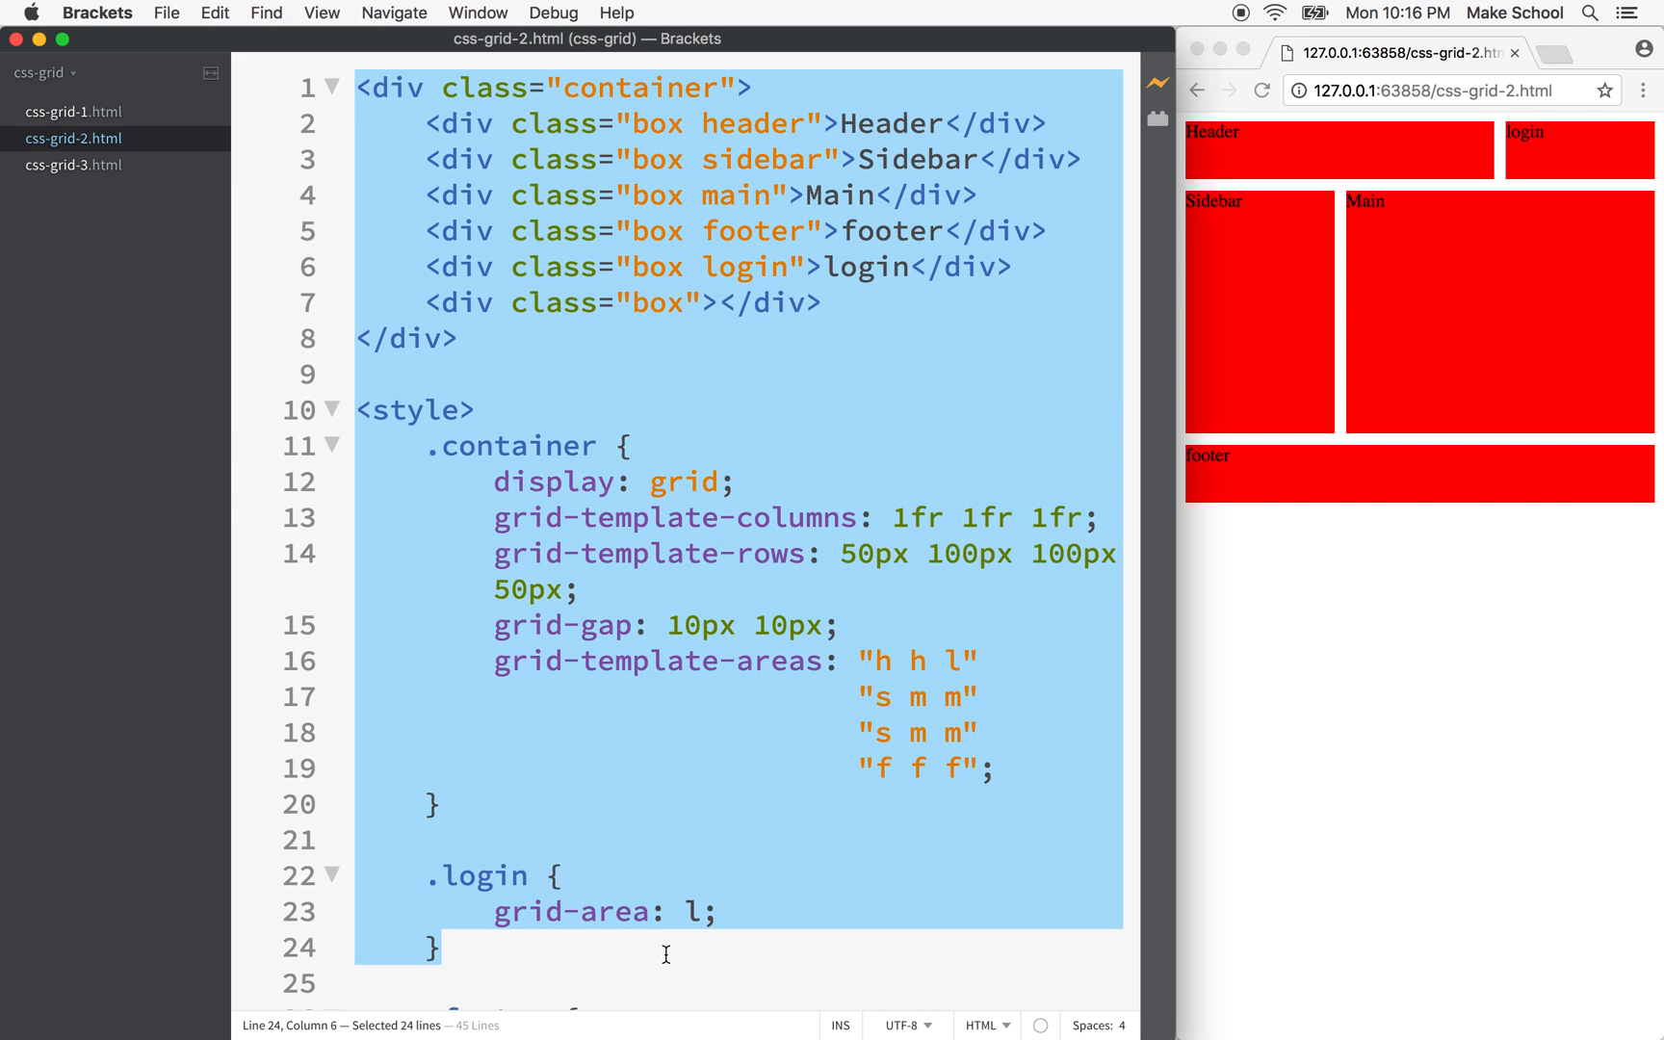
pyautogui.moveTo(65, 189)
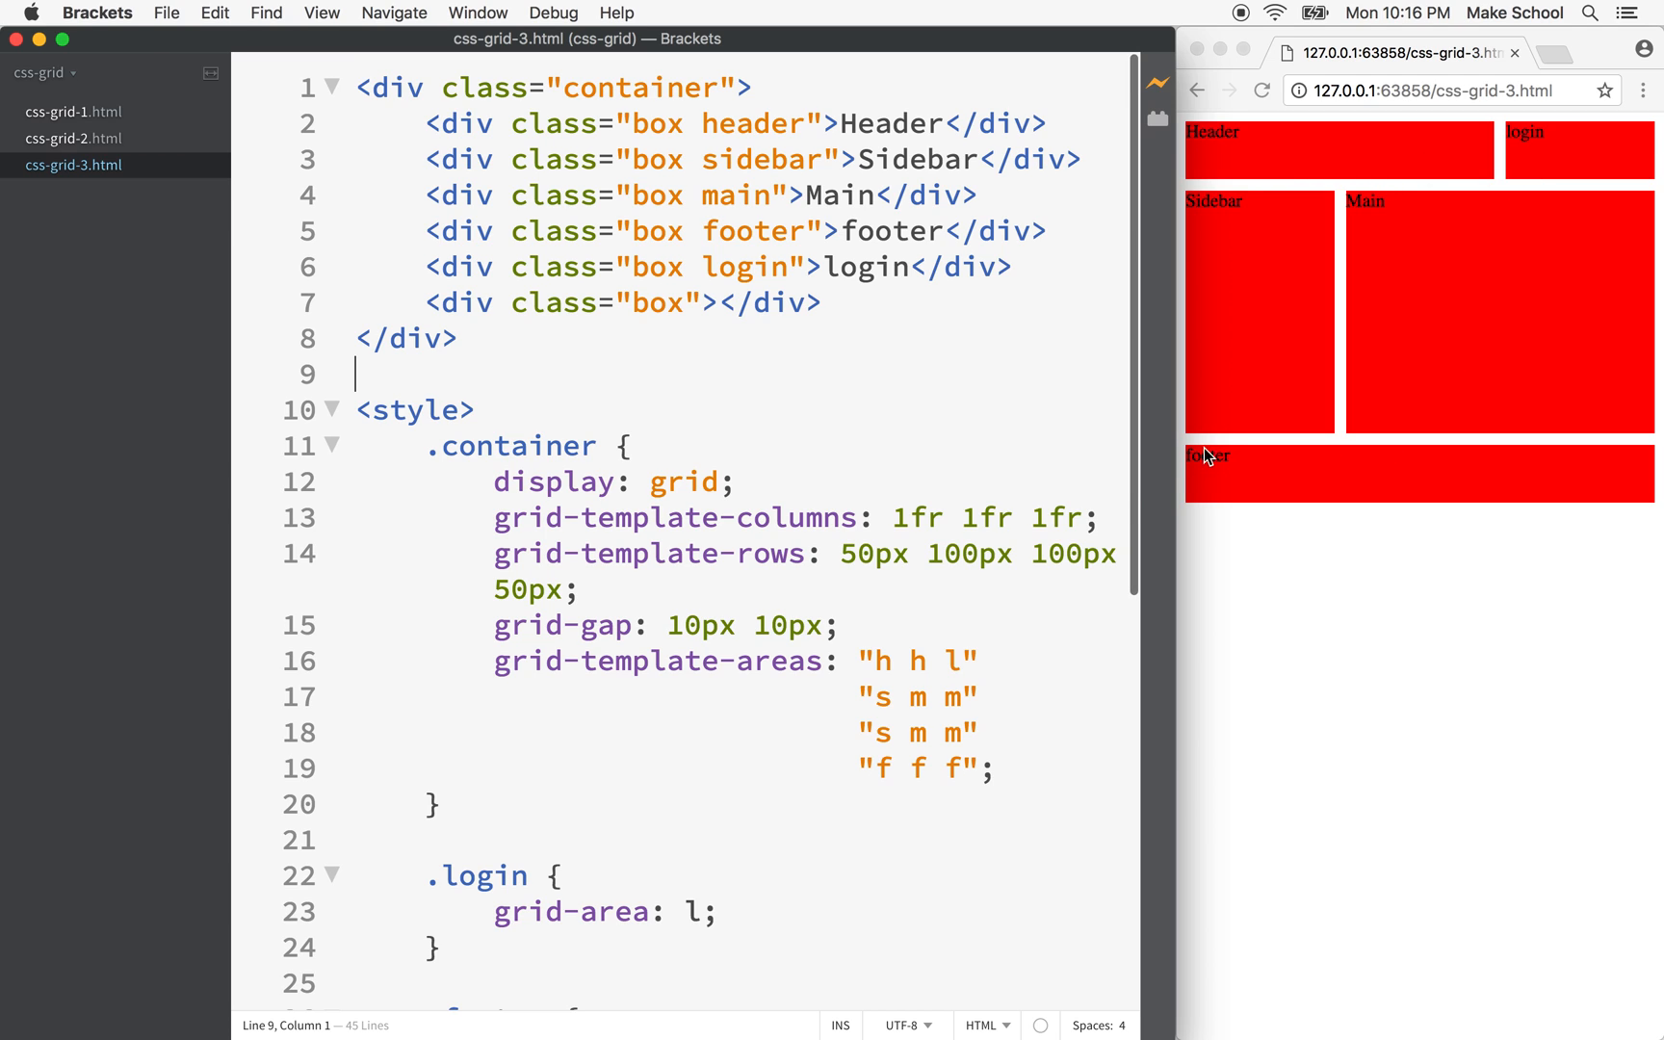
# Step: Scroll through the css-grid-3 stylesheet toward the .container rule
pyautogui.scroll(-3)
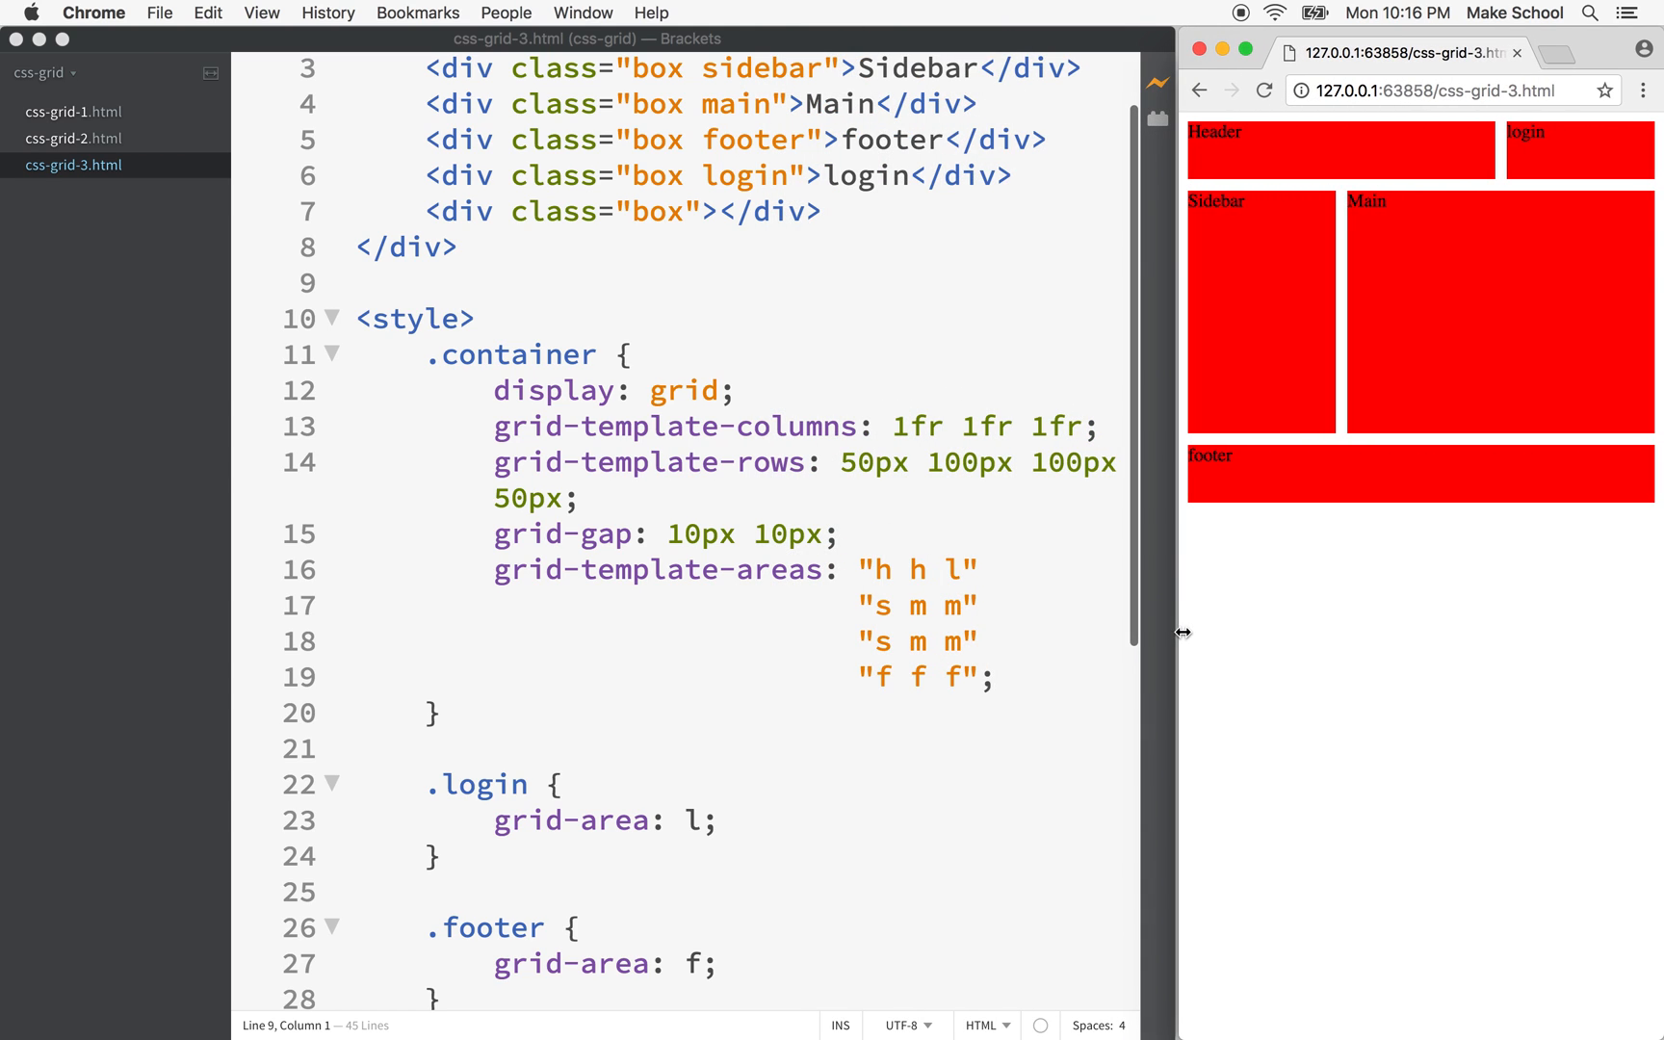
pyautogui.moveTo(1260, 262)
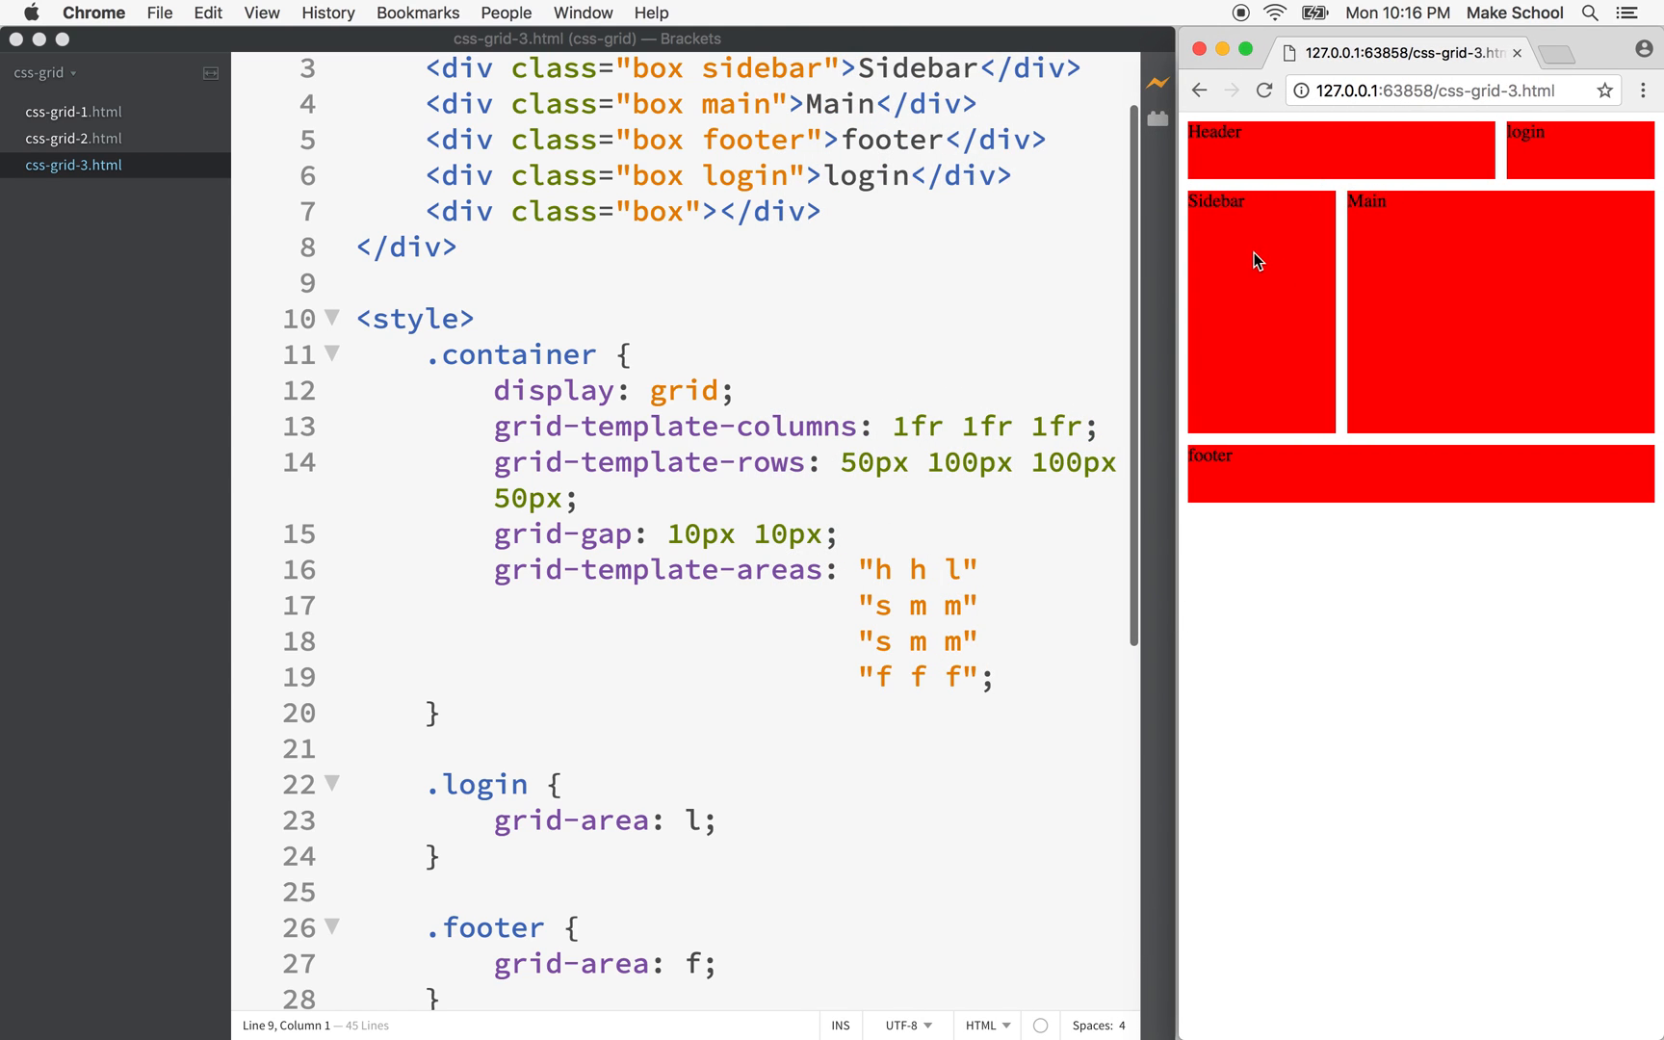
pyautogui.moveTo(1560, 200)
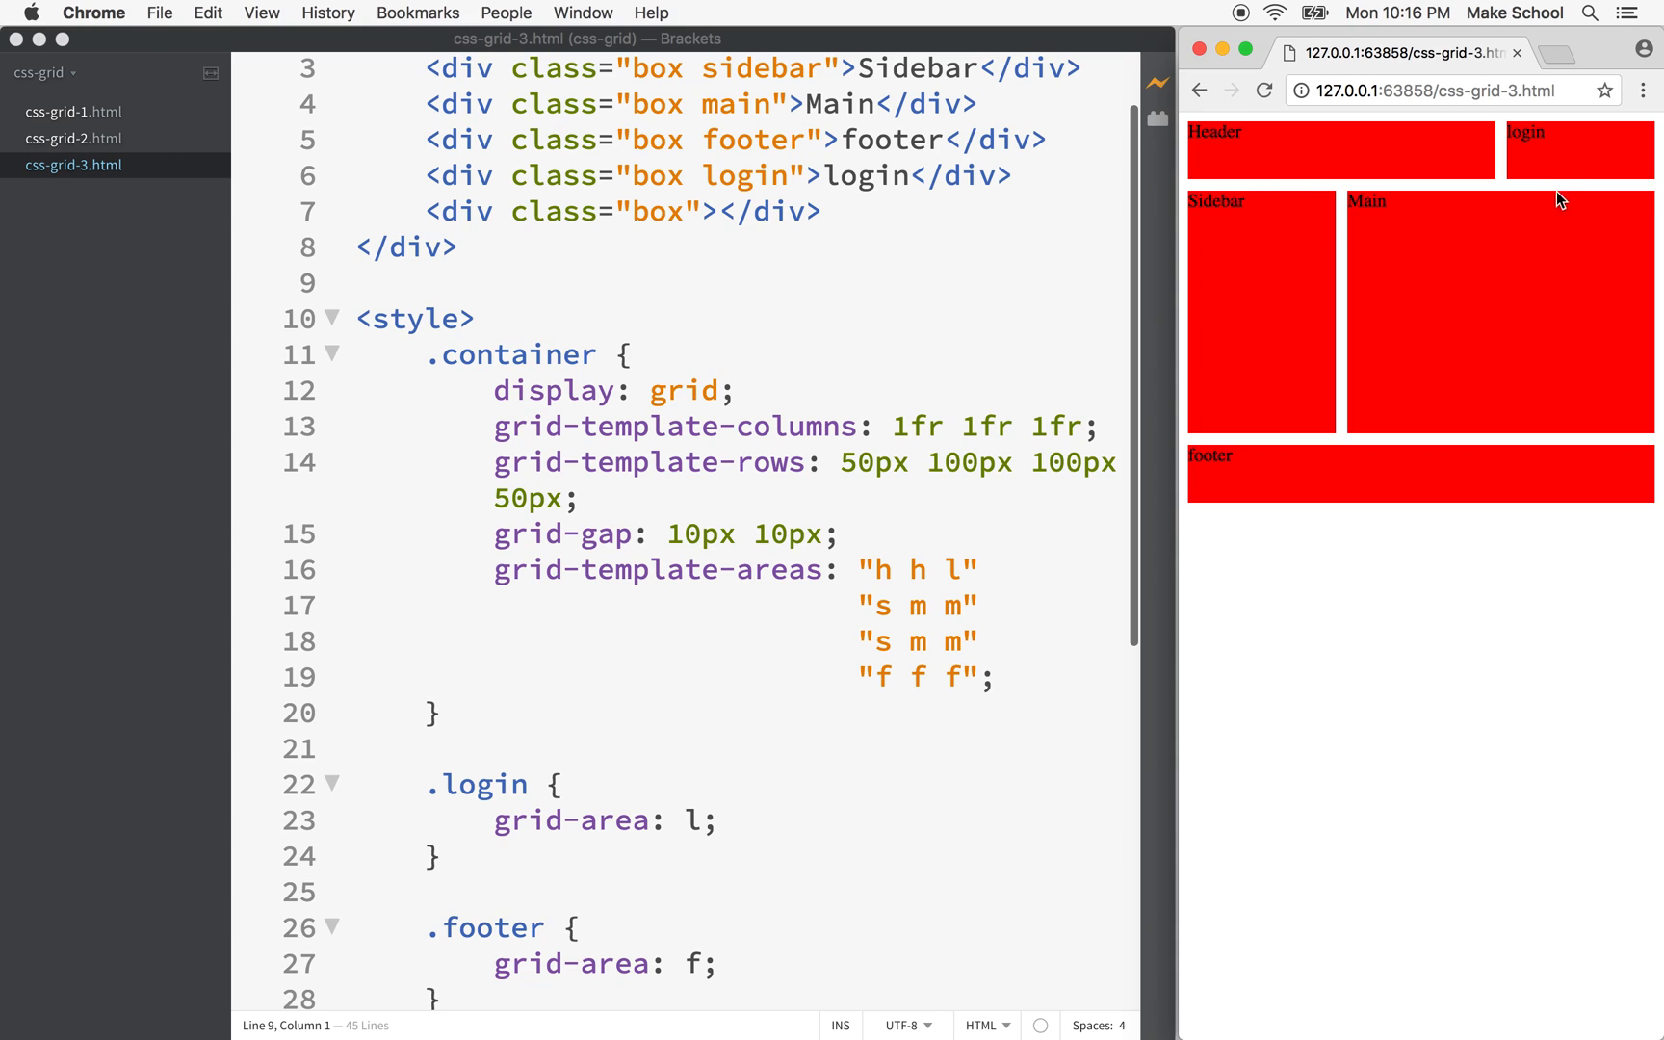
pyautogui.moveTo(1369, 196)
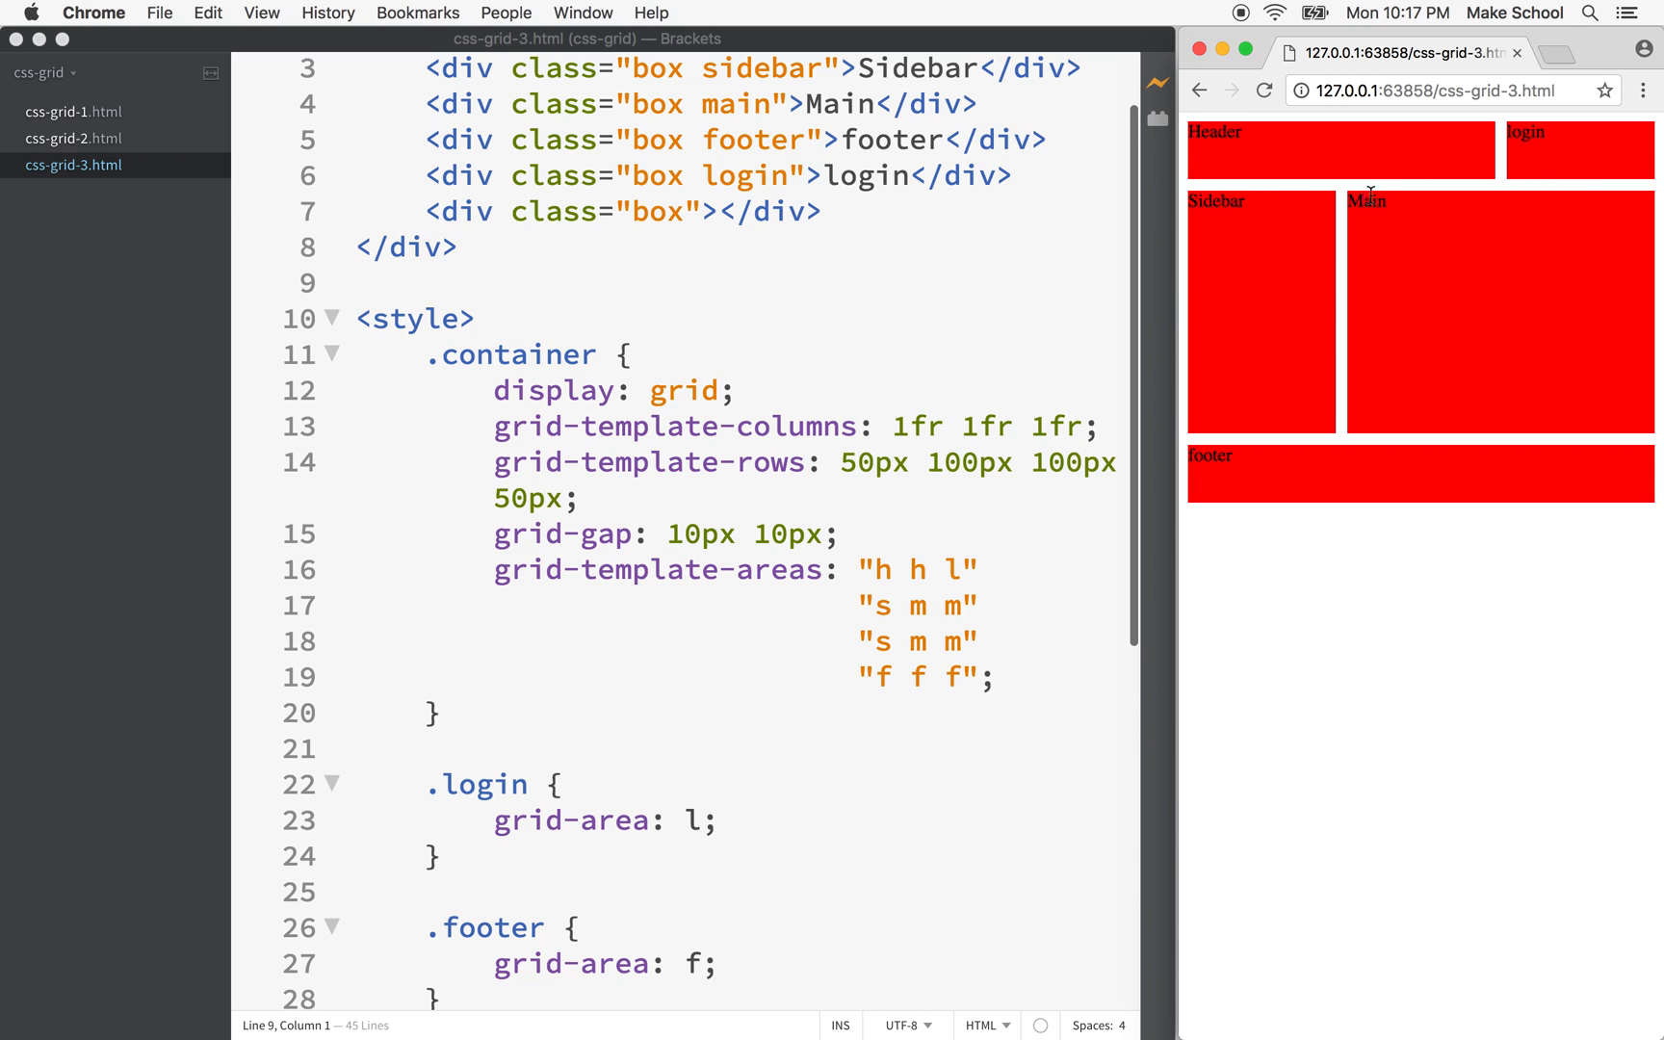
pyautogui.moveTo(1252, 299)
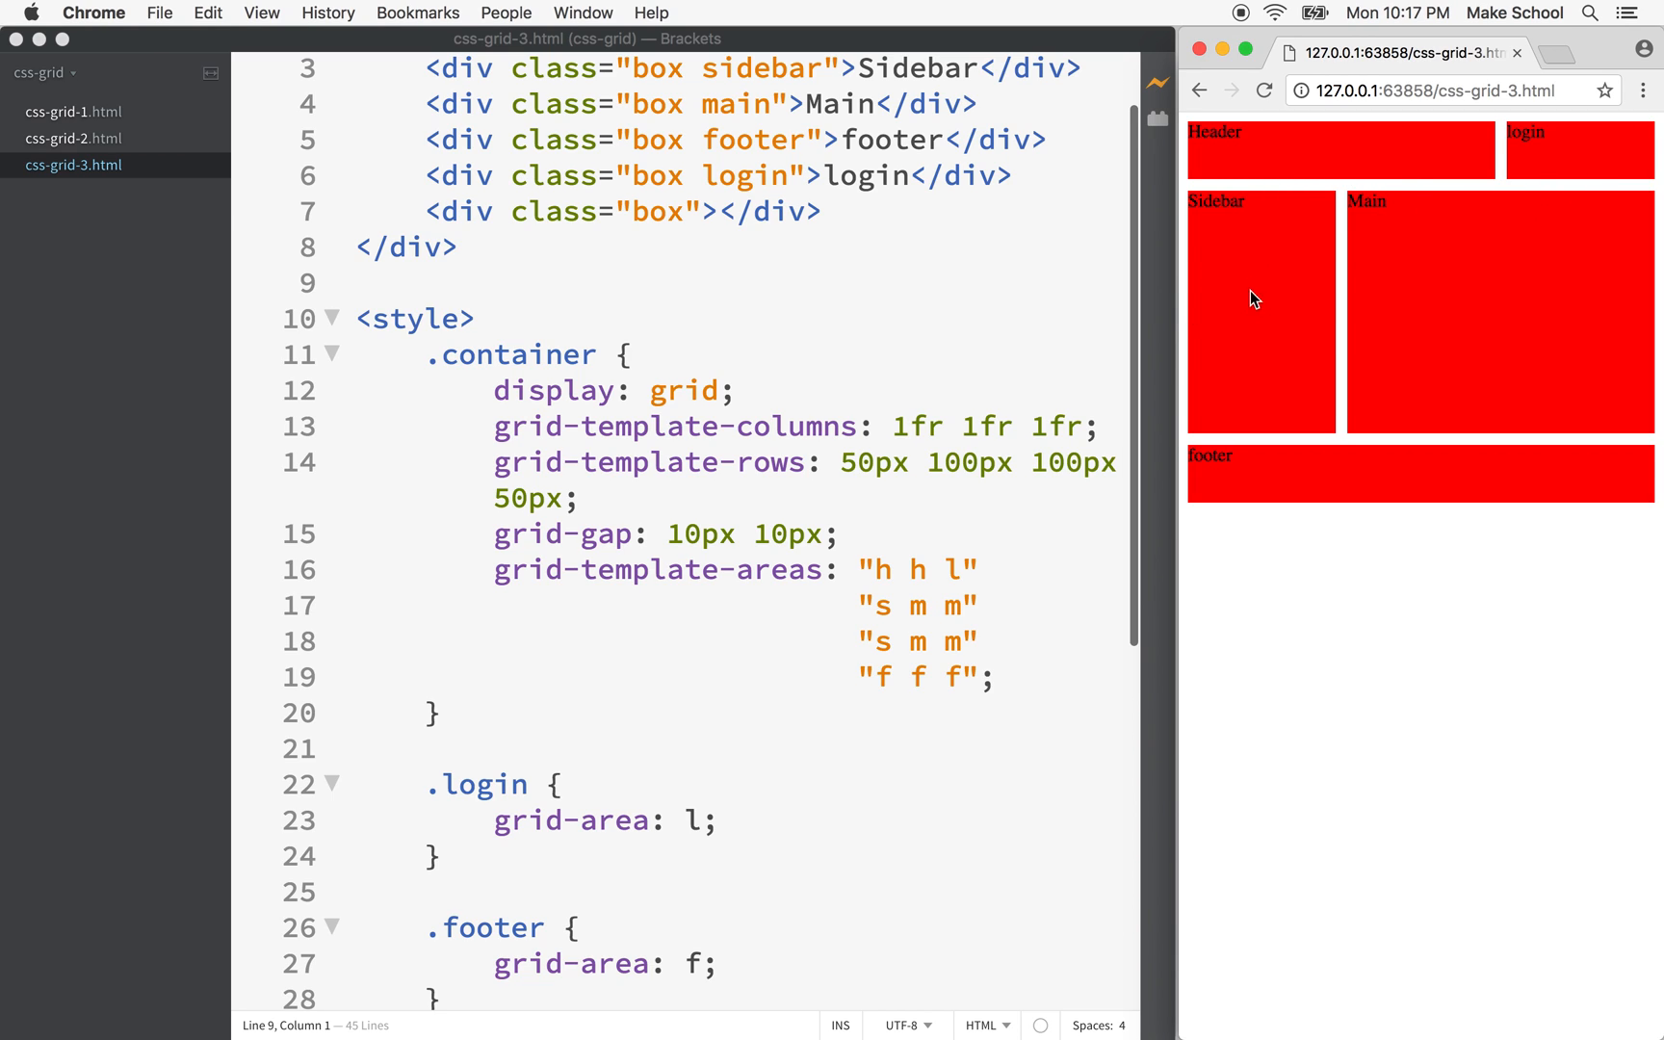
pyautogui.moveTo(1420, 212)
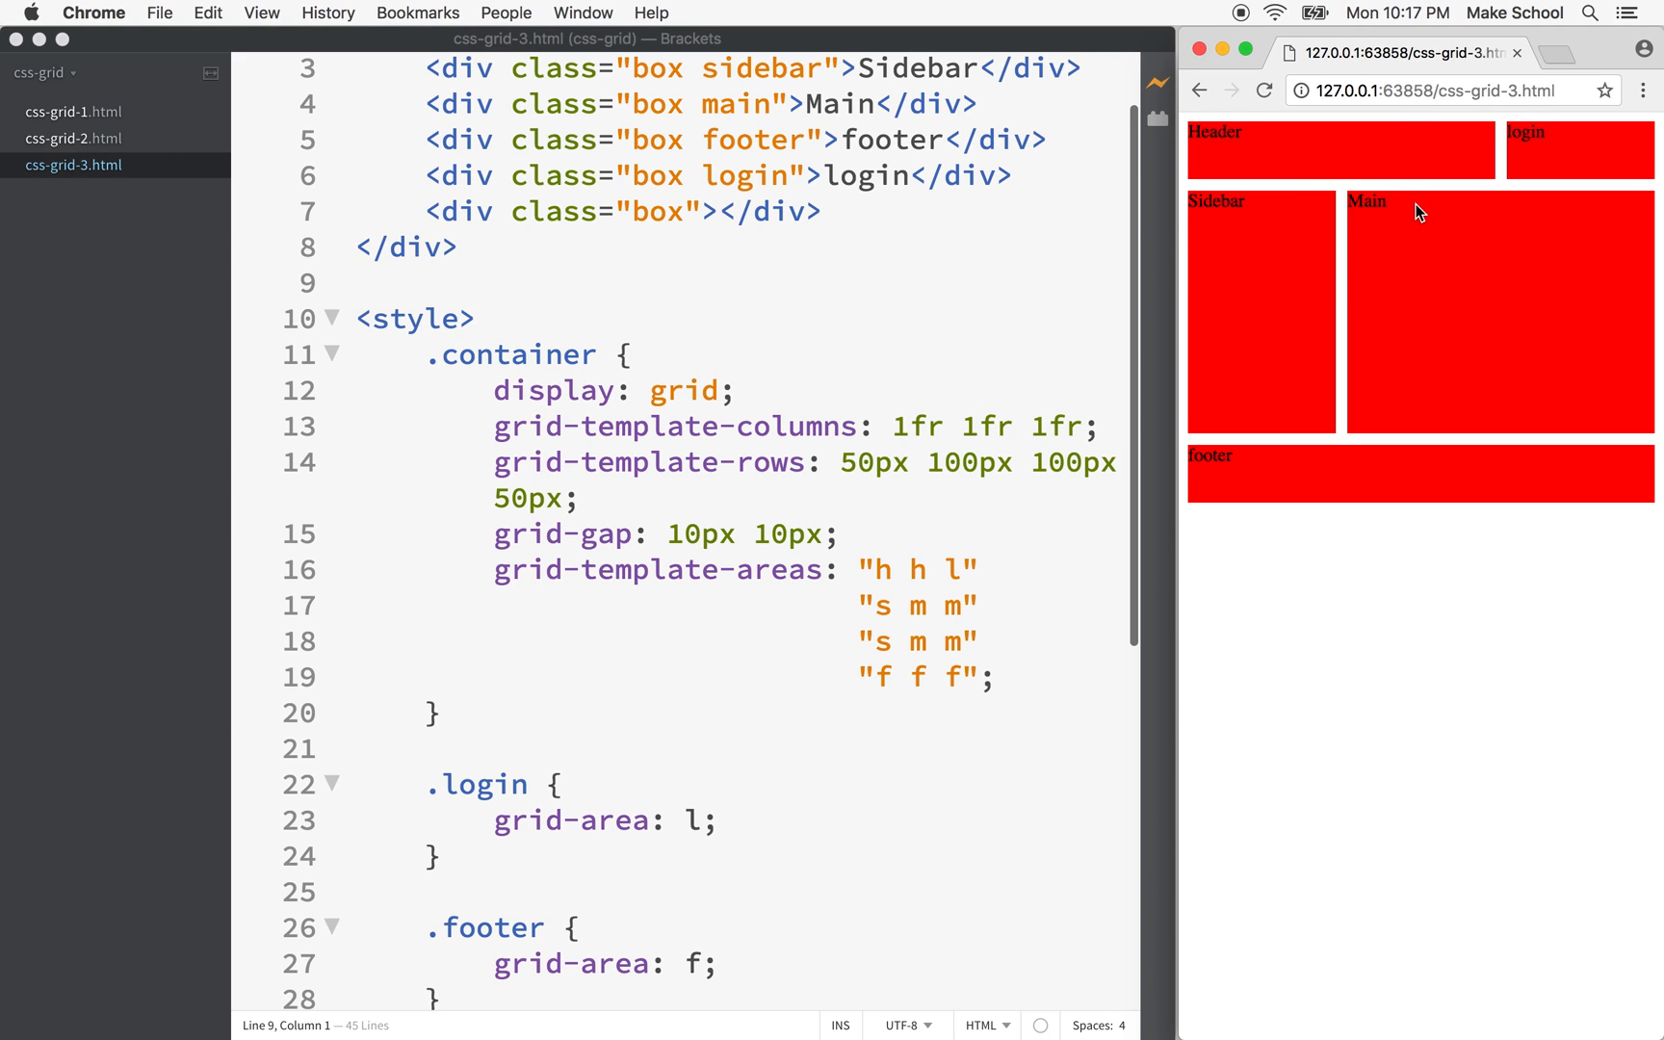
pyautogui.moveTo(1280, 482)
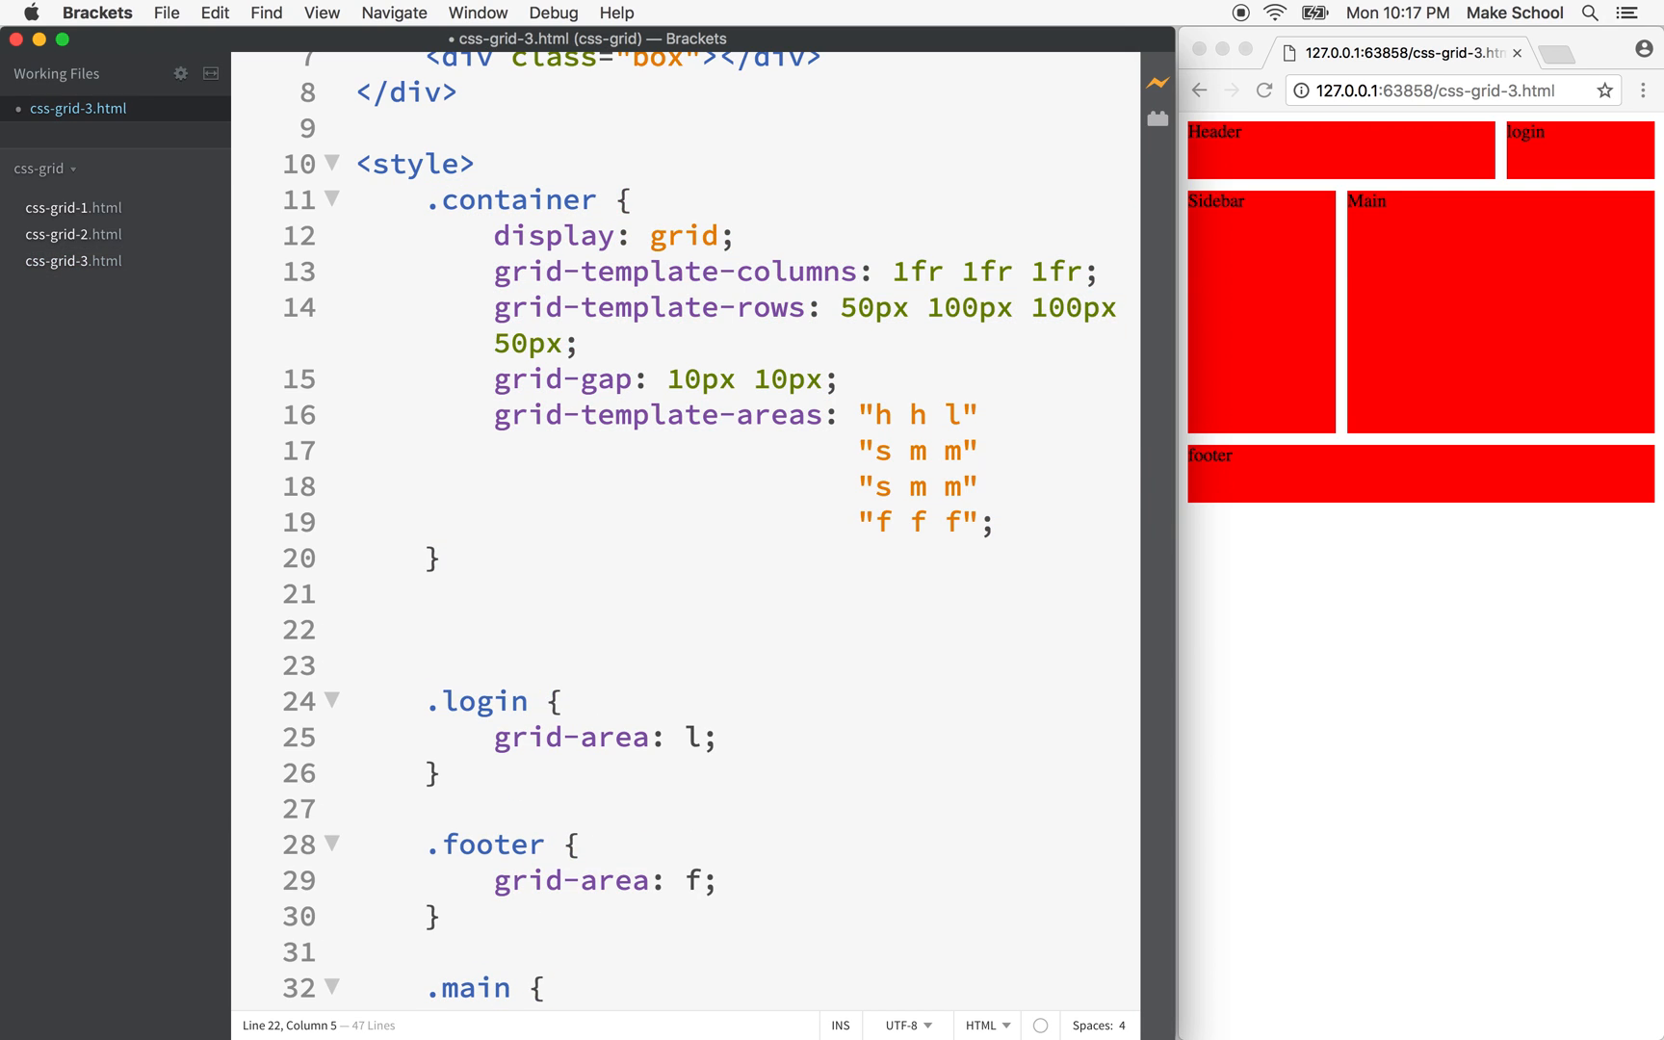
pyautogui.write('@media')
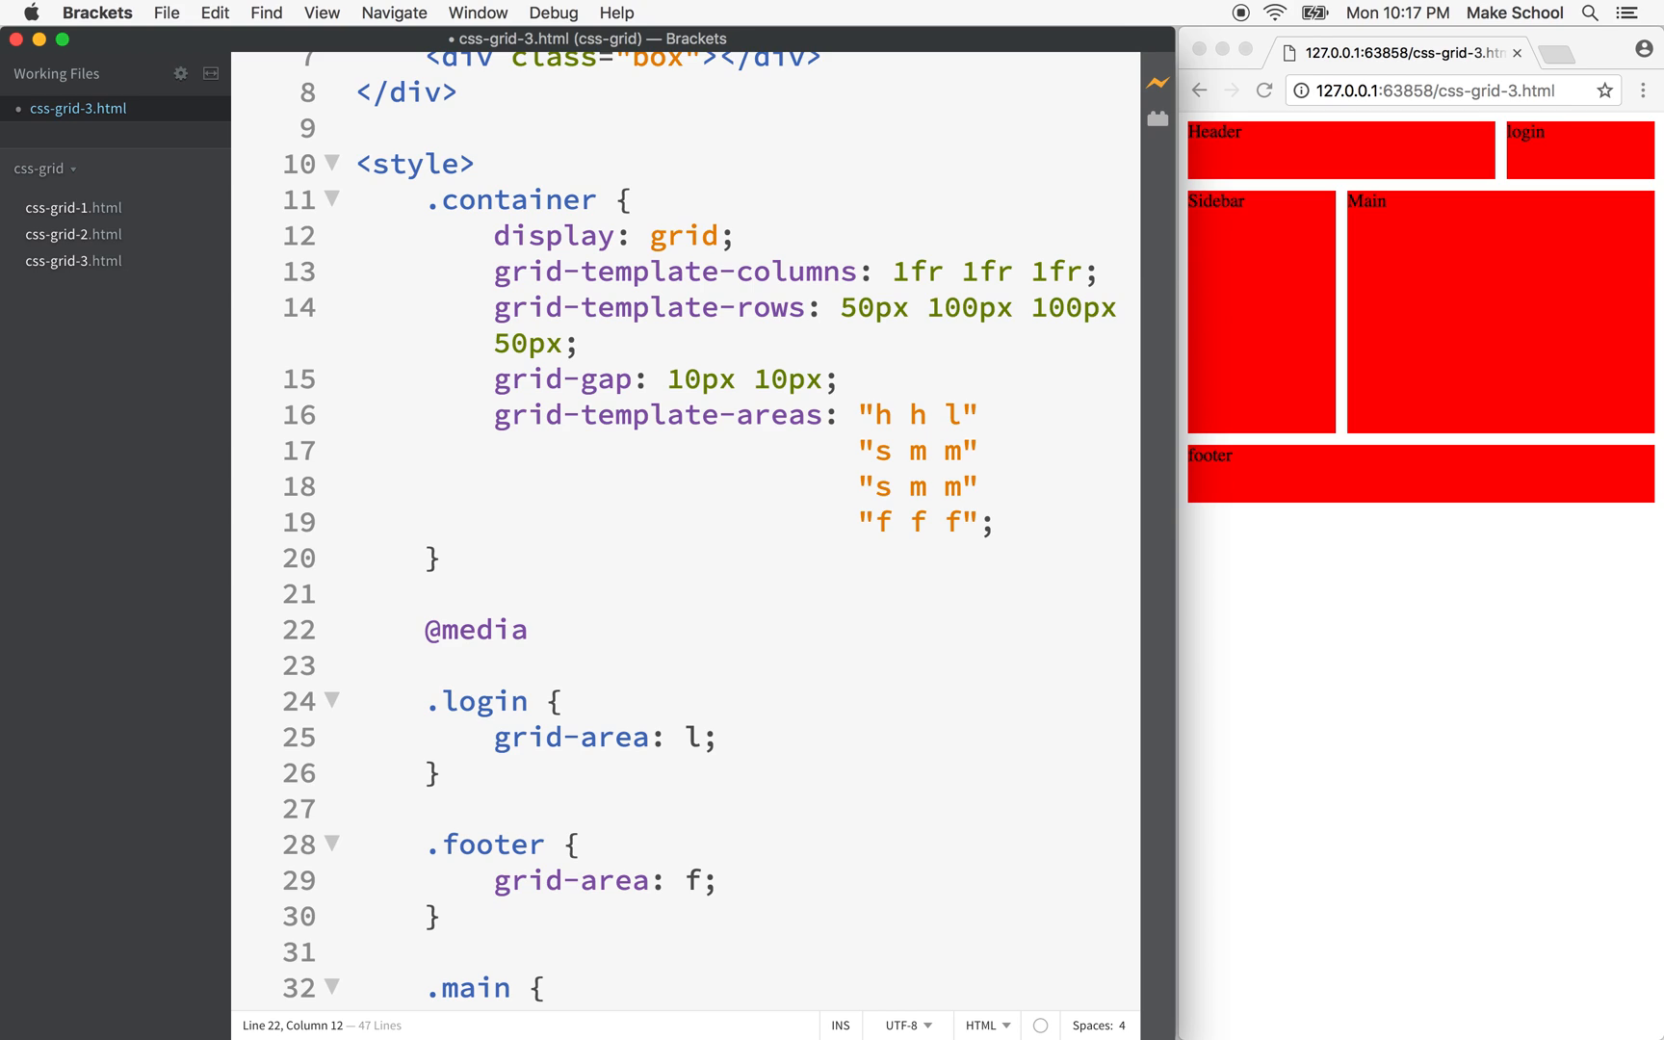
pyautogui.write('screen')
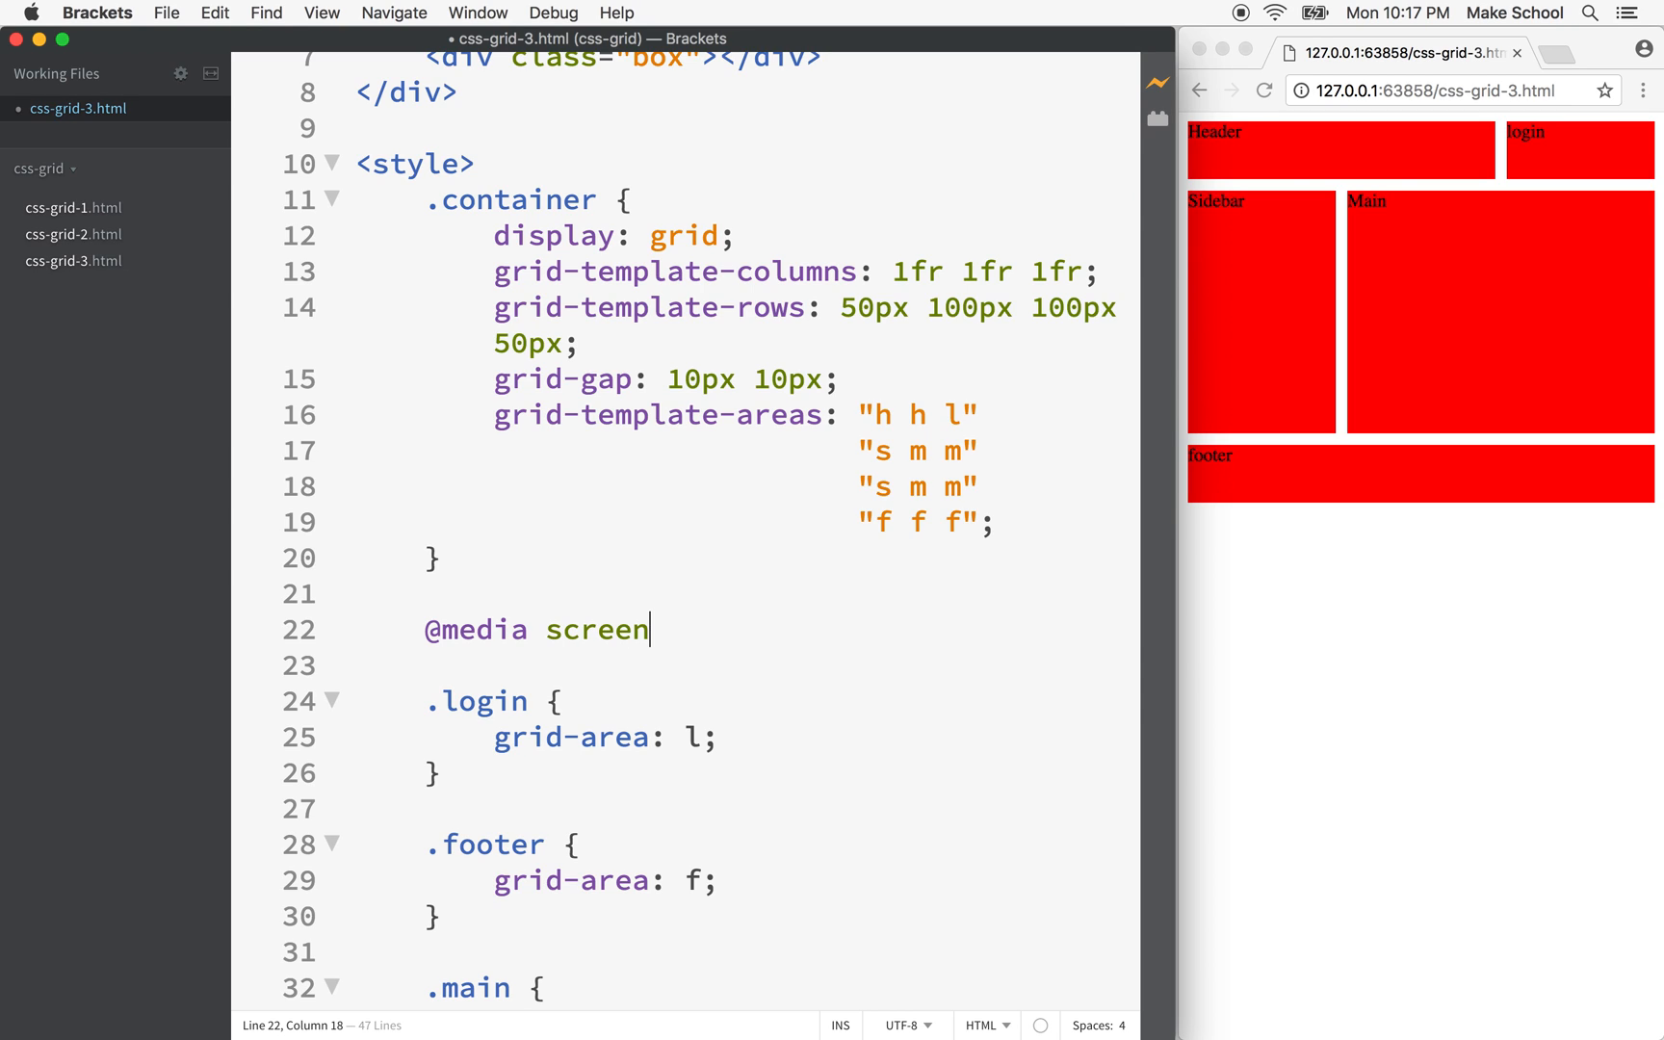
pyautogui.write('a')
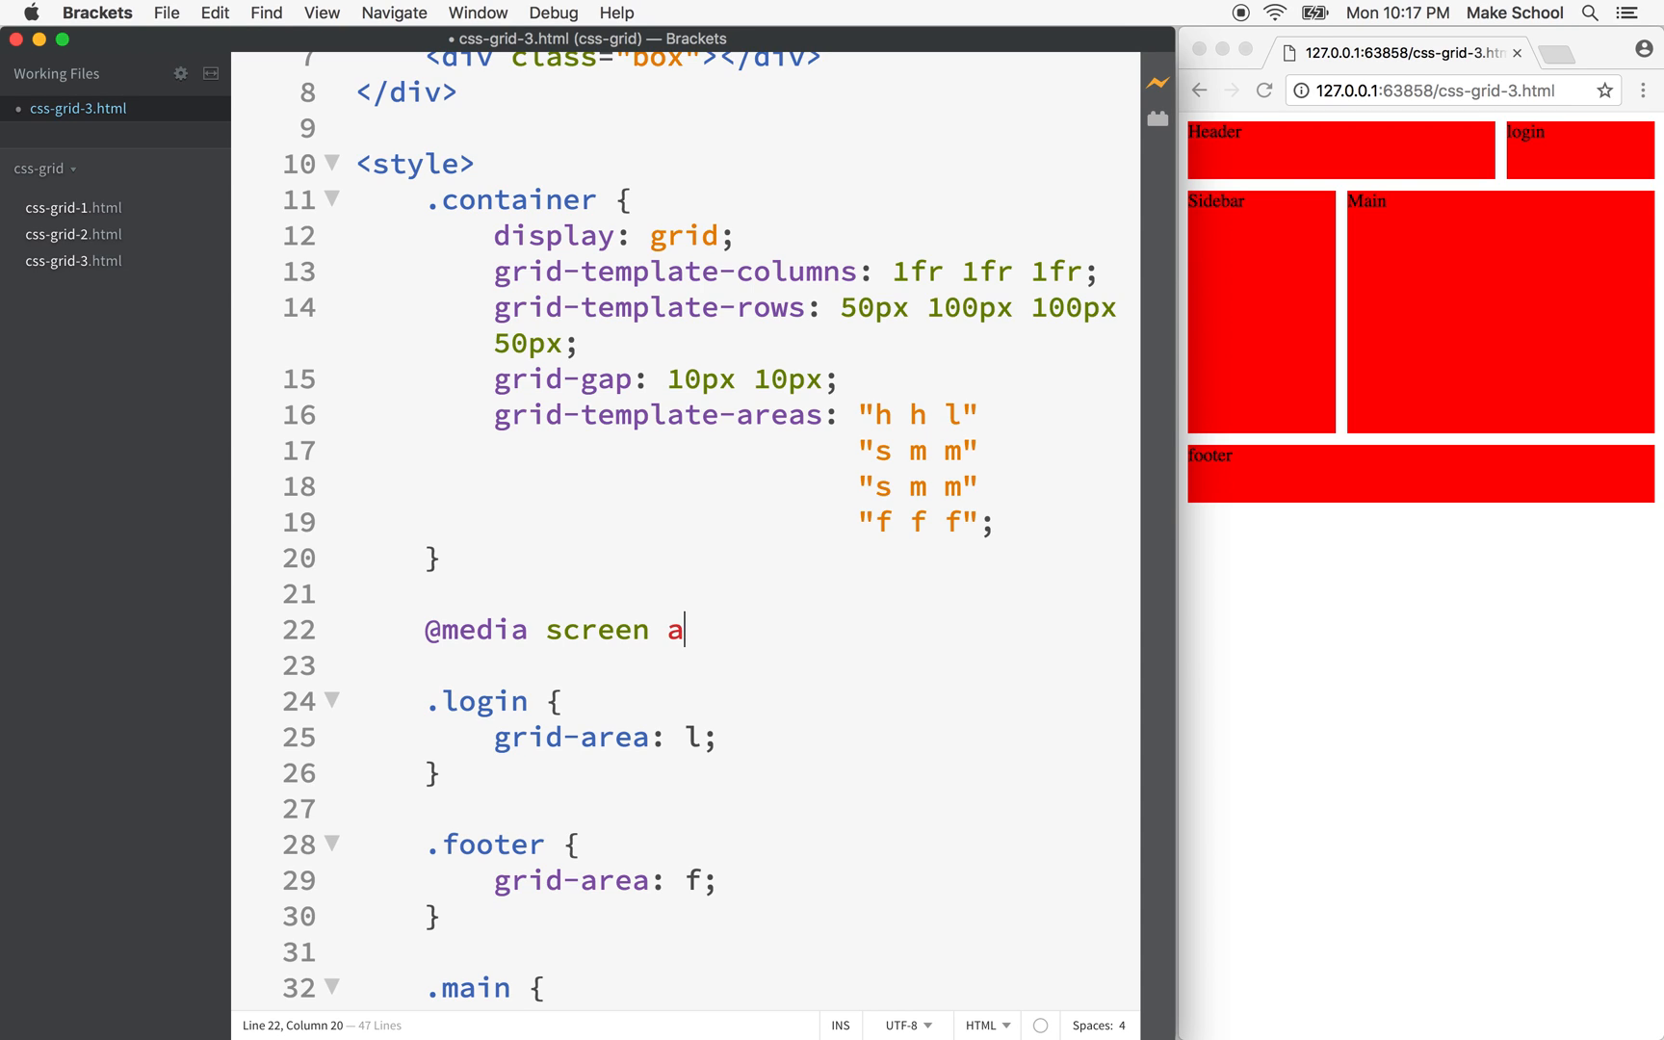
pyautogui.write('nd ()')
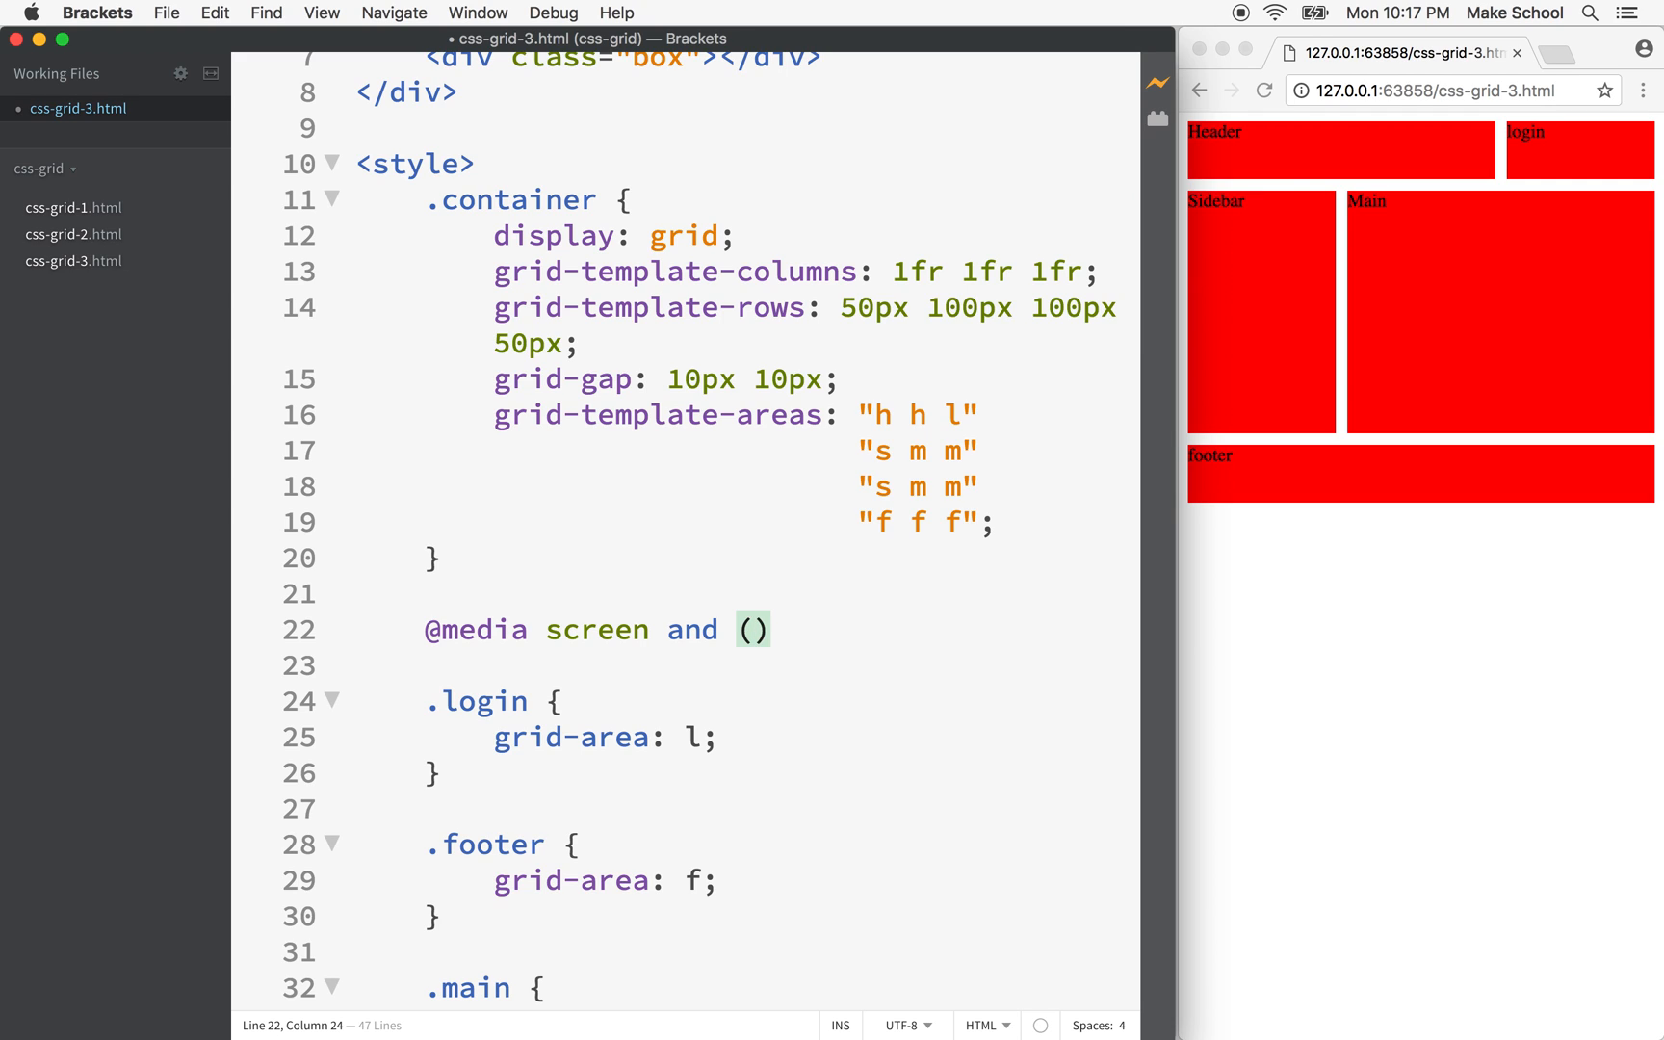
pyautogui.write('max-wi')
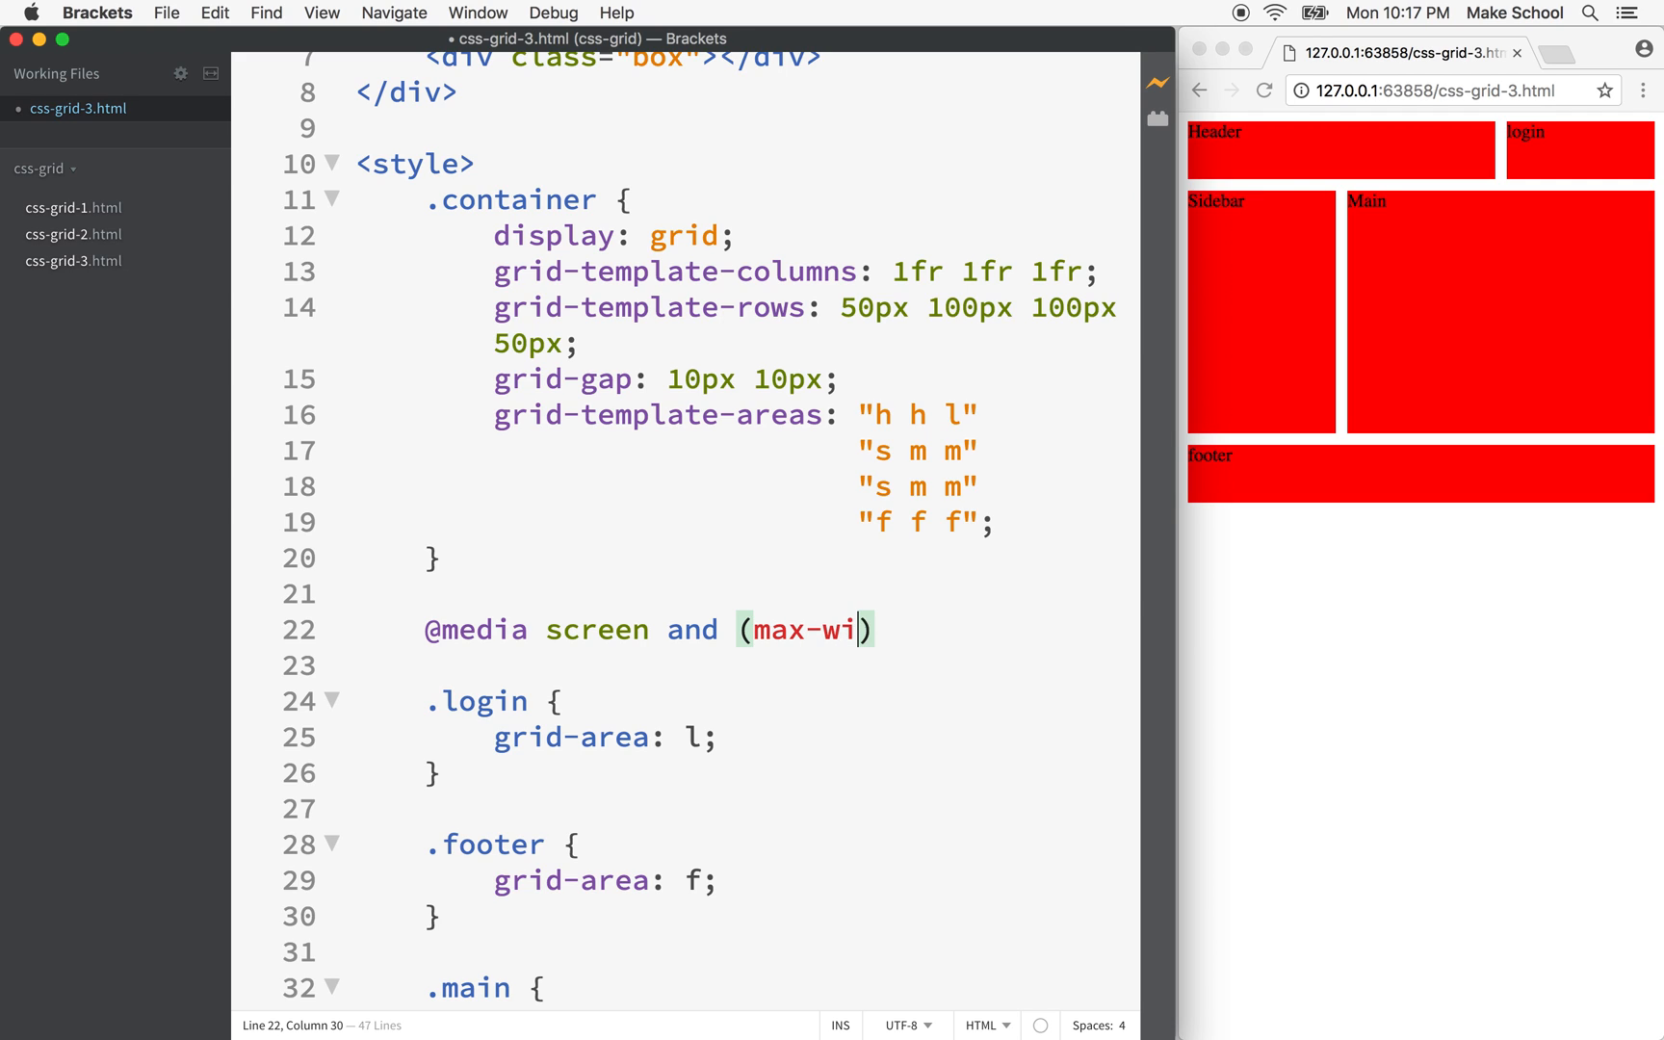
pyautogui.write('dth:')
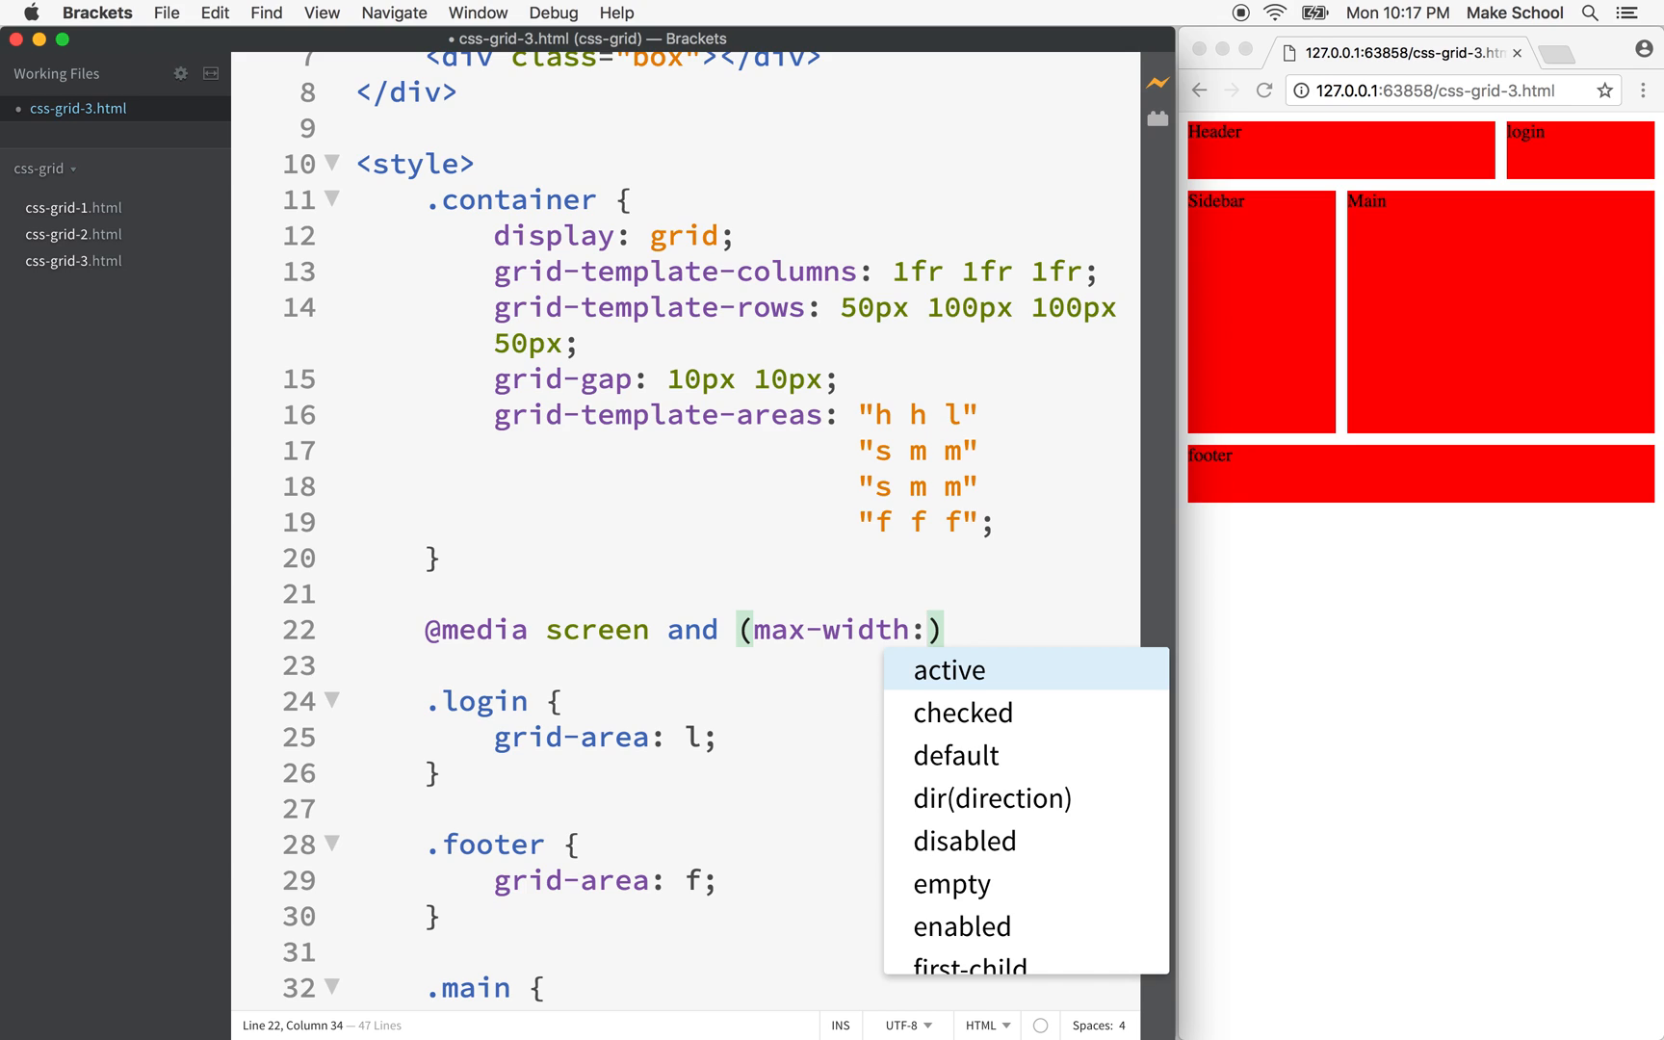
pyautogui.write('400')
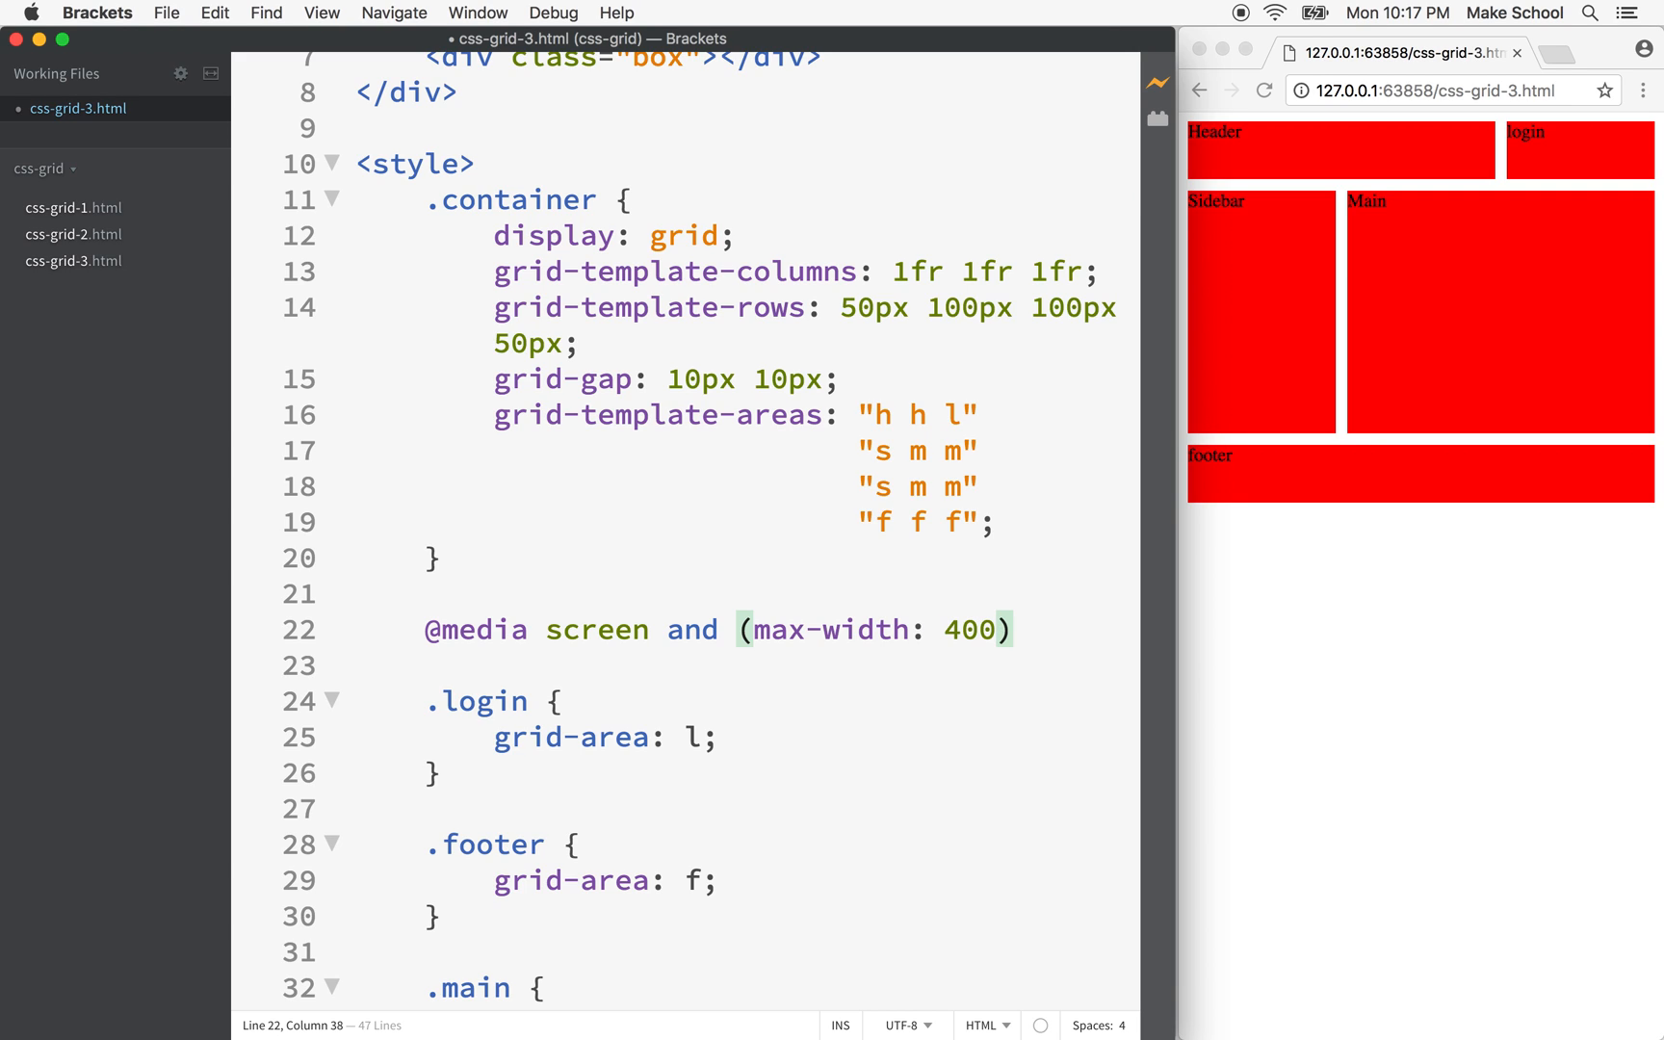
pyautogui.write('px) {')
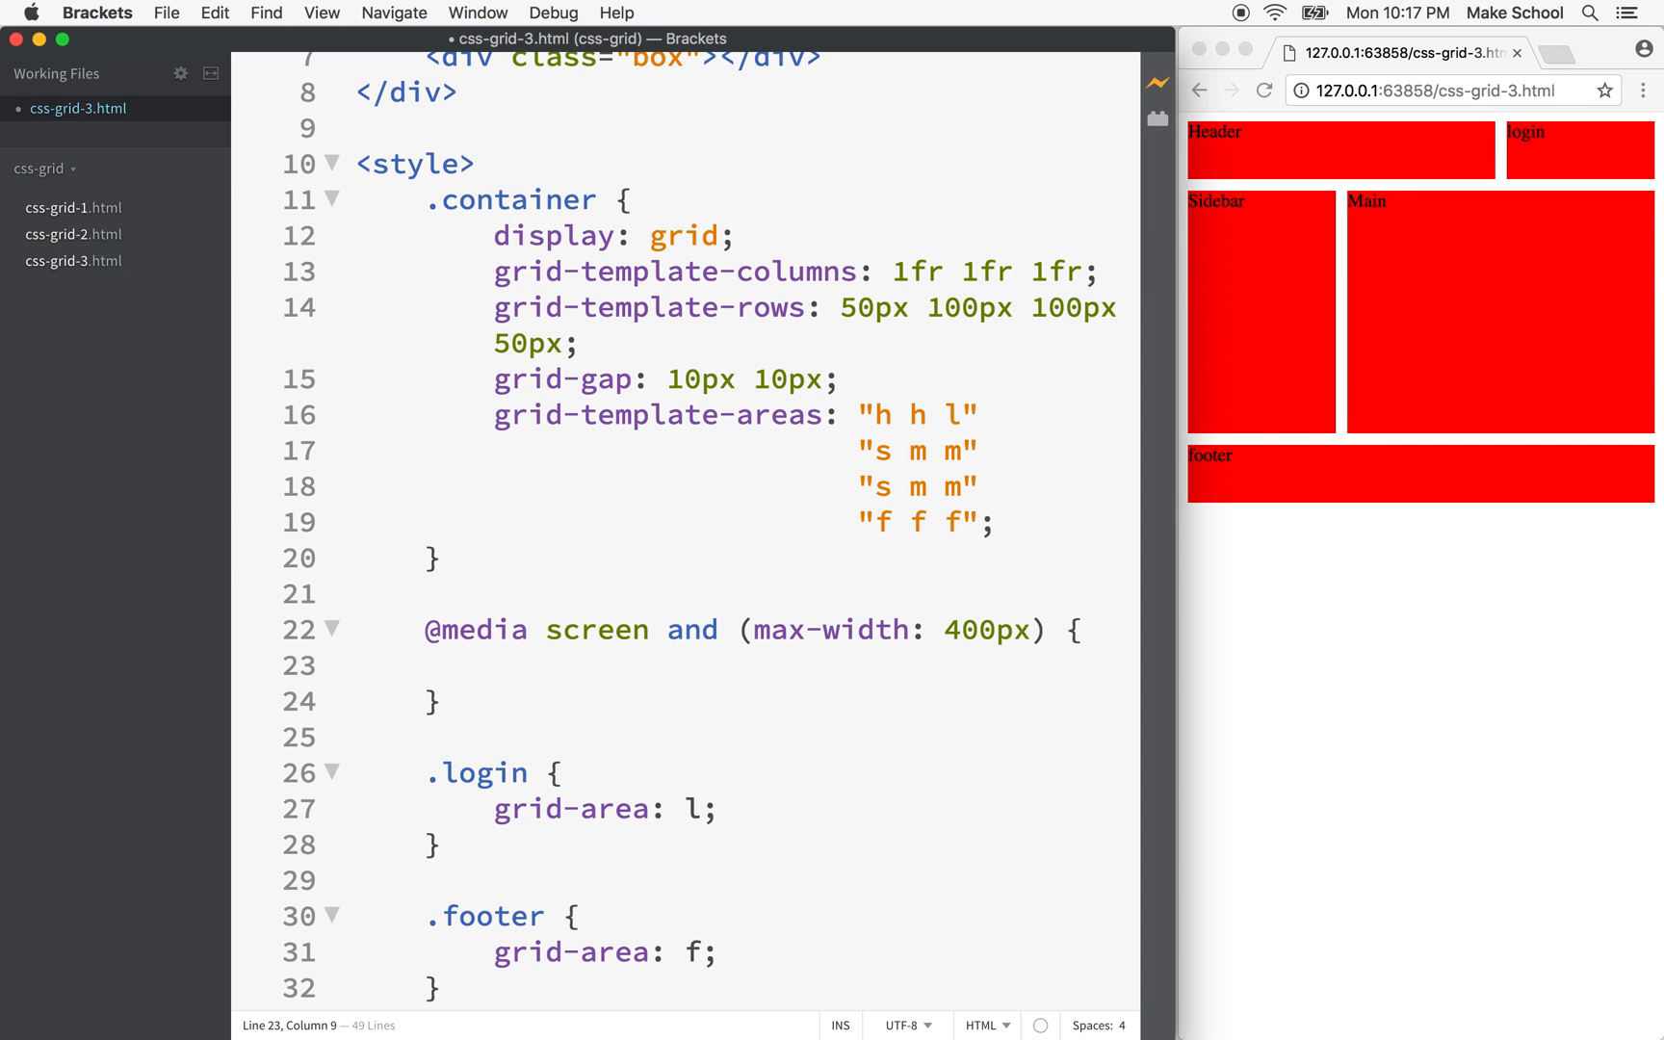
# Step: Place the grid-template-areas copy inside the query, wrapped in a .container { rule
pyautogui.write('gri')
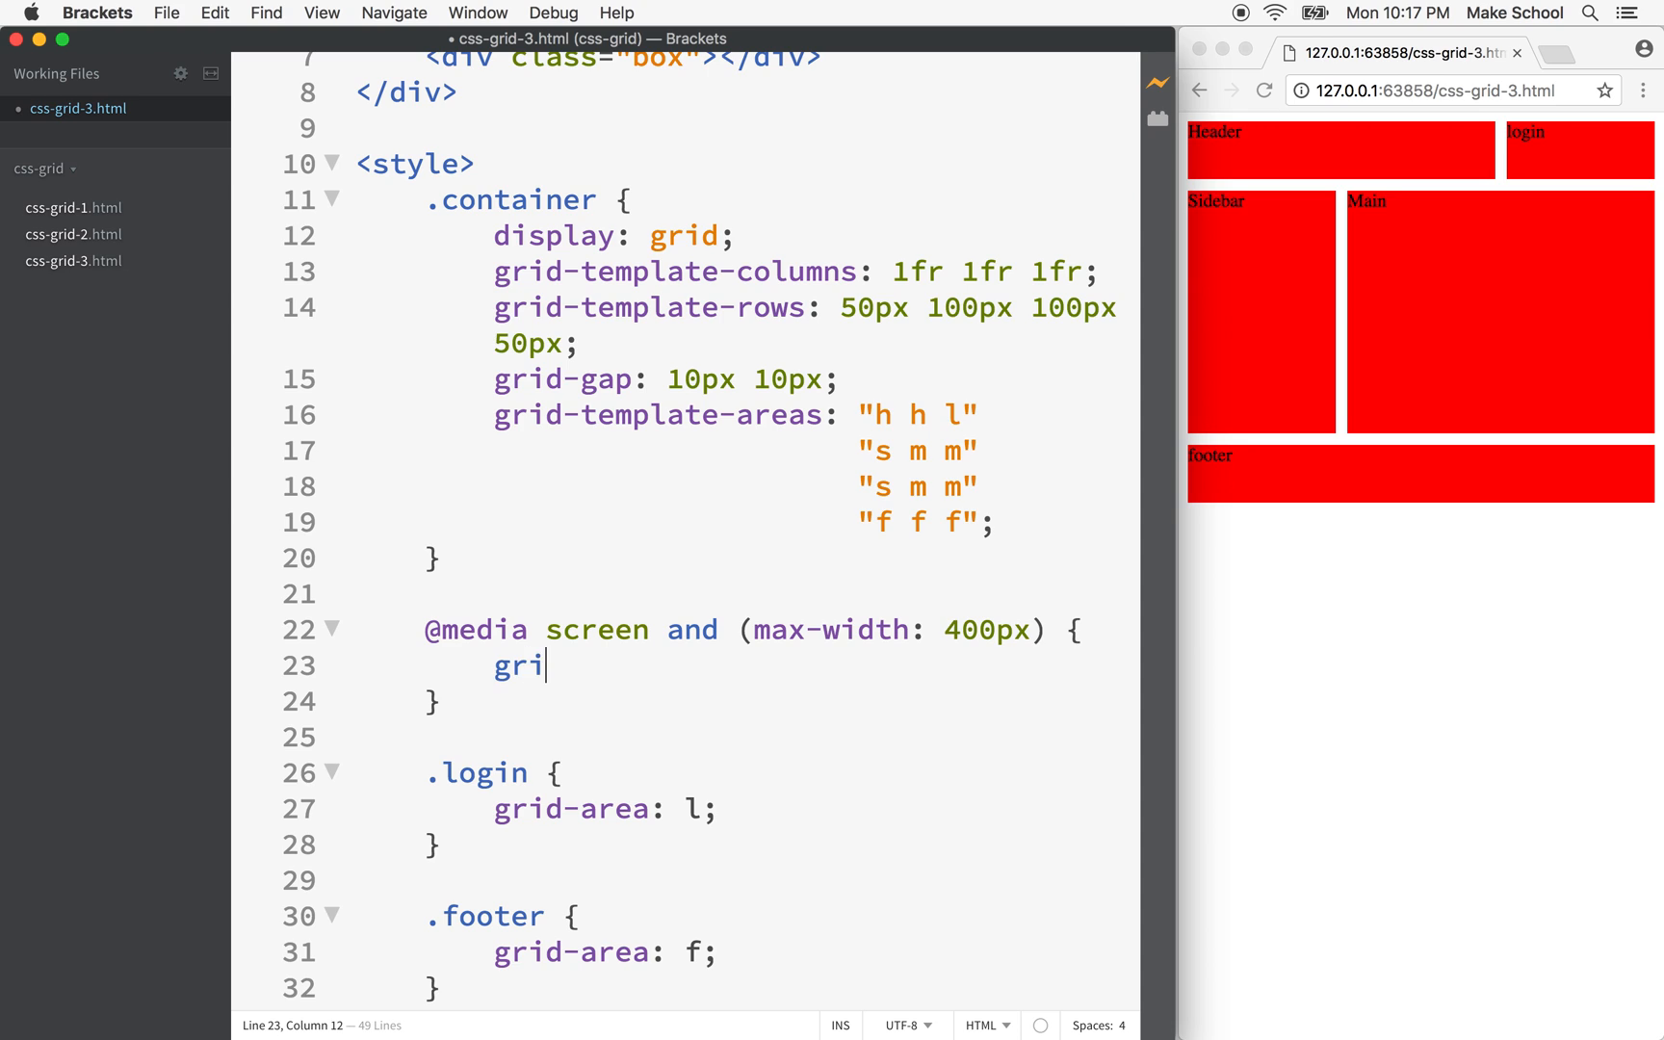
pyautogui.write('d-template-areas: "h h l')
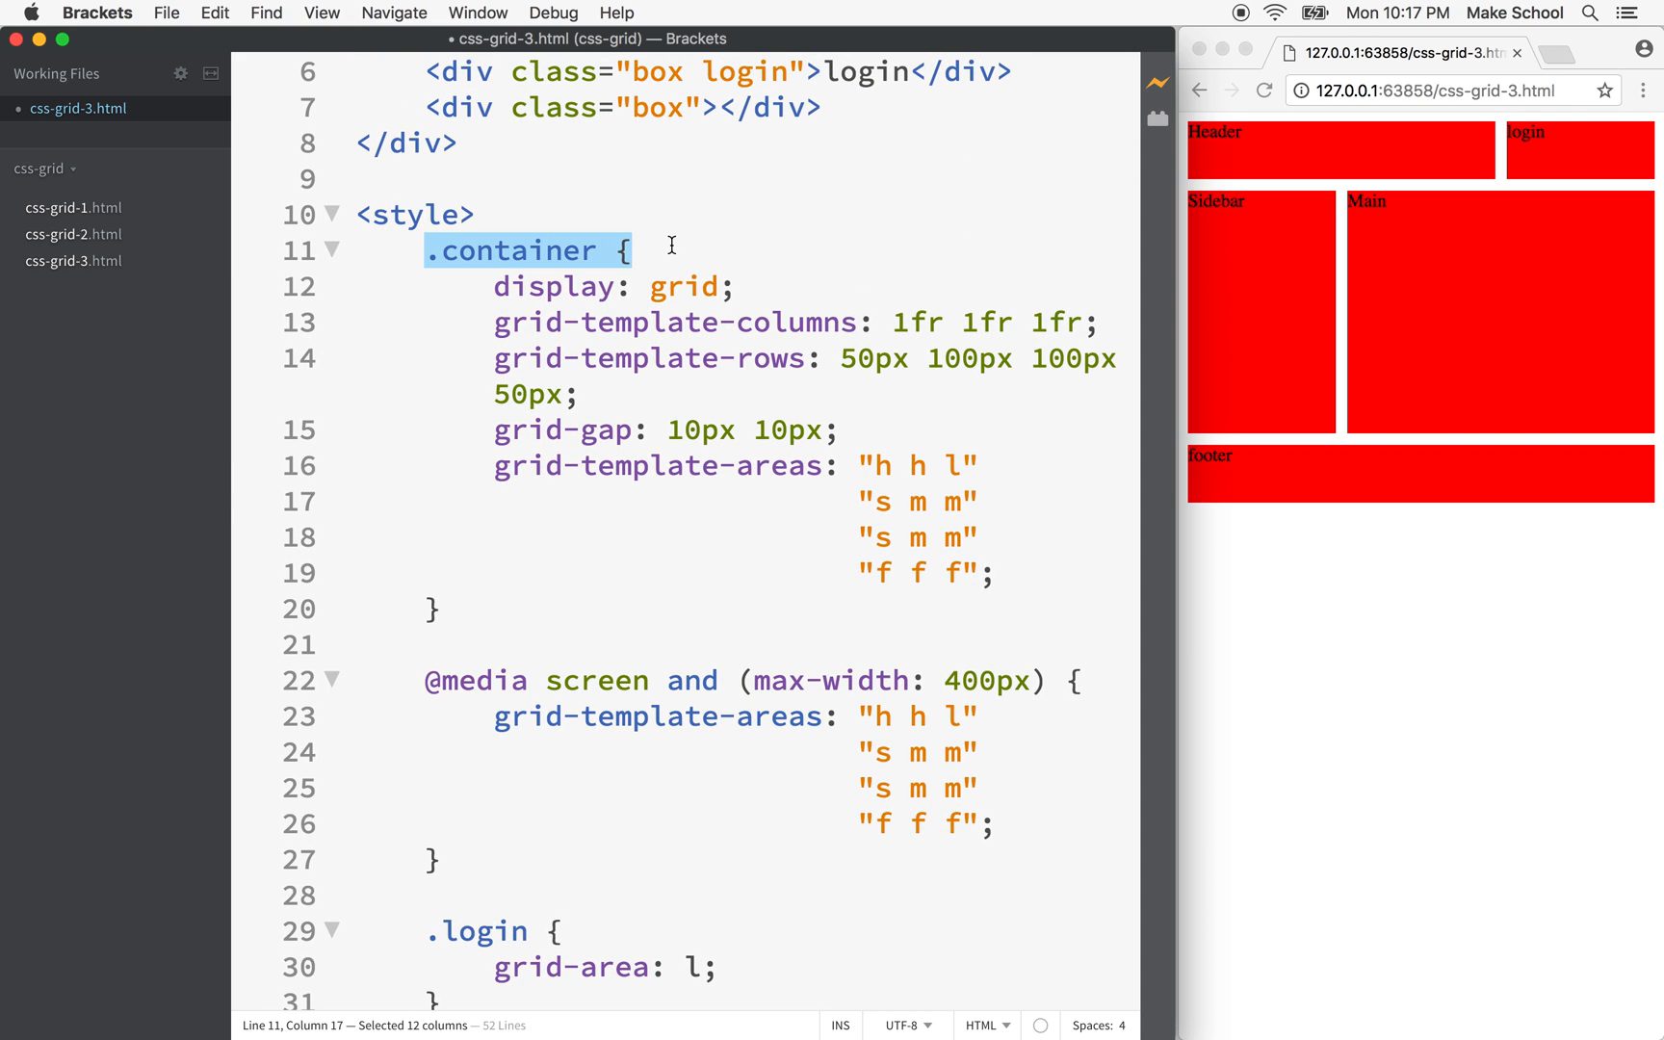
pyautogui.scroll(-3)
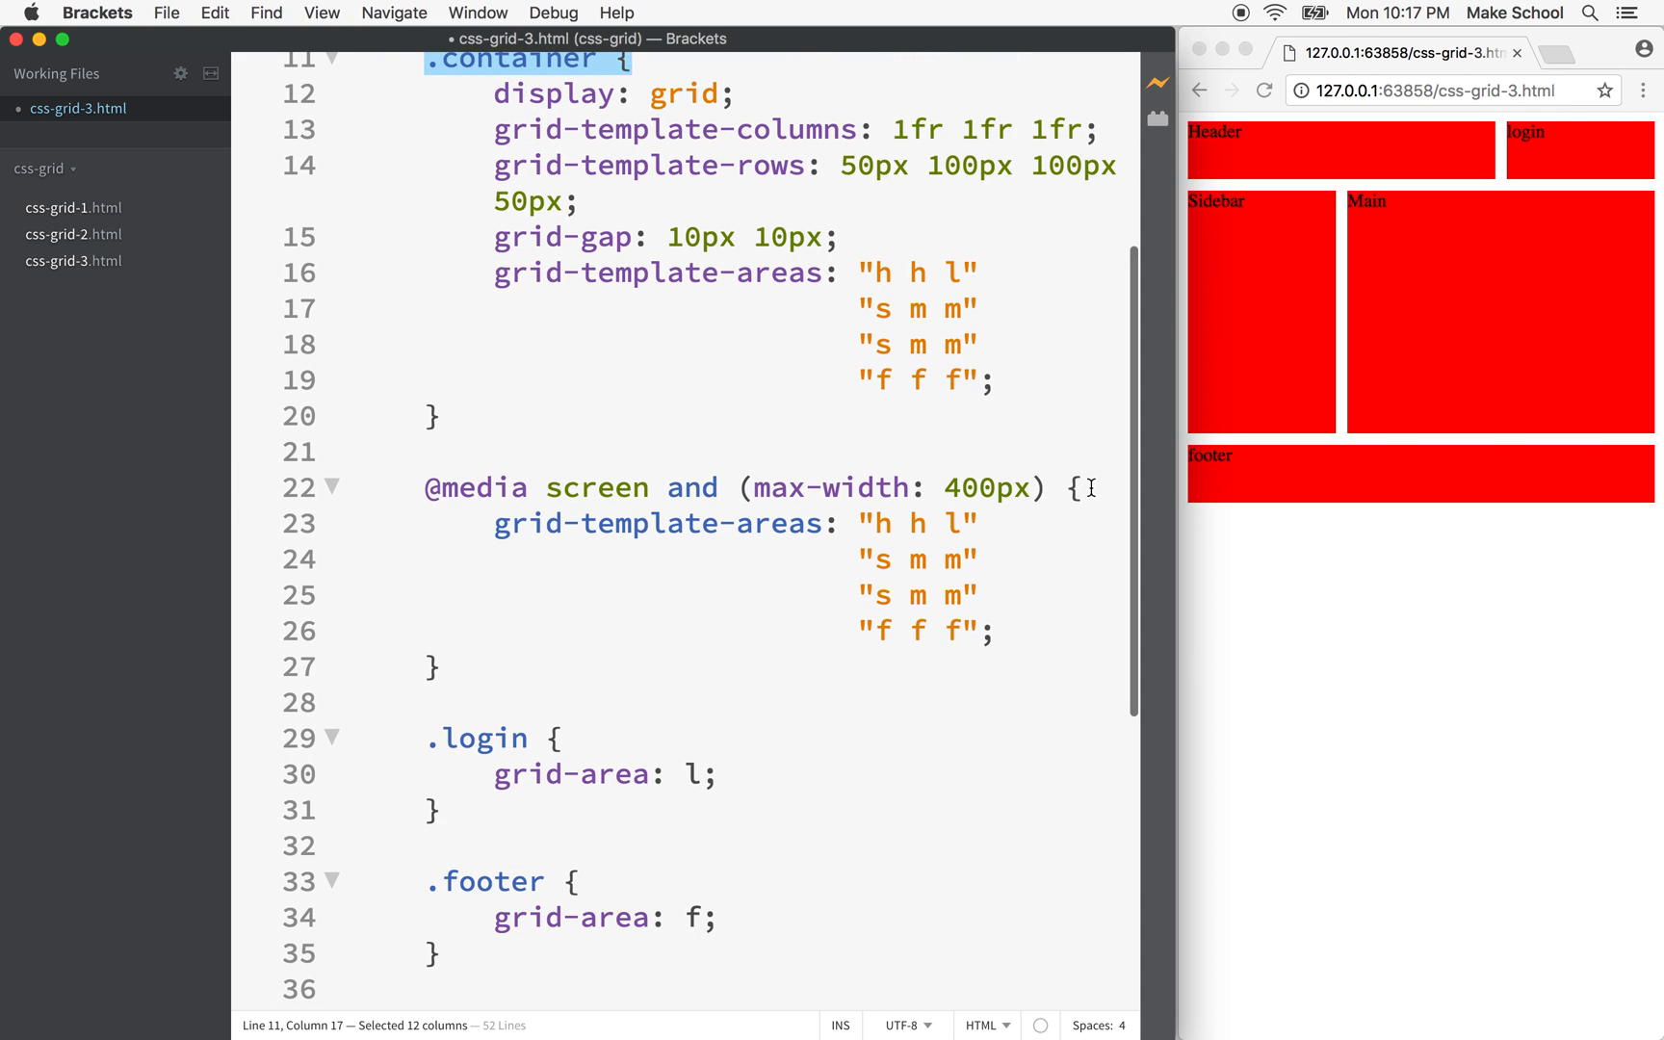
pyautogui.write('.container {')
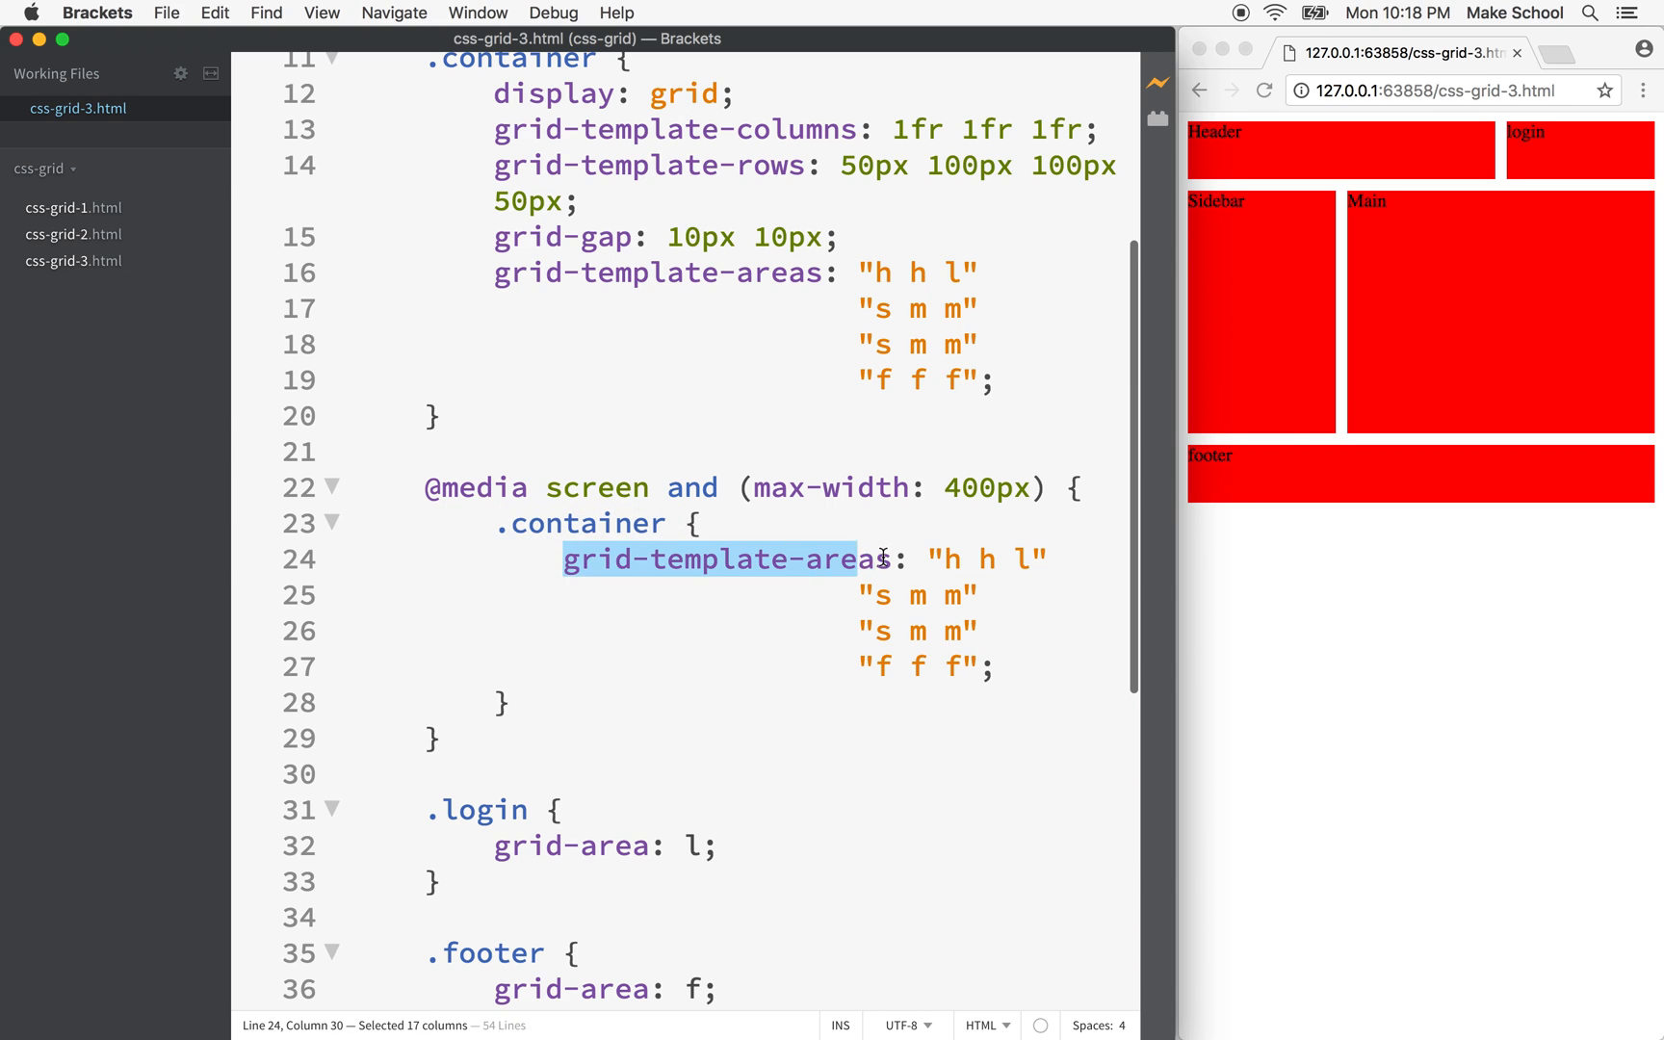
# Step: Rewrite the query's areas as "h h h", "s l l", "m m m", keeping "f f f"
pyautogui.moveTo(865, 559); pyautogui.dragTo(892, 558)
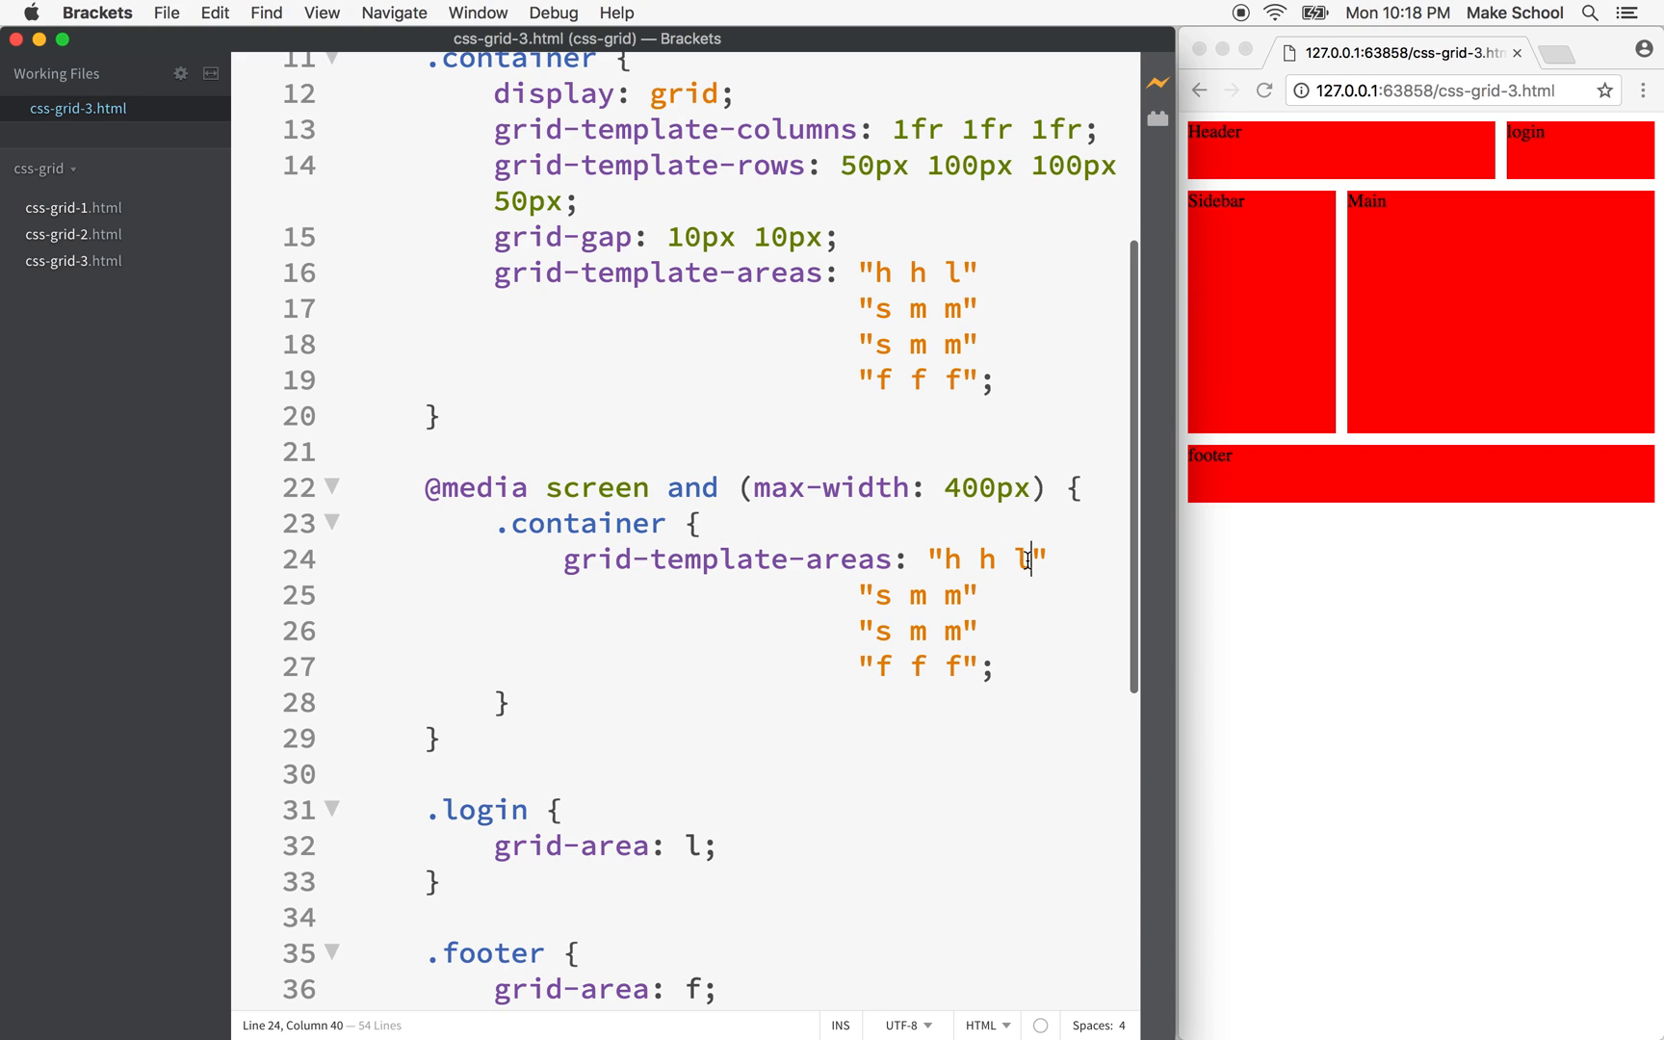
pyautogui.write('h')
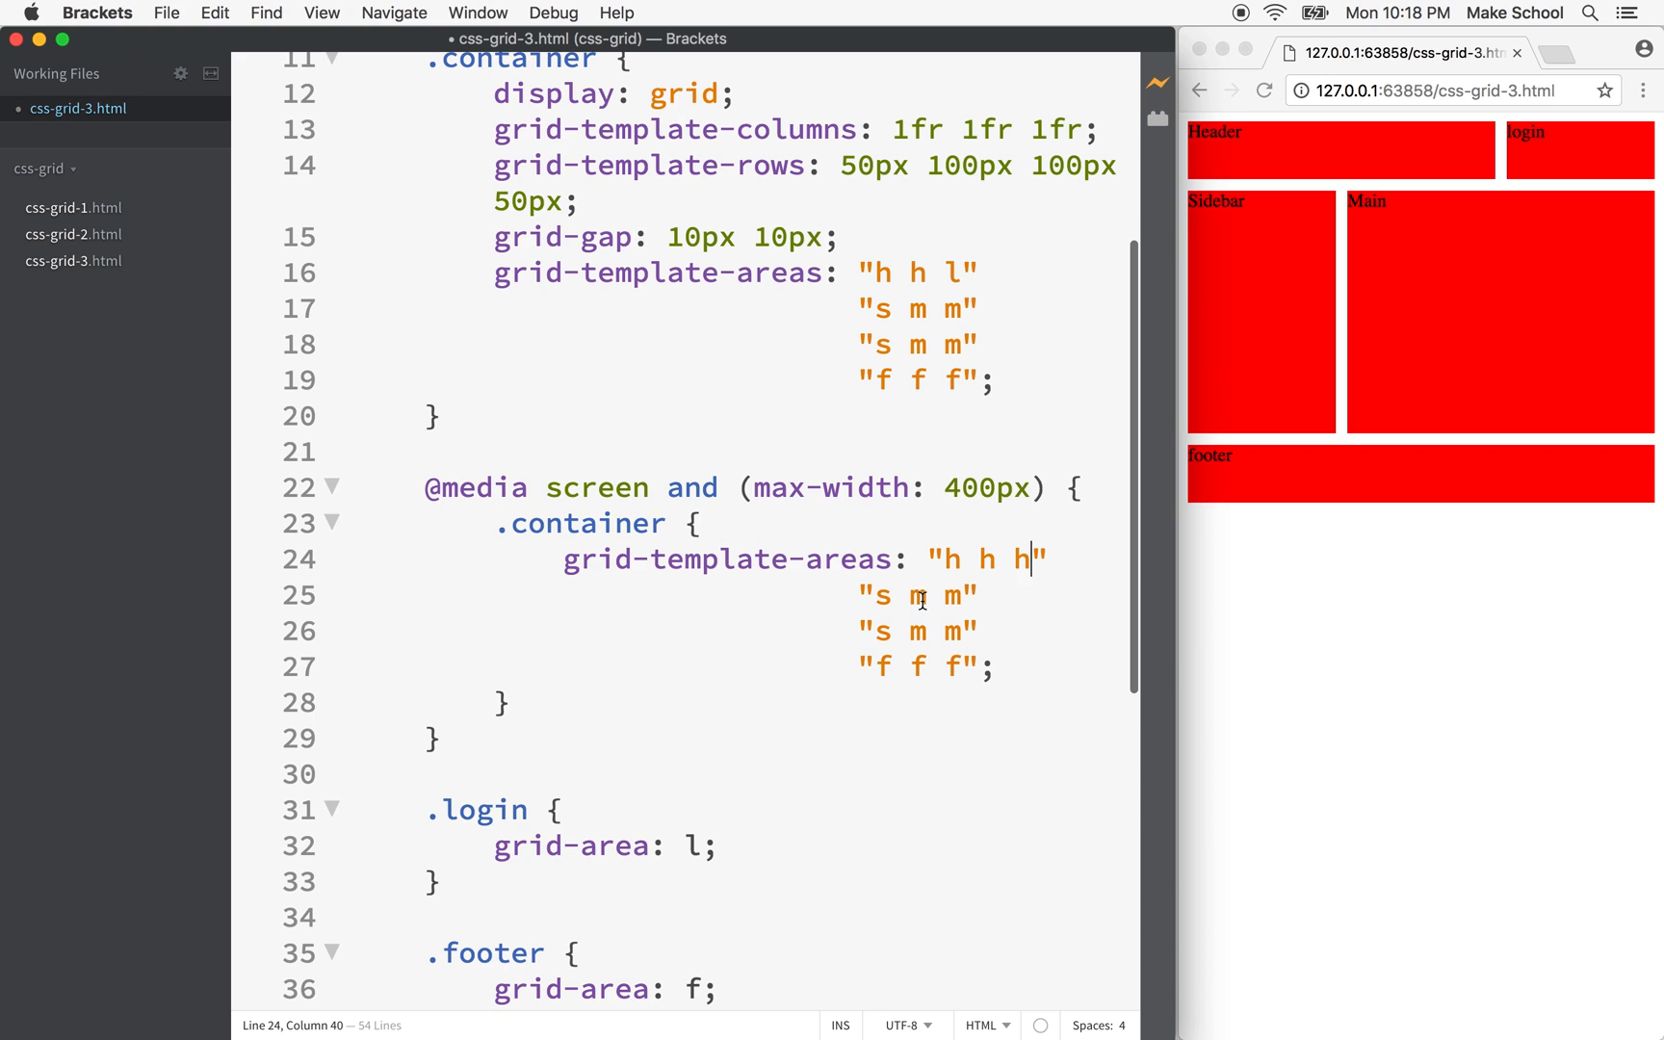
pyautogui.moveTo(911, 596); pyautogui.dragTo(956, 595)
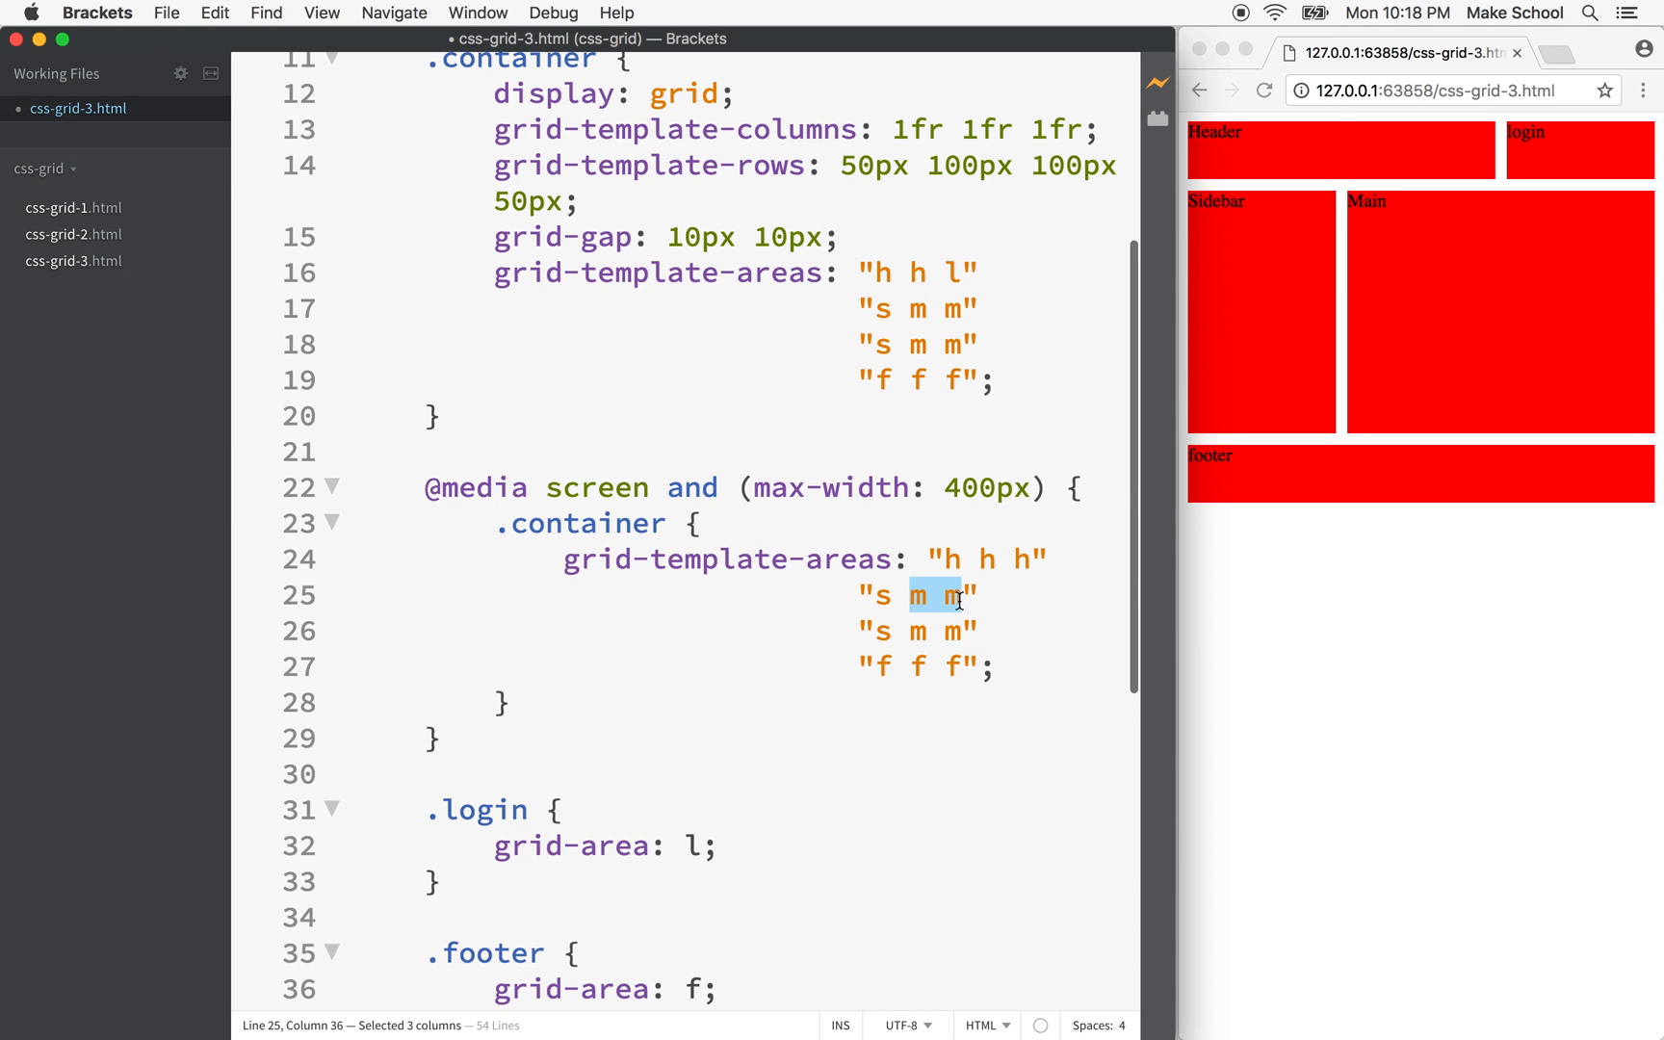
pyautogui.moveTo(881, 601)
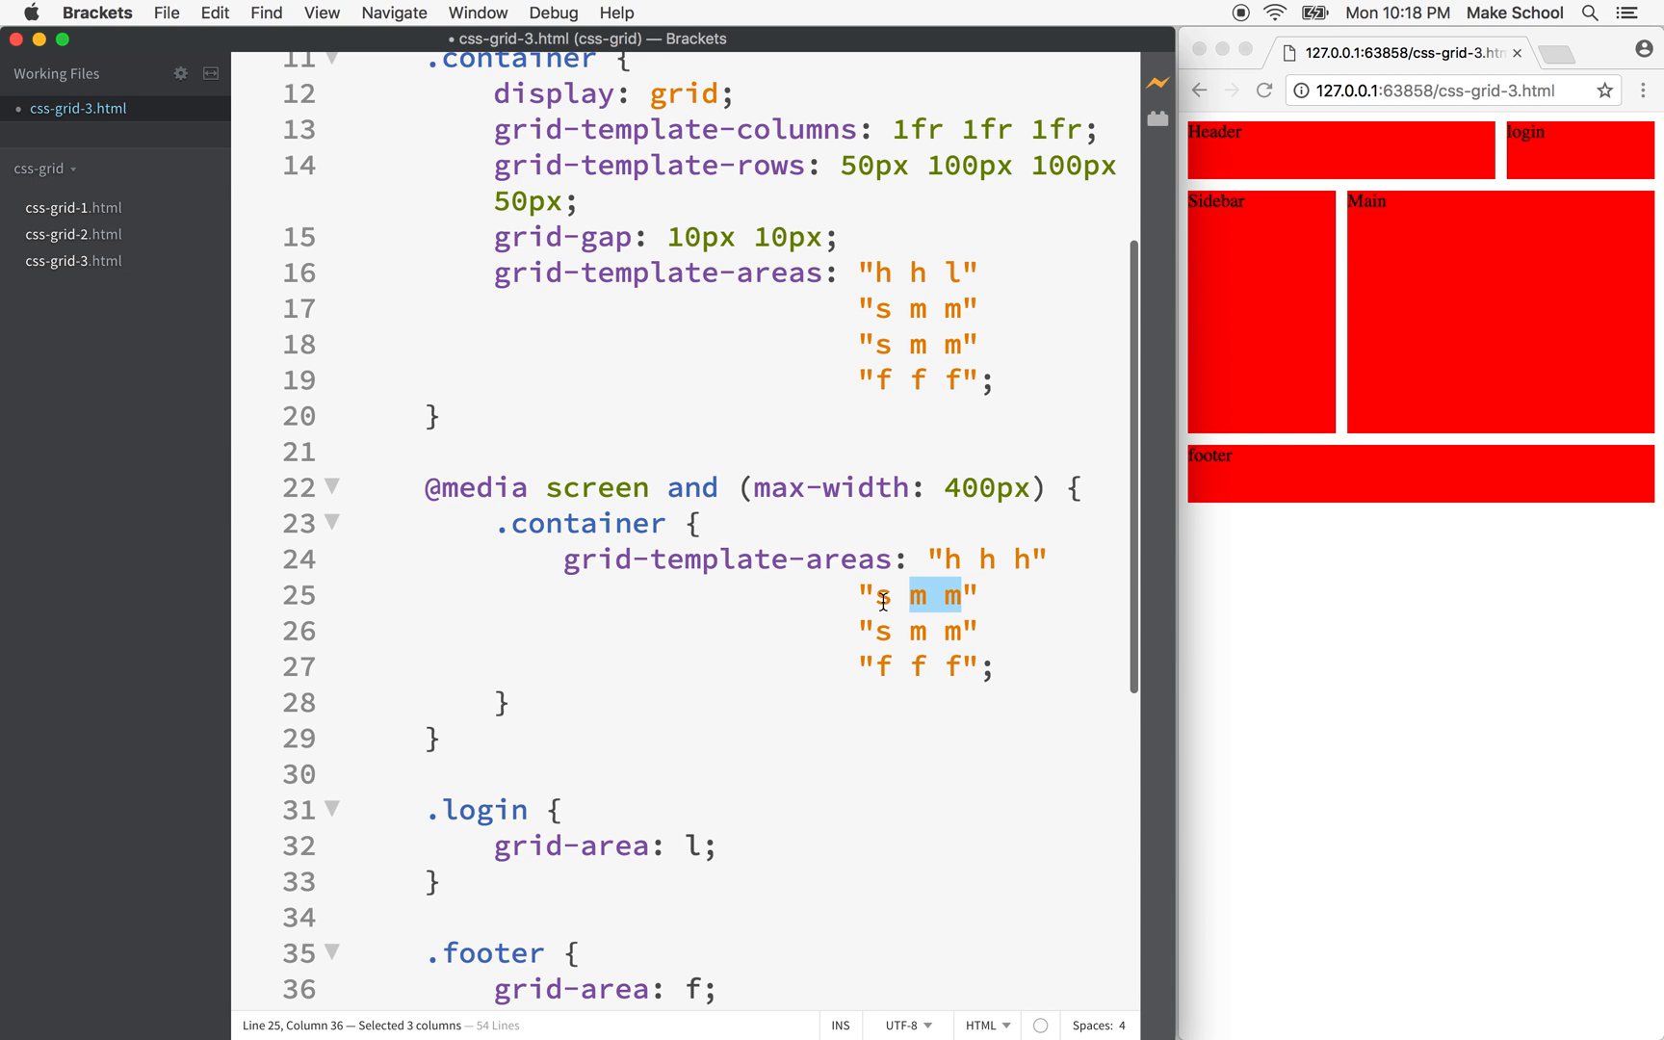
pyautogui.write('l')
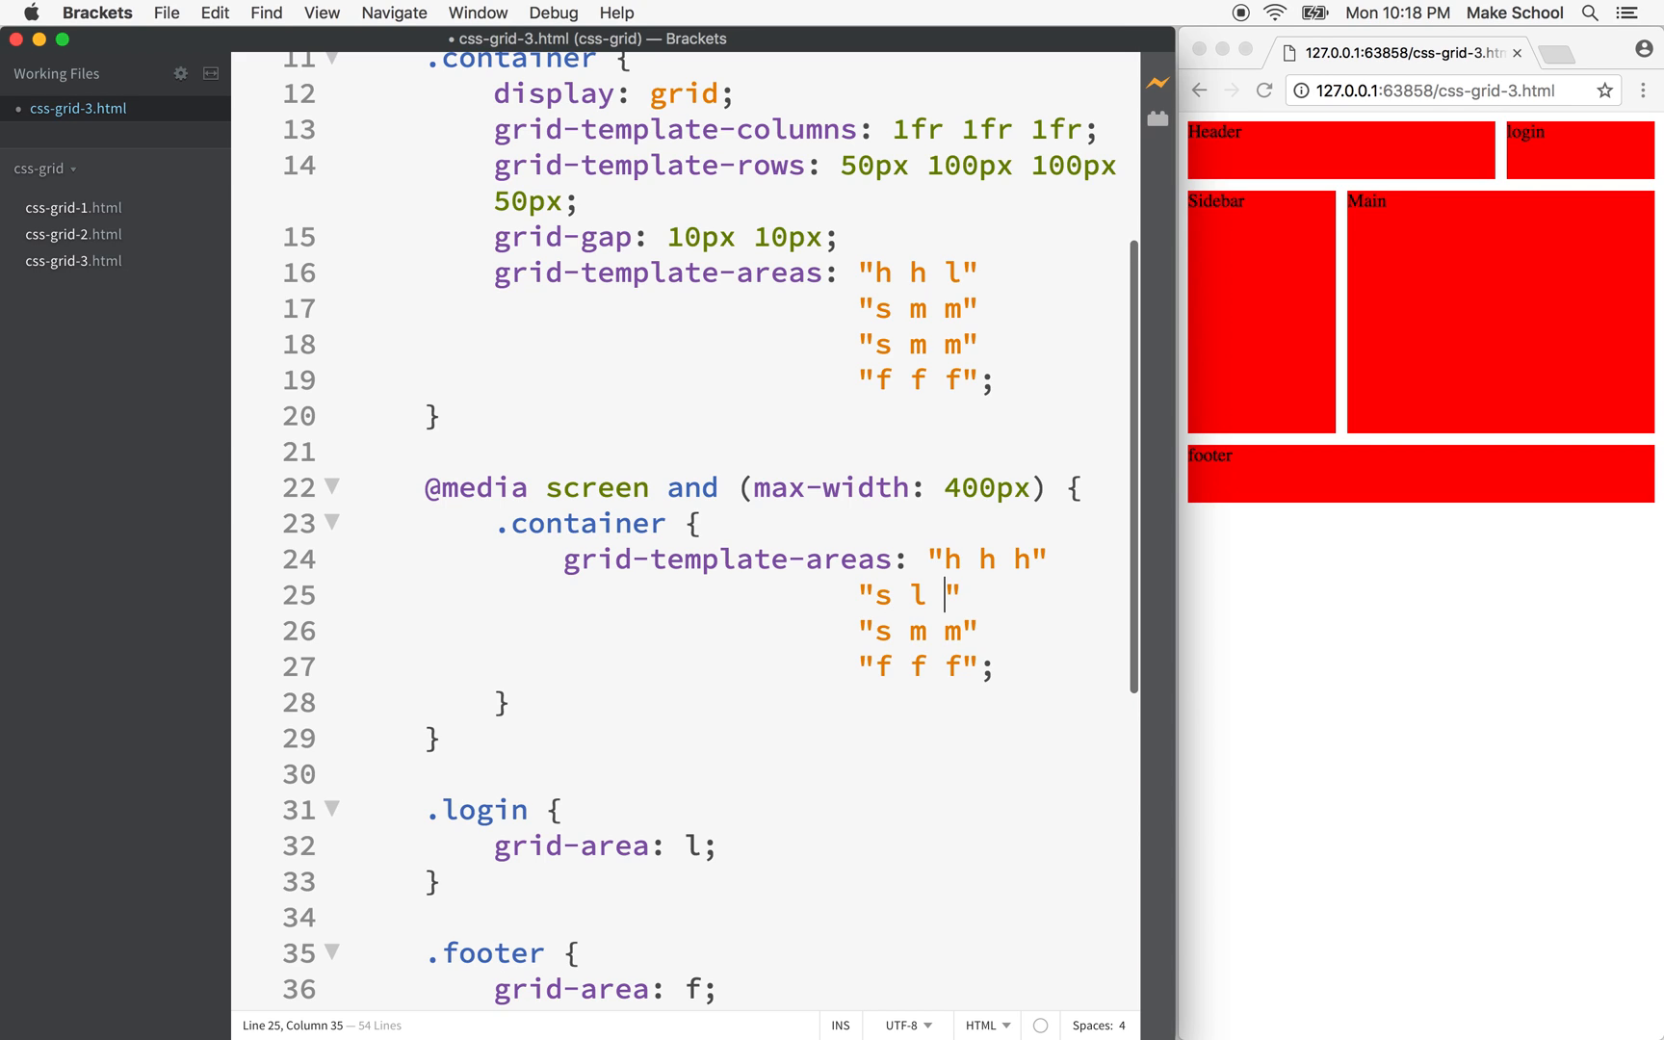
pyautogui.write('l')
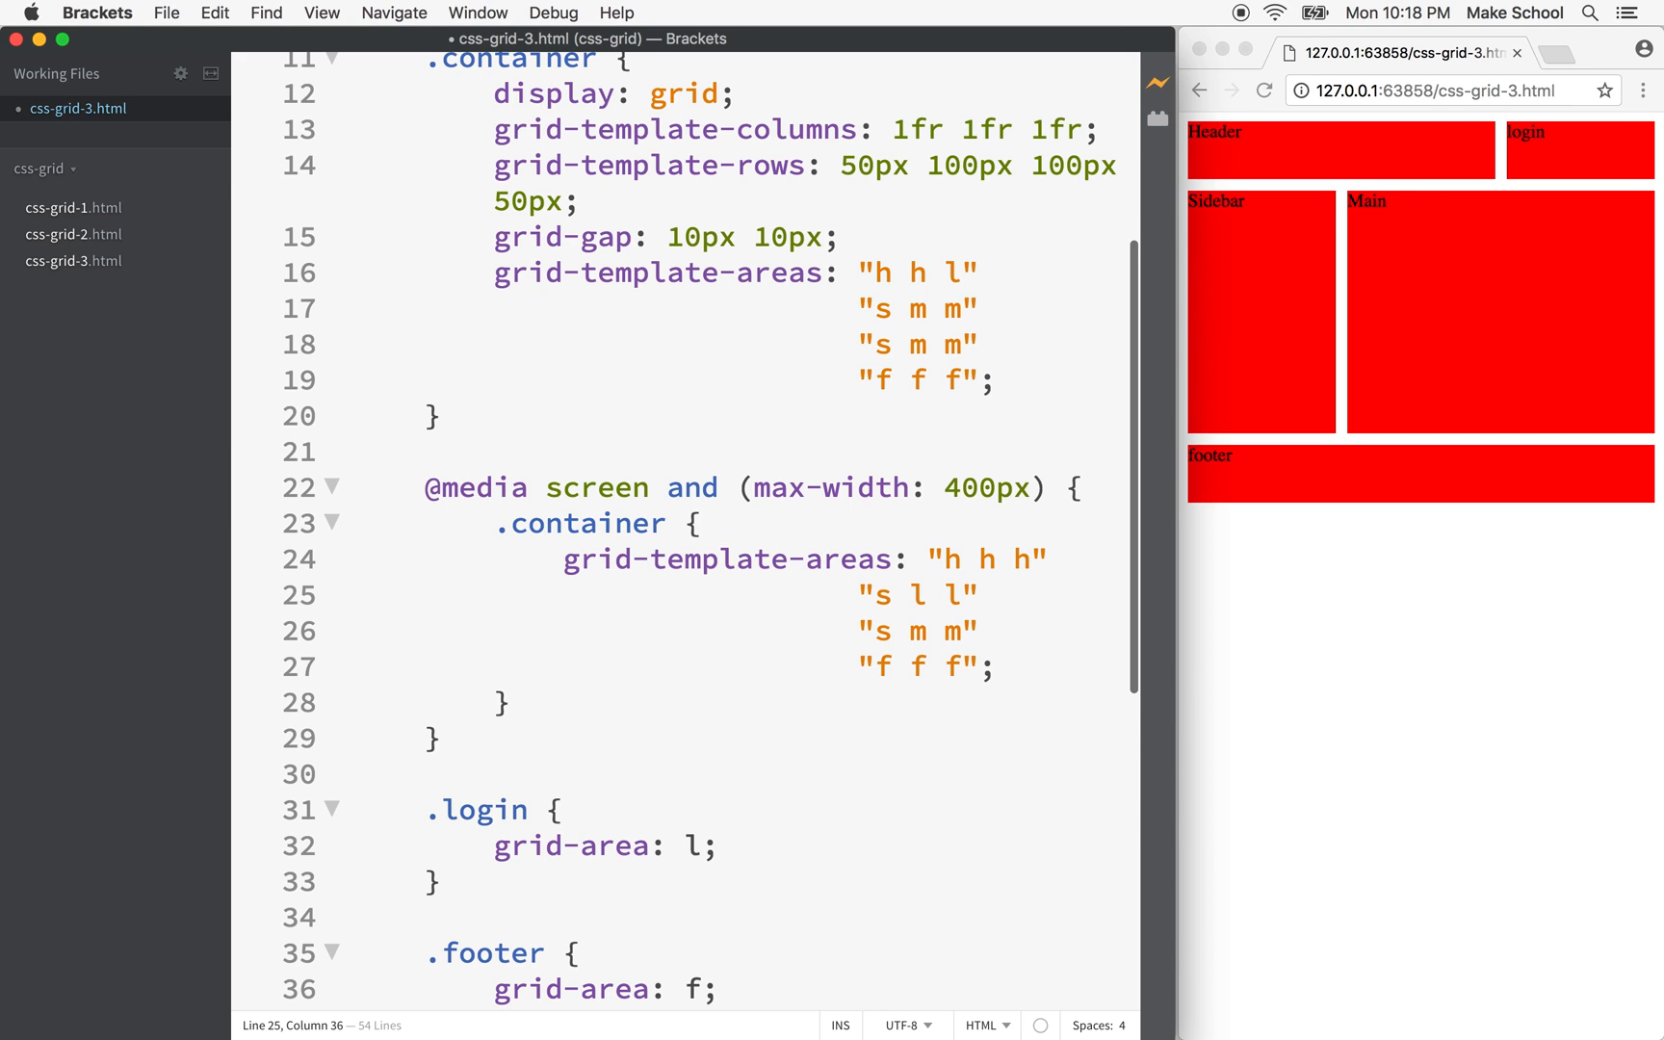
pyautogui.moveTo(907, 587)
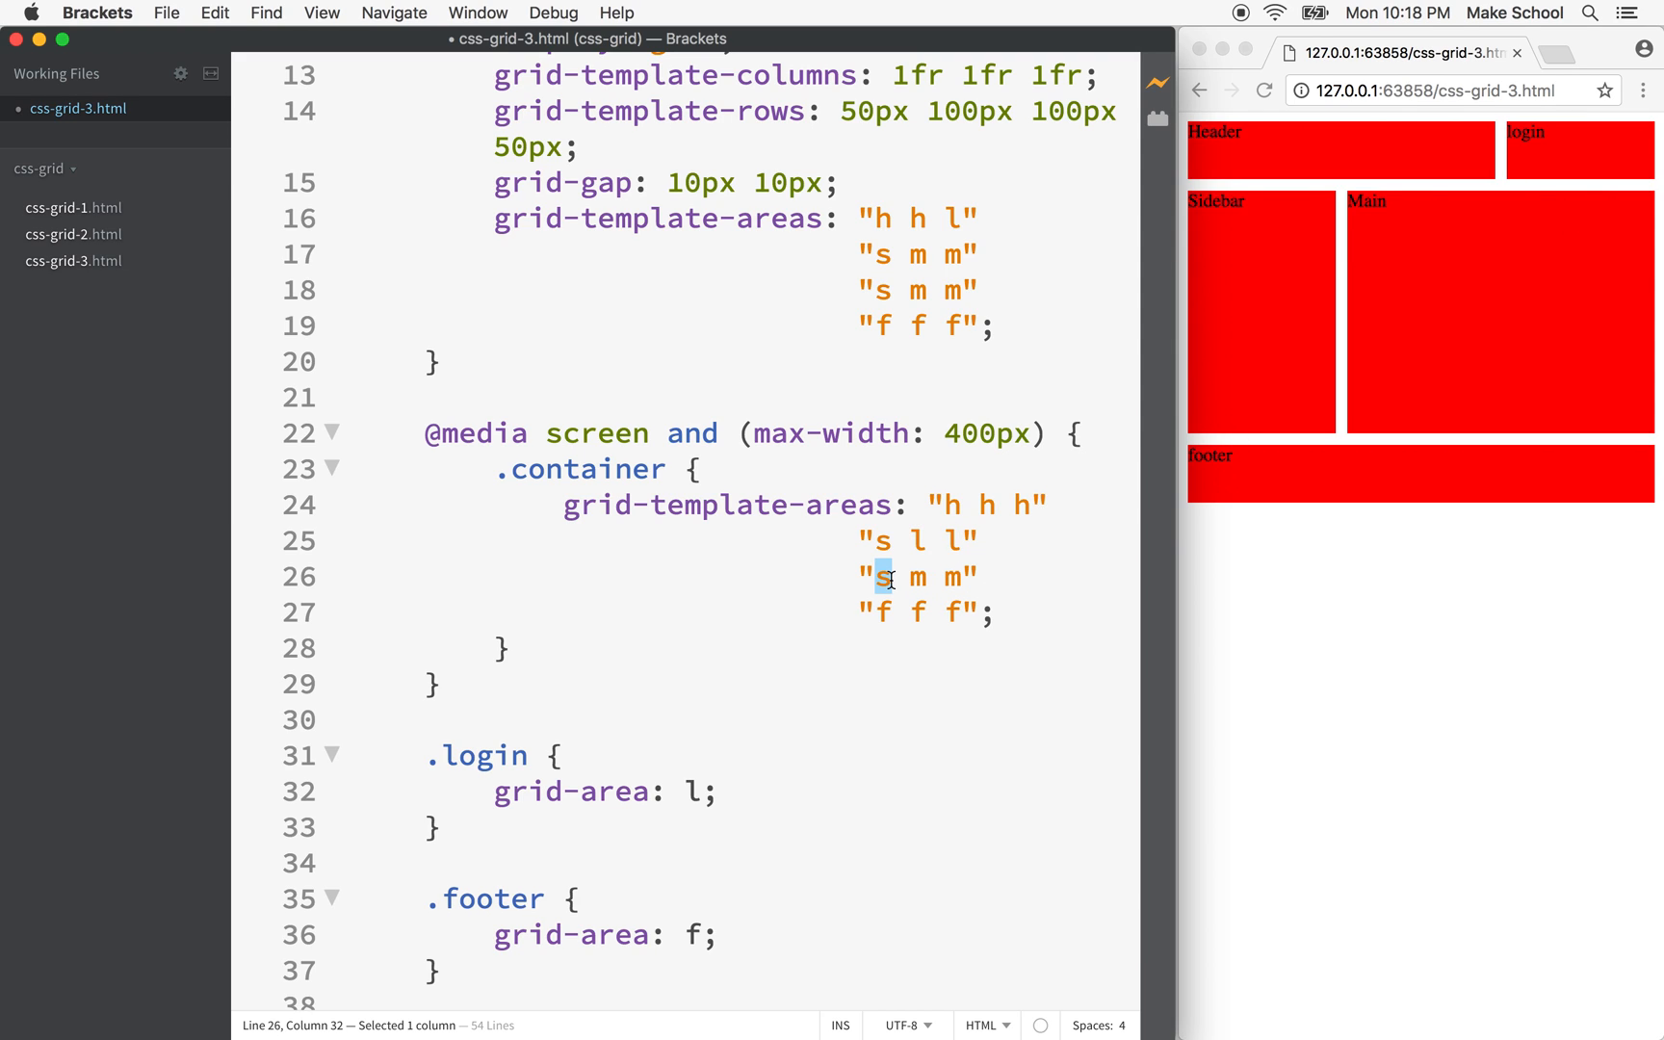
pyautogui.write('m')
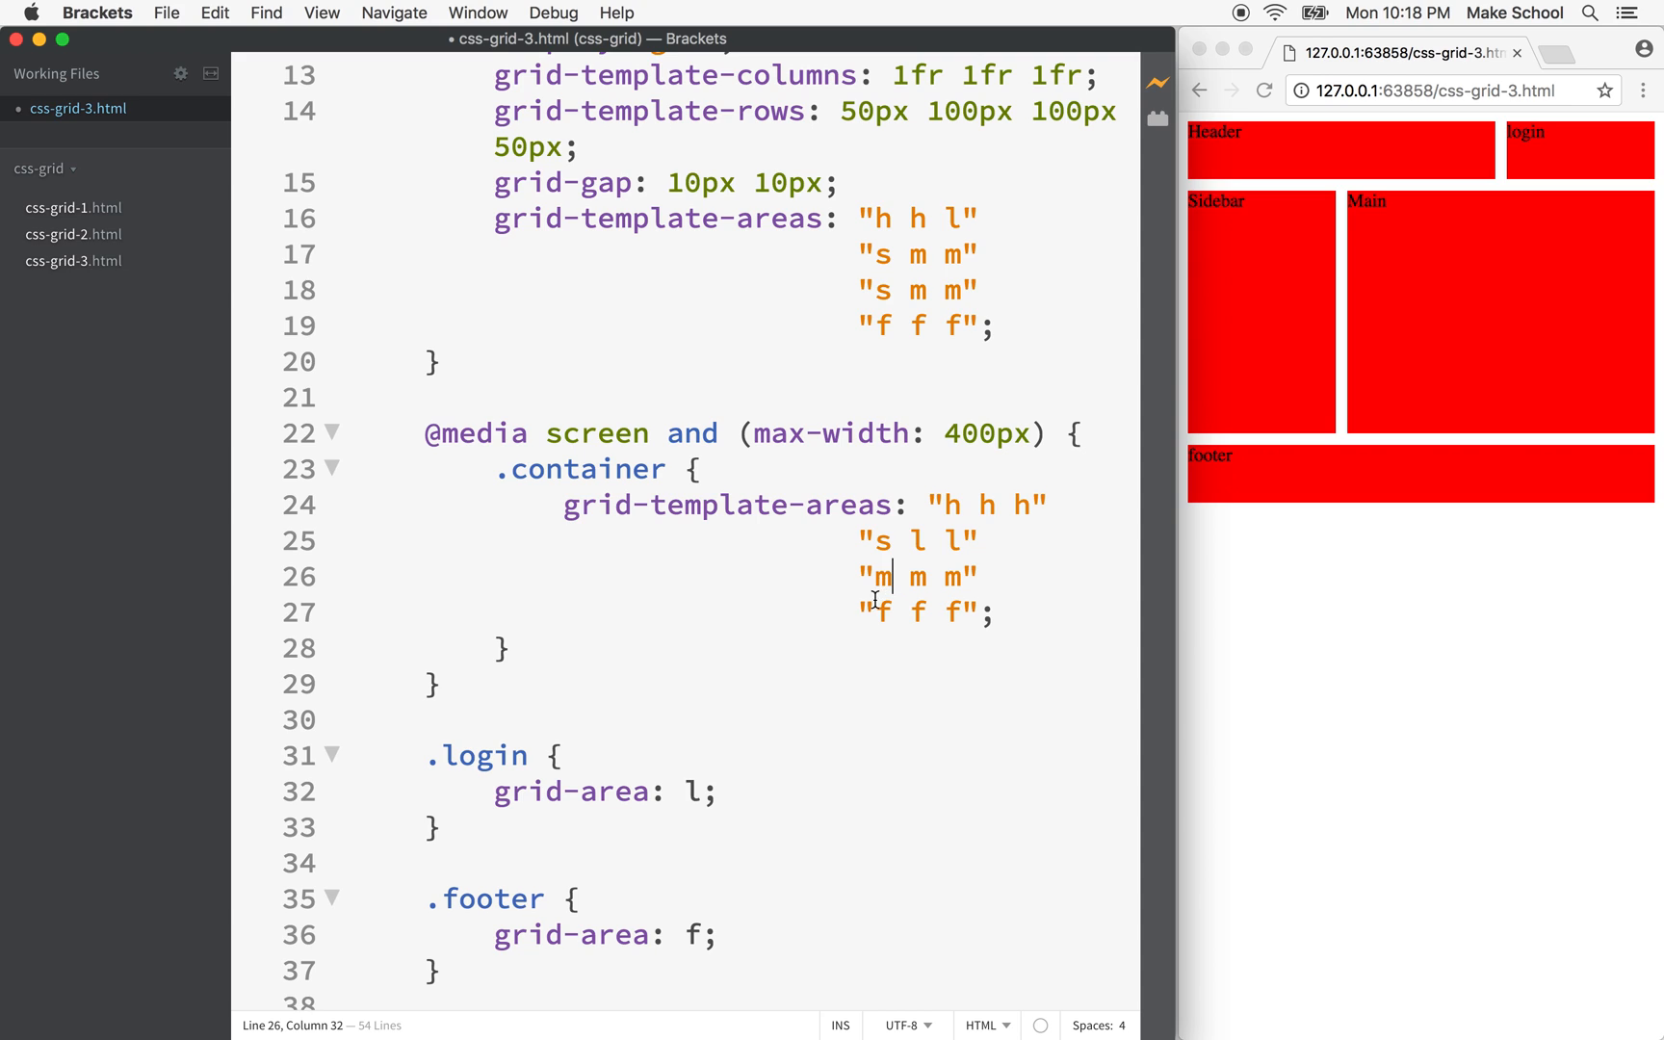
pyautogui.moveTo(874, 613); pyautogui.dragTo(957, 612)
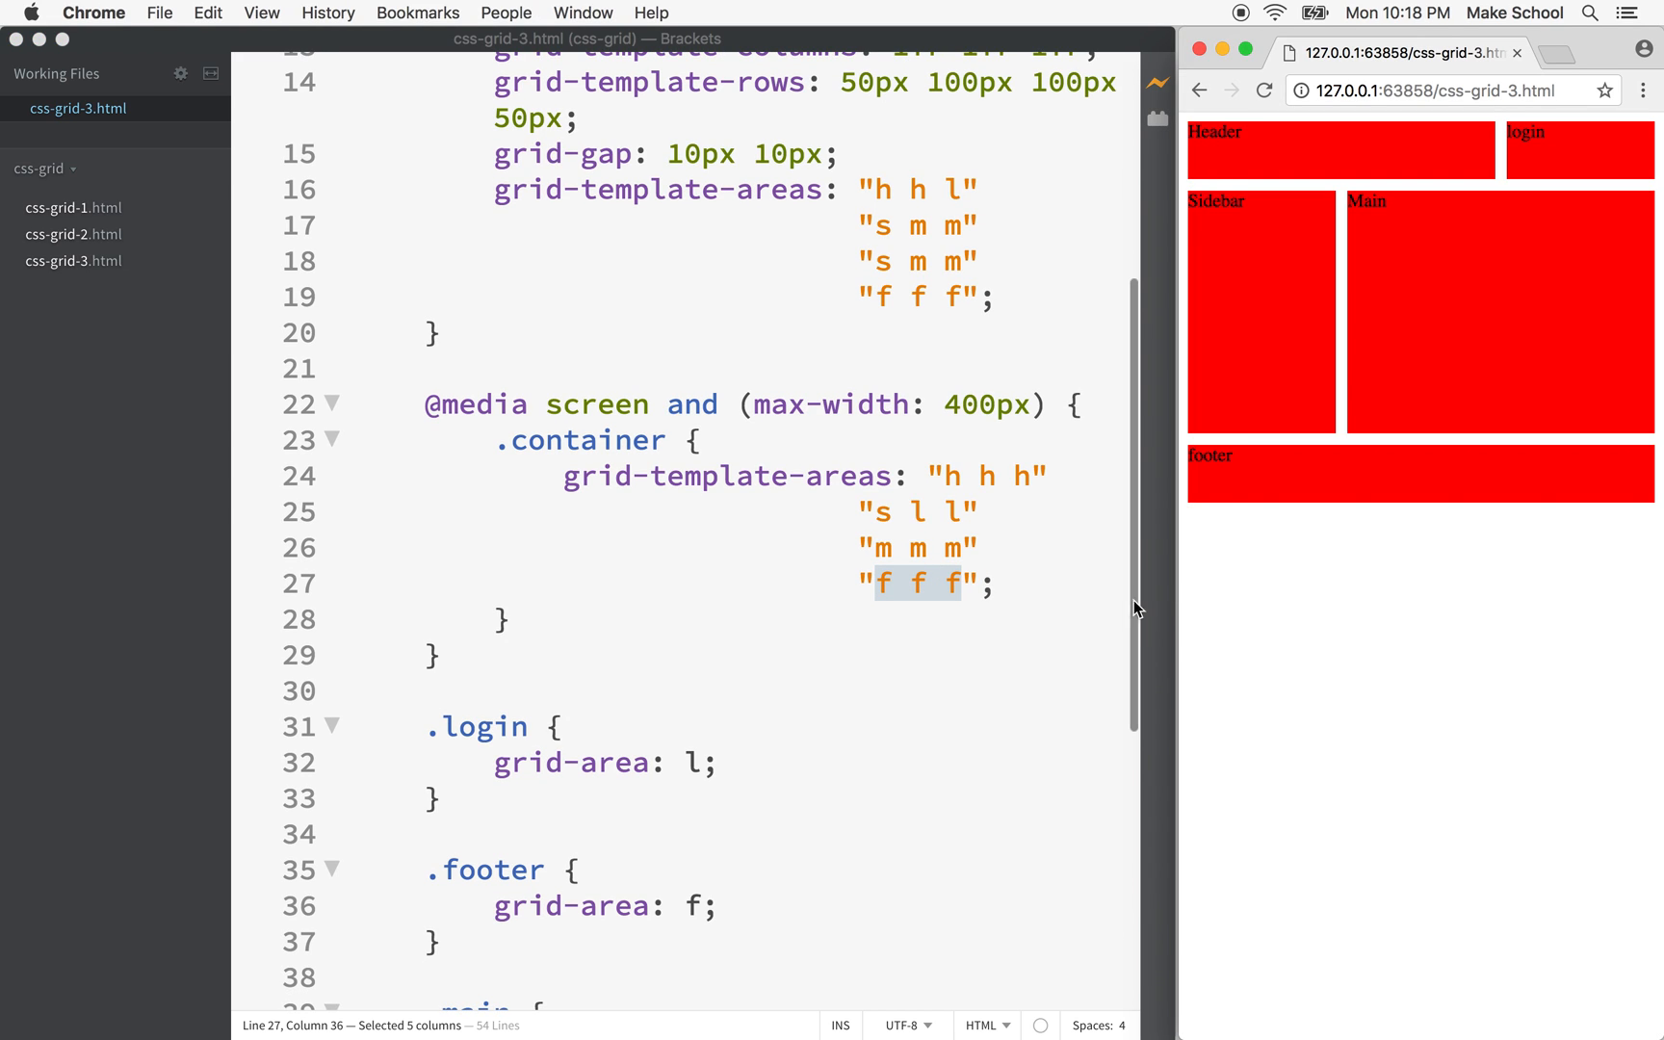
# Step: Narrow the Chrome window under 400px so the stacked header, sidebar/login, main, footer layout appears
pyautogui.moveTo(1167, 611); pyautogui.dragTo(1158, 624)
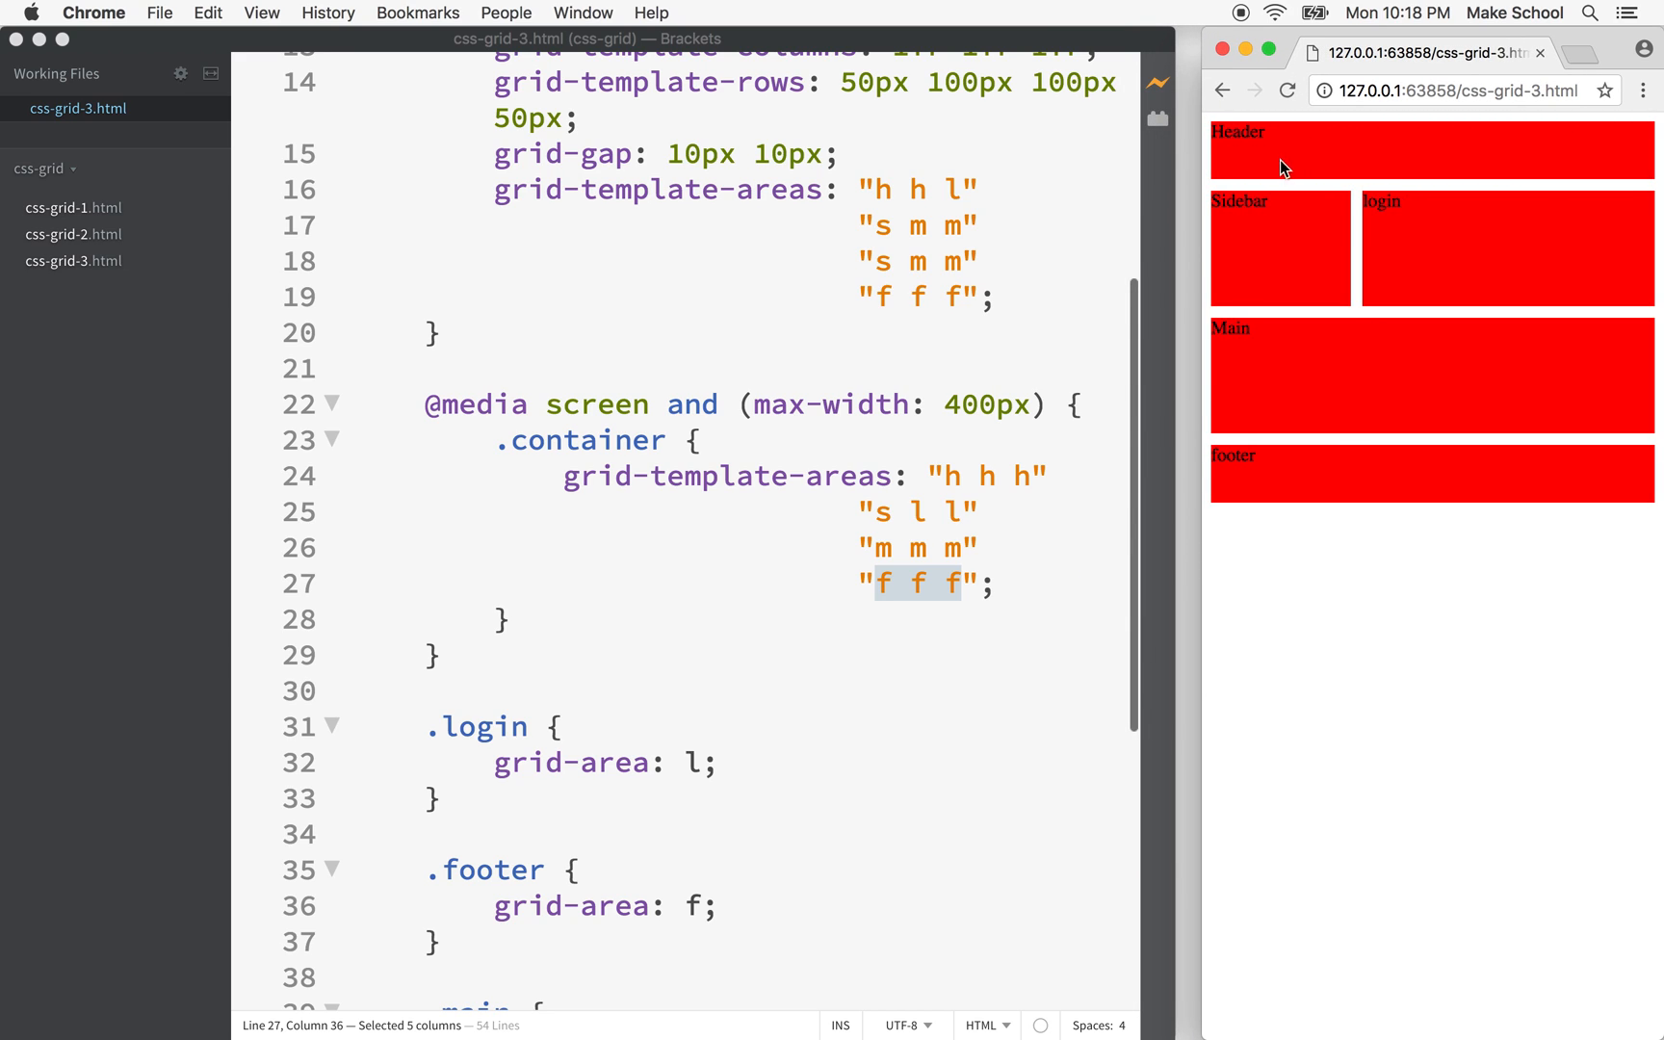
pyautogui.moveTo(1379, 164)
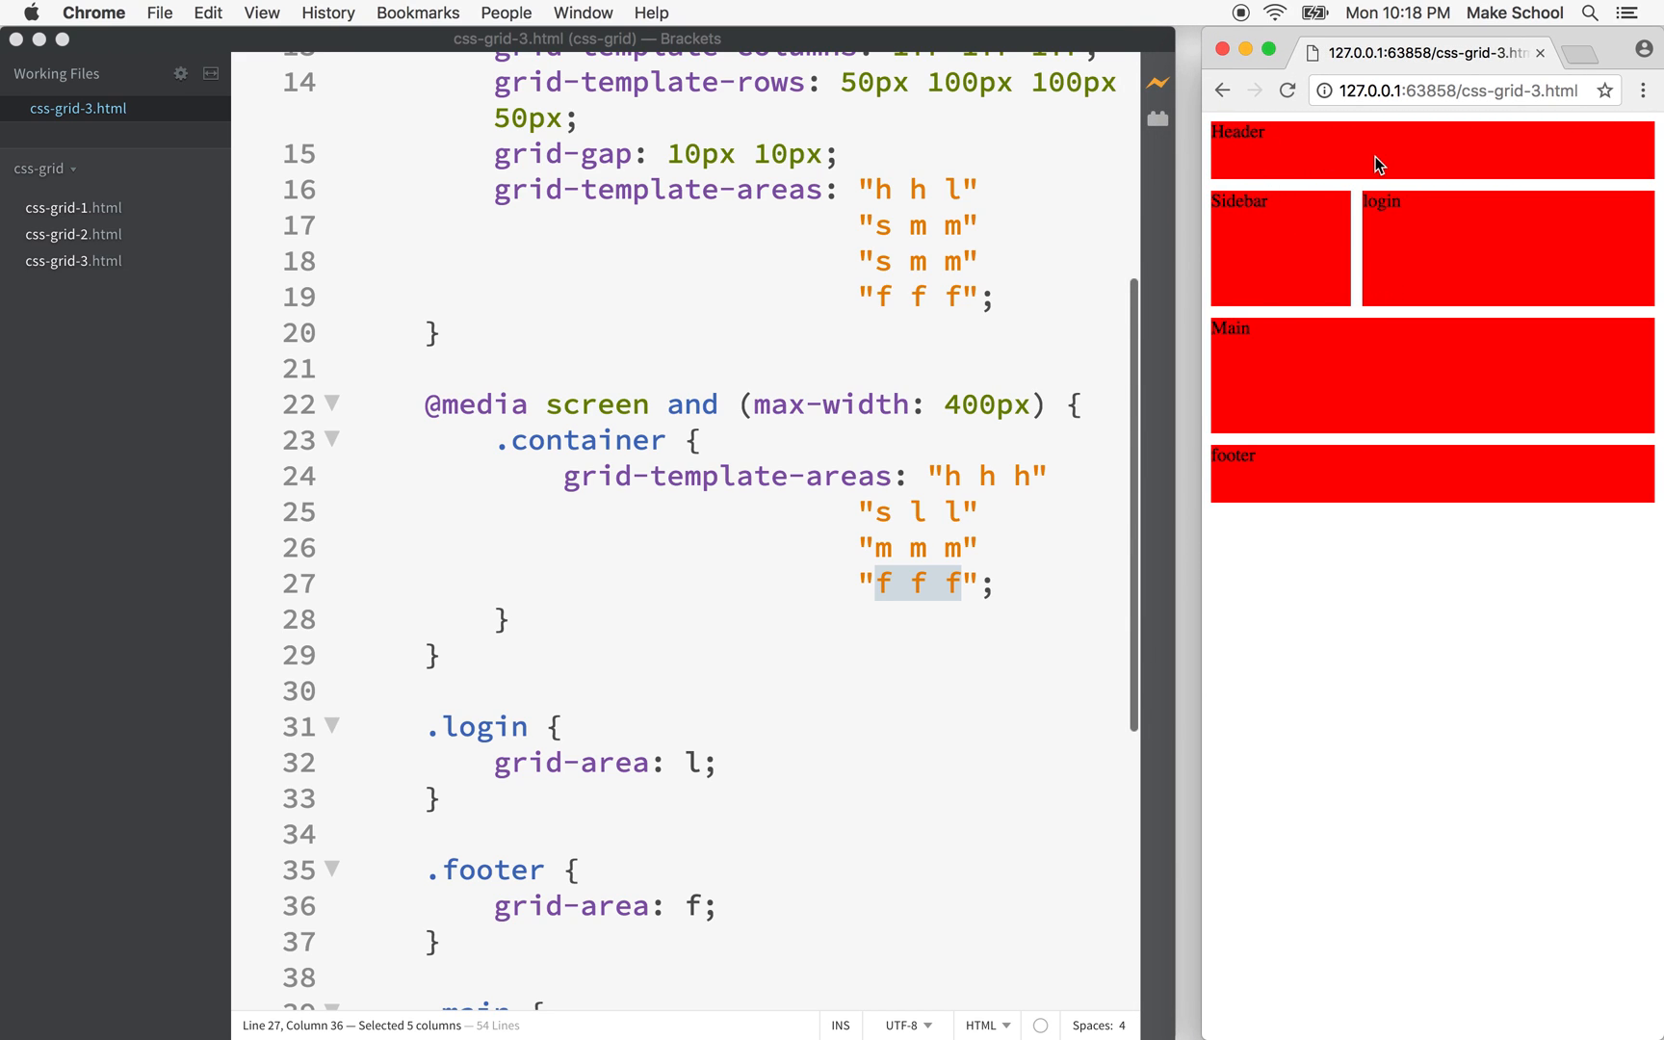
pyautogui.moveTo(1316, 375)
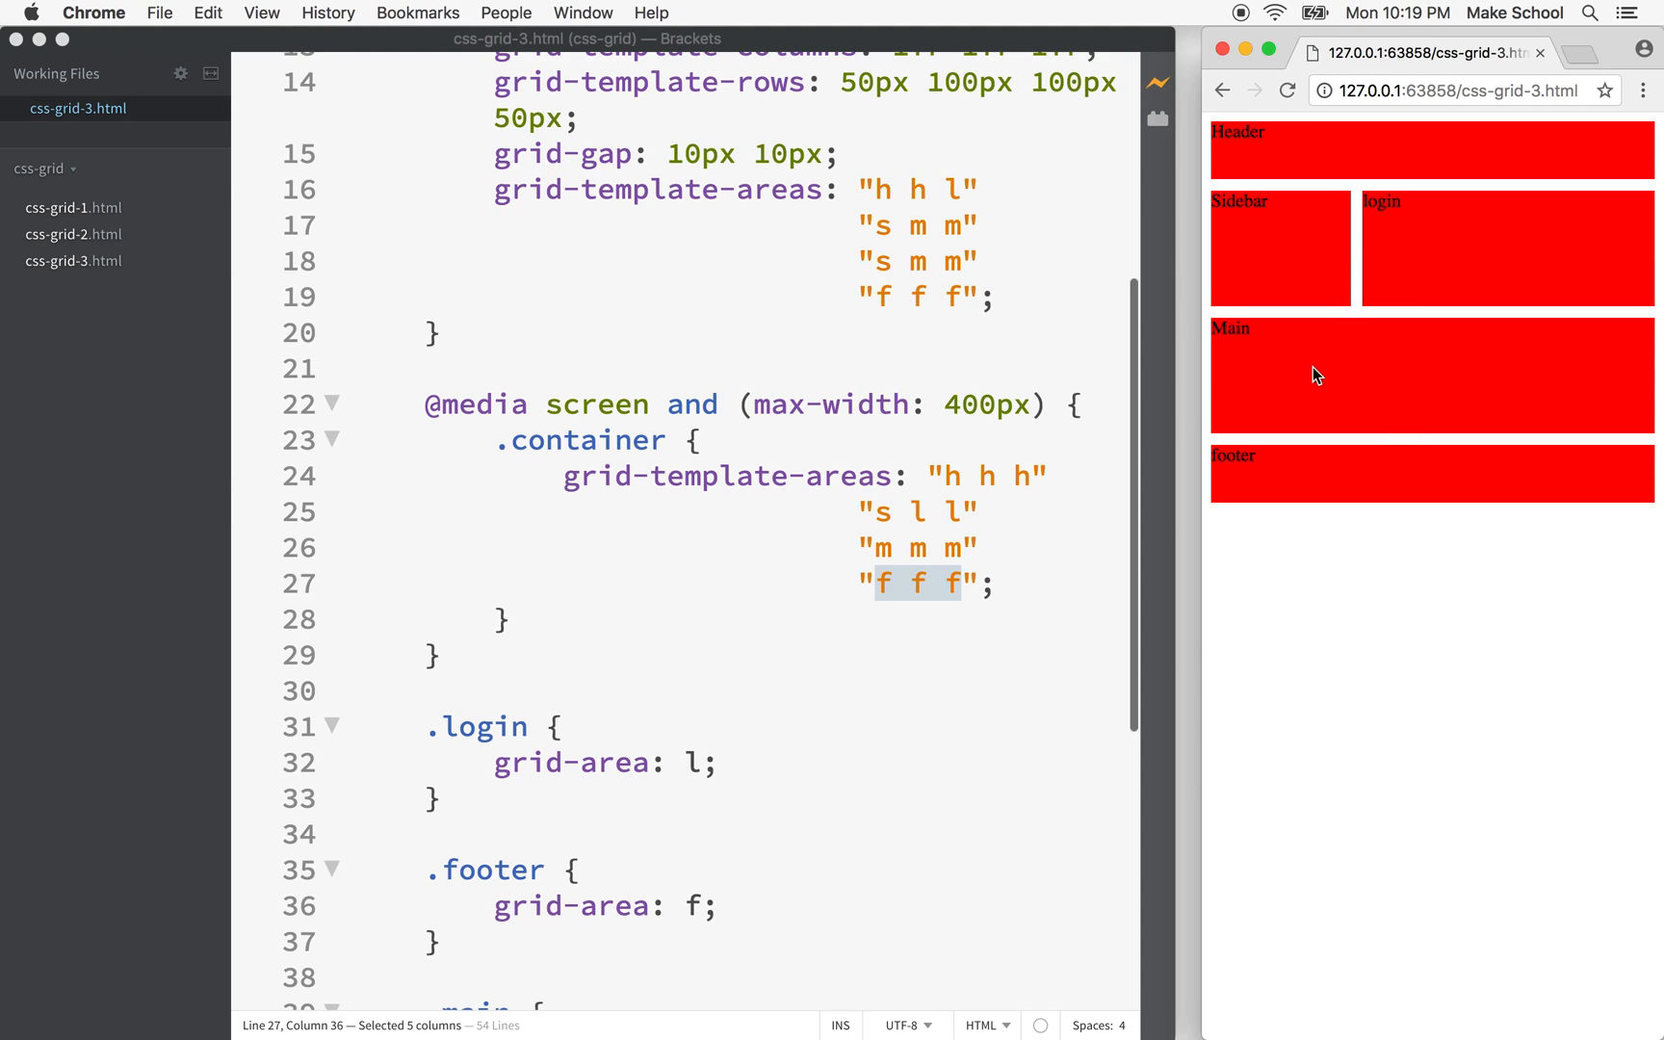
pyautogui.moveTo(932, 518)
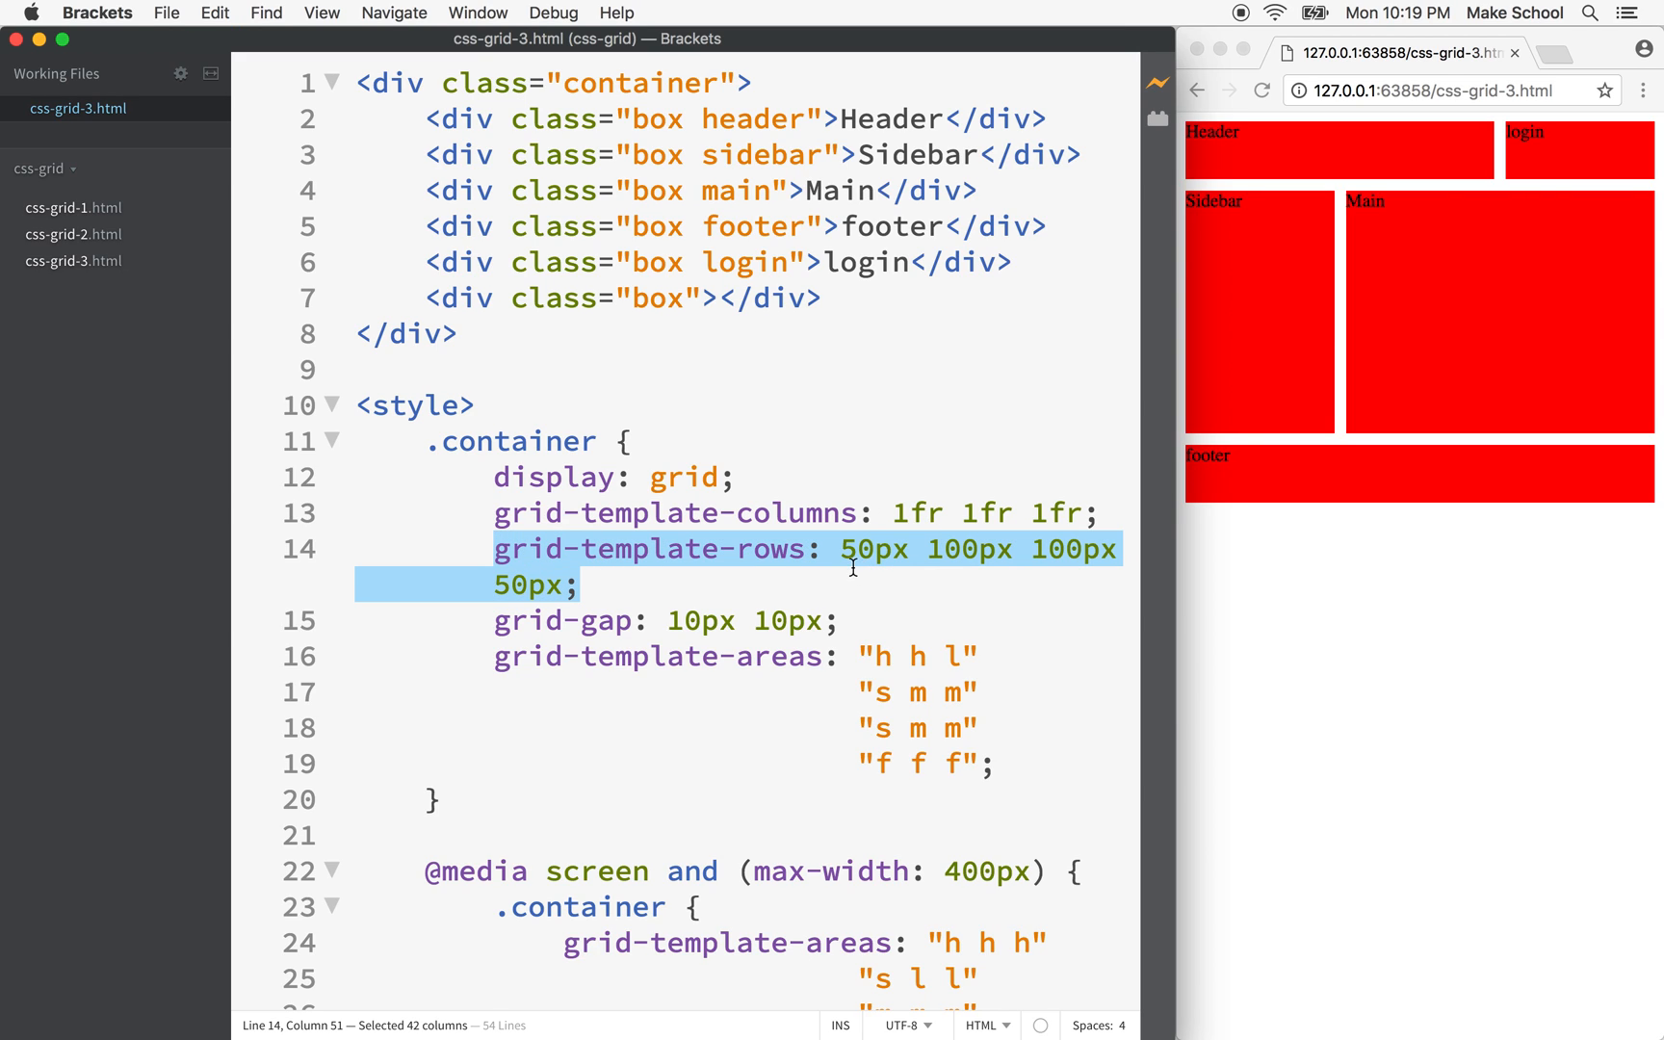
pyautogui.moveTo(1281, 258)
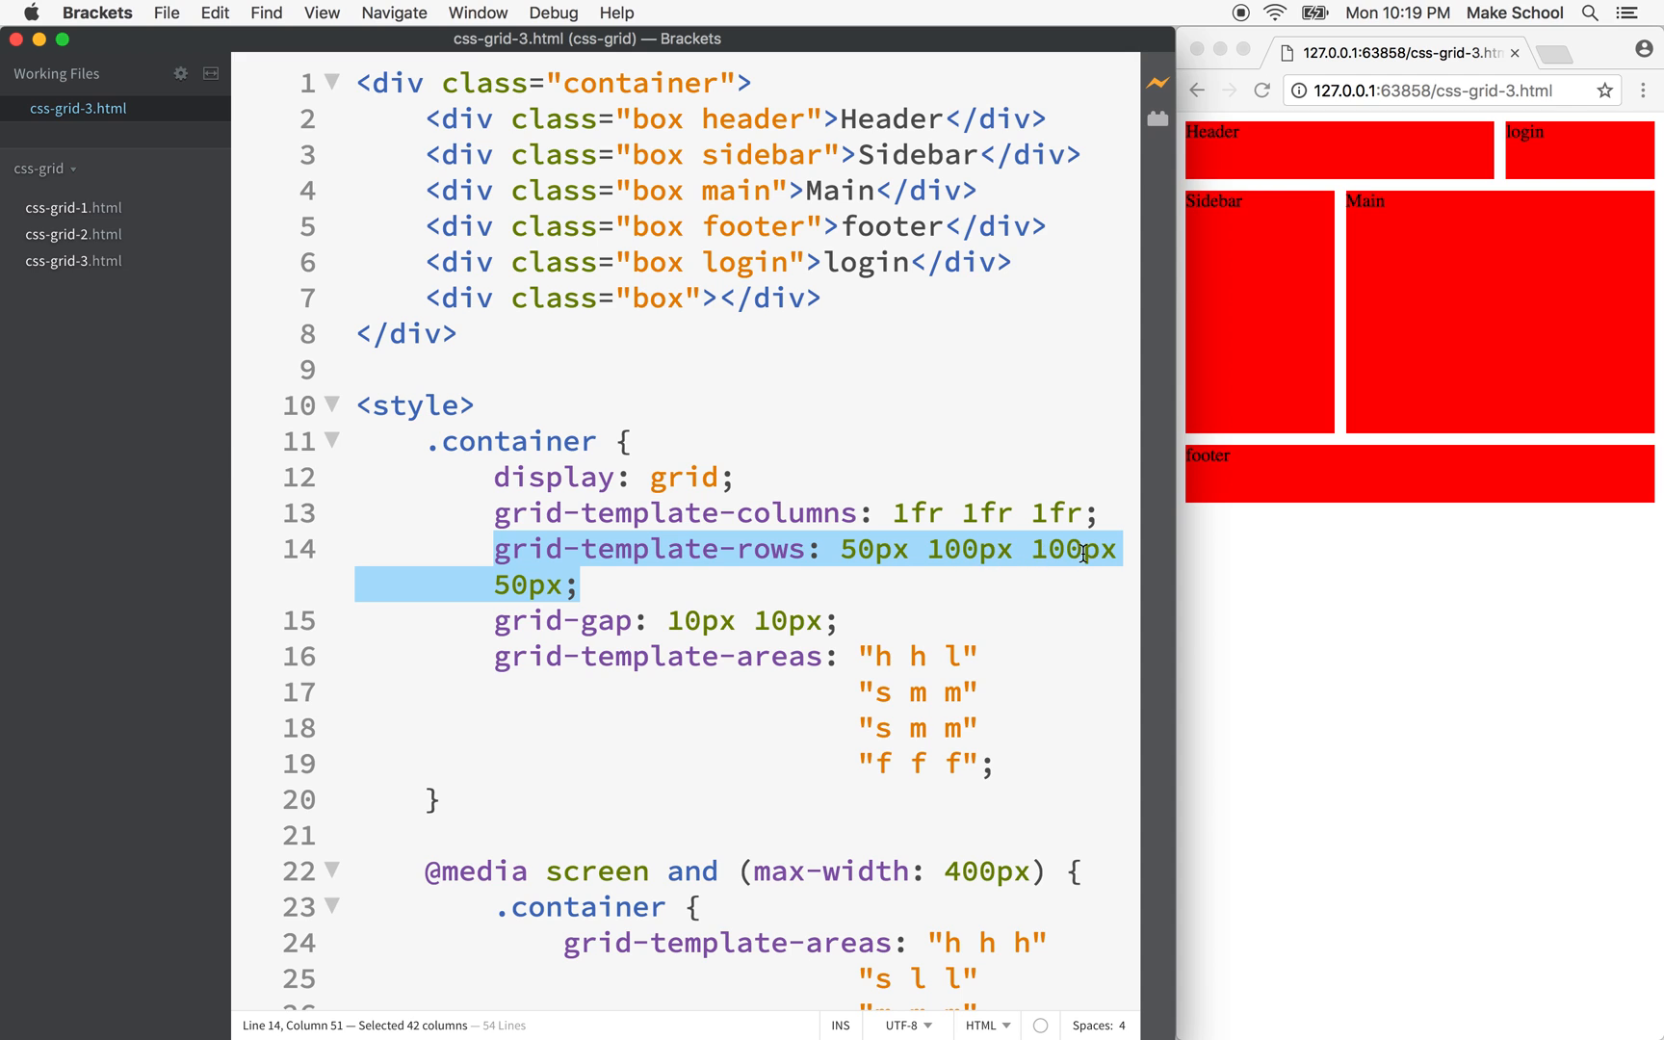
# Step: Add grid-template-rows: 50px 100px 100px 50px; to the media query's .container rule
pyautogui.scroll(-3)
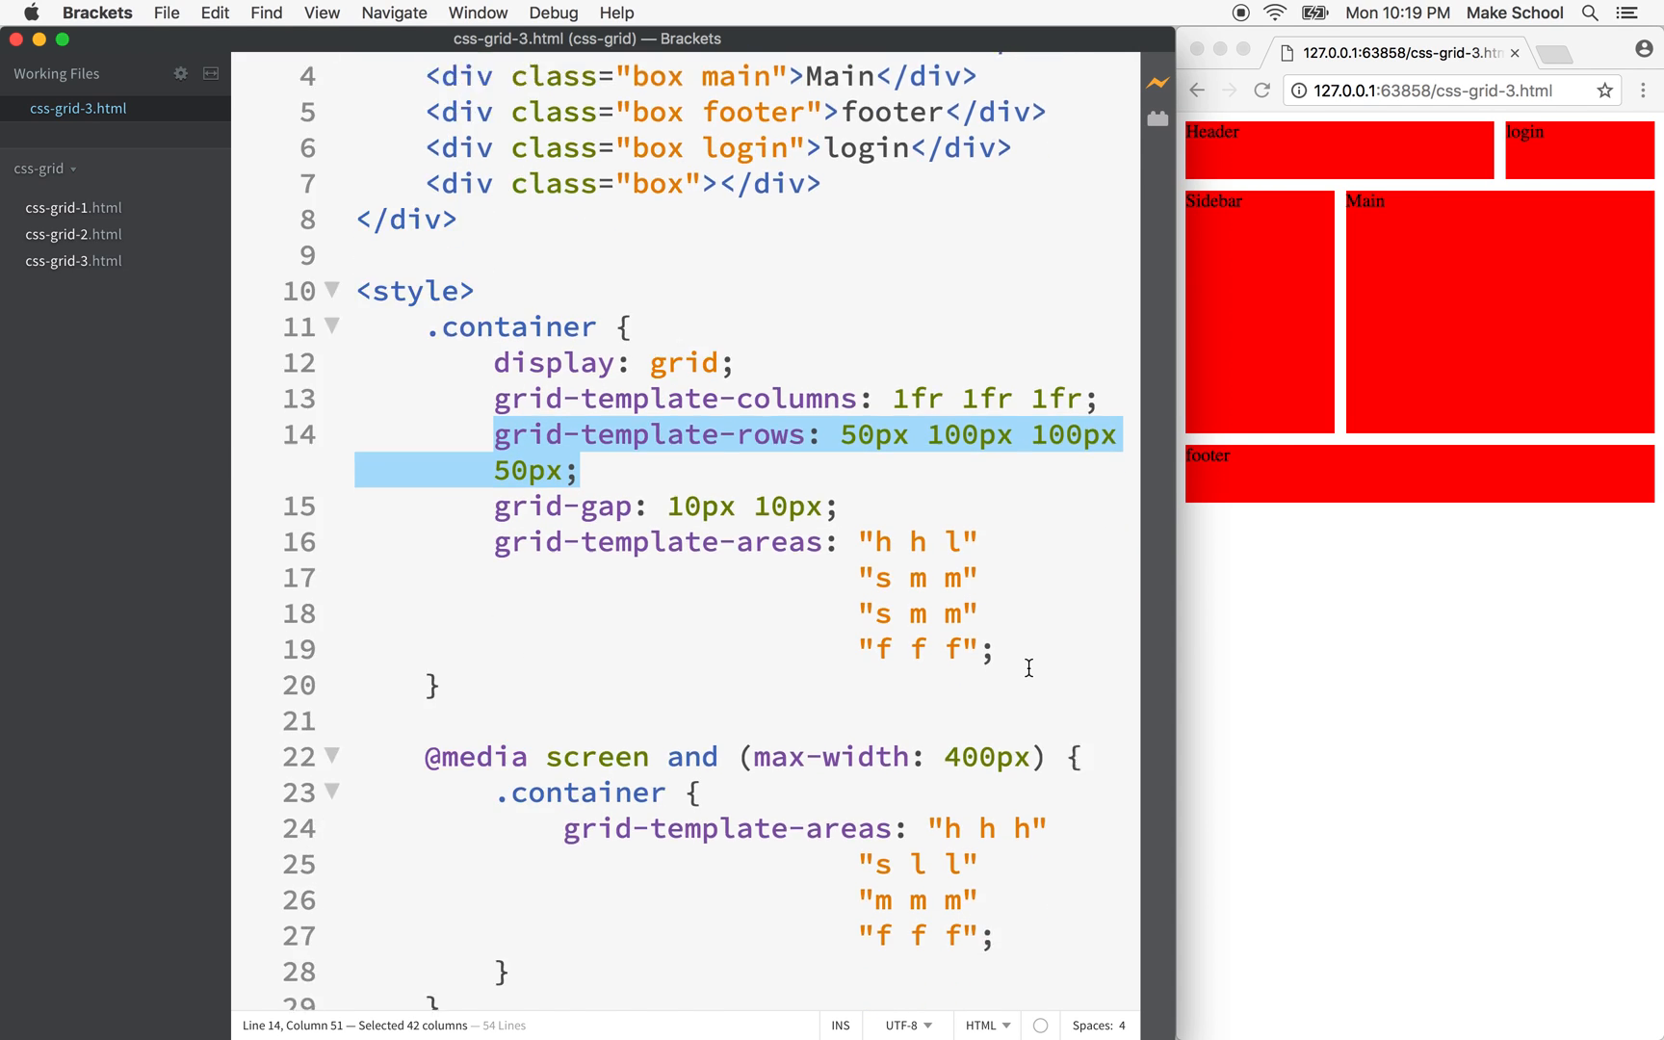
pyautogui.scroll(-3)
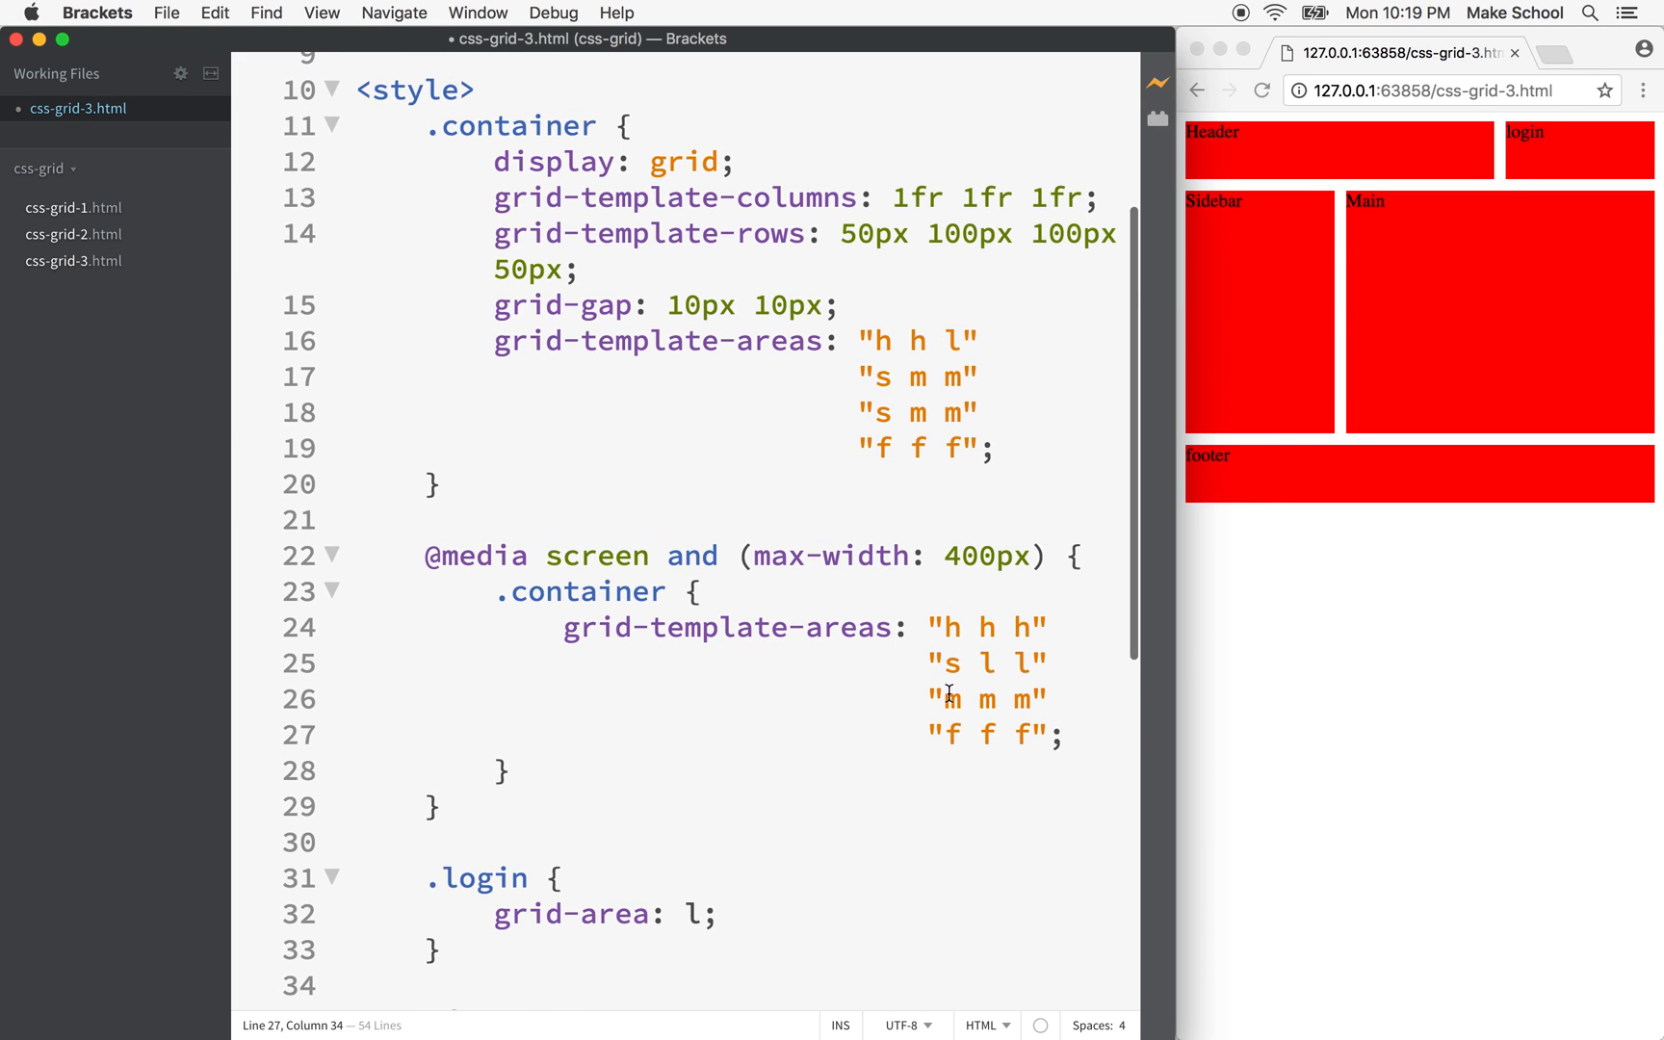
pyautogui.moveTo(940, 699); pyautogui.dragTo(1034, 700)
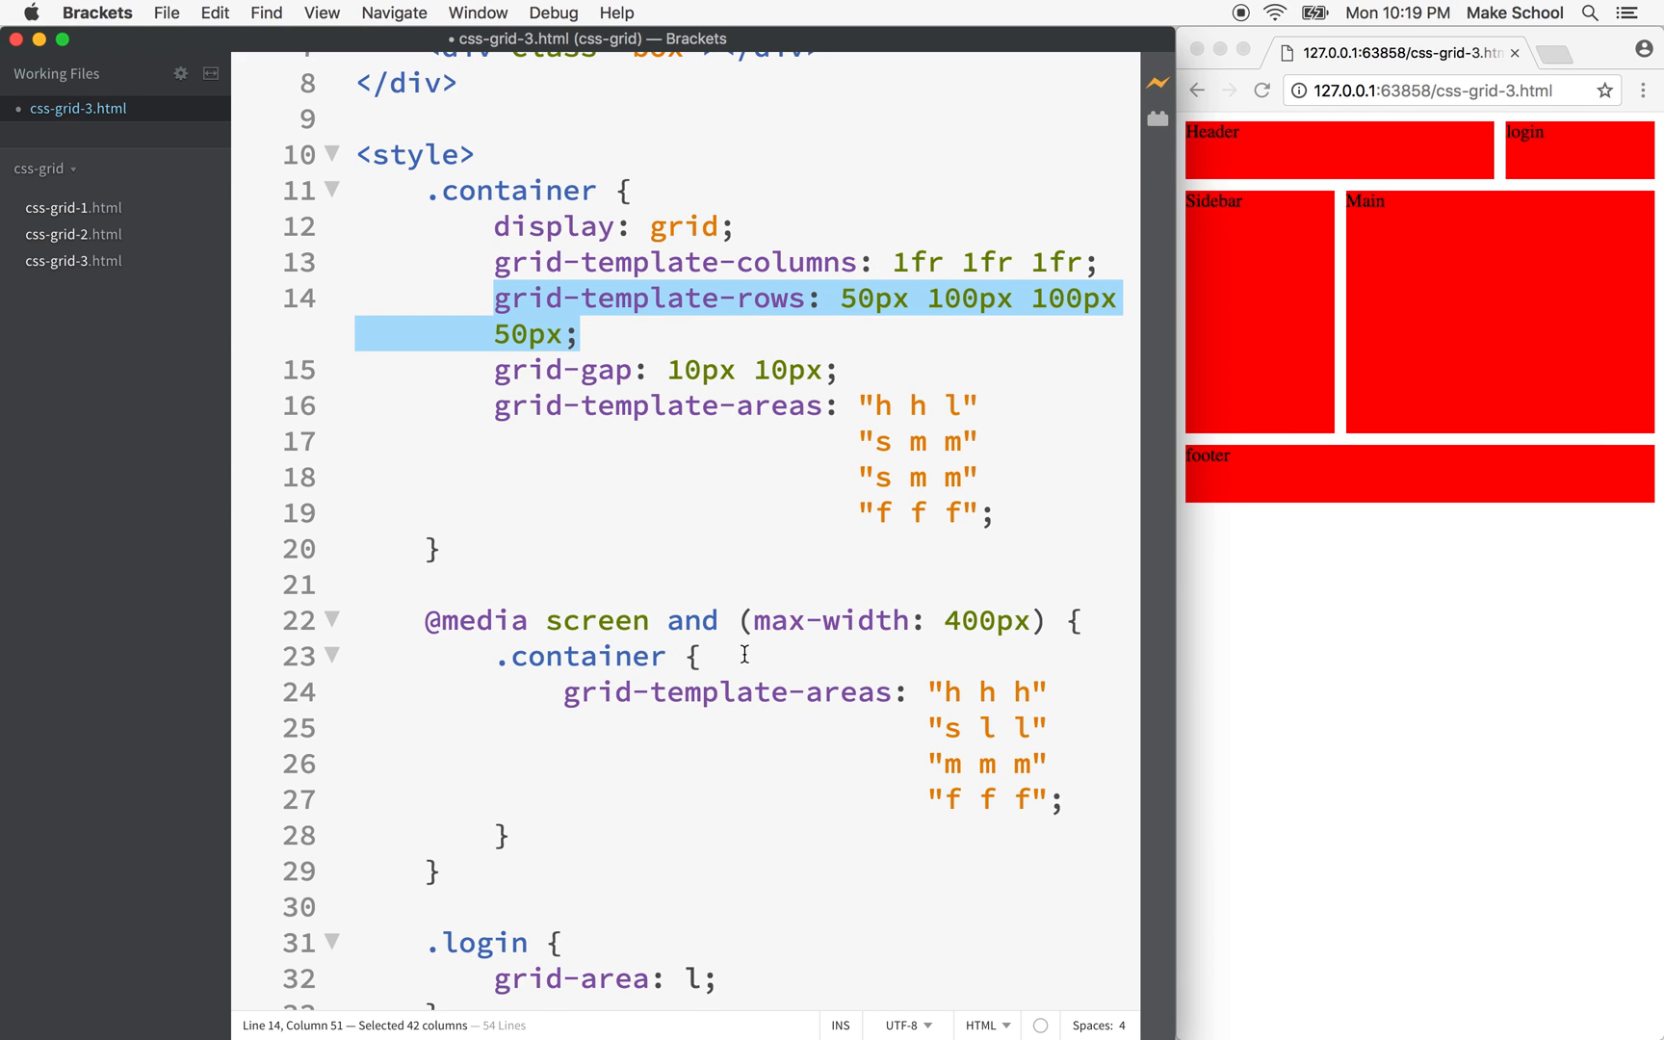
pyautogui.write('grid-template-rows: 50px 100px 100px 50px;')
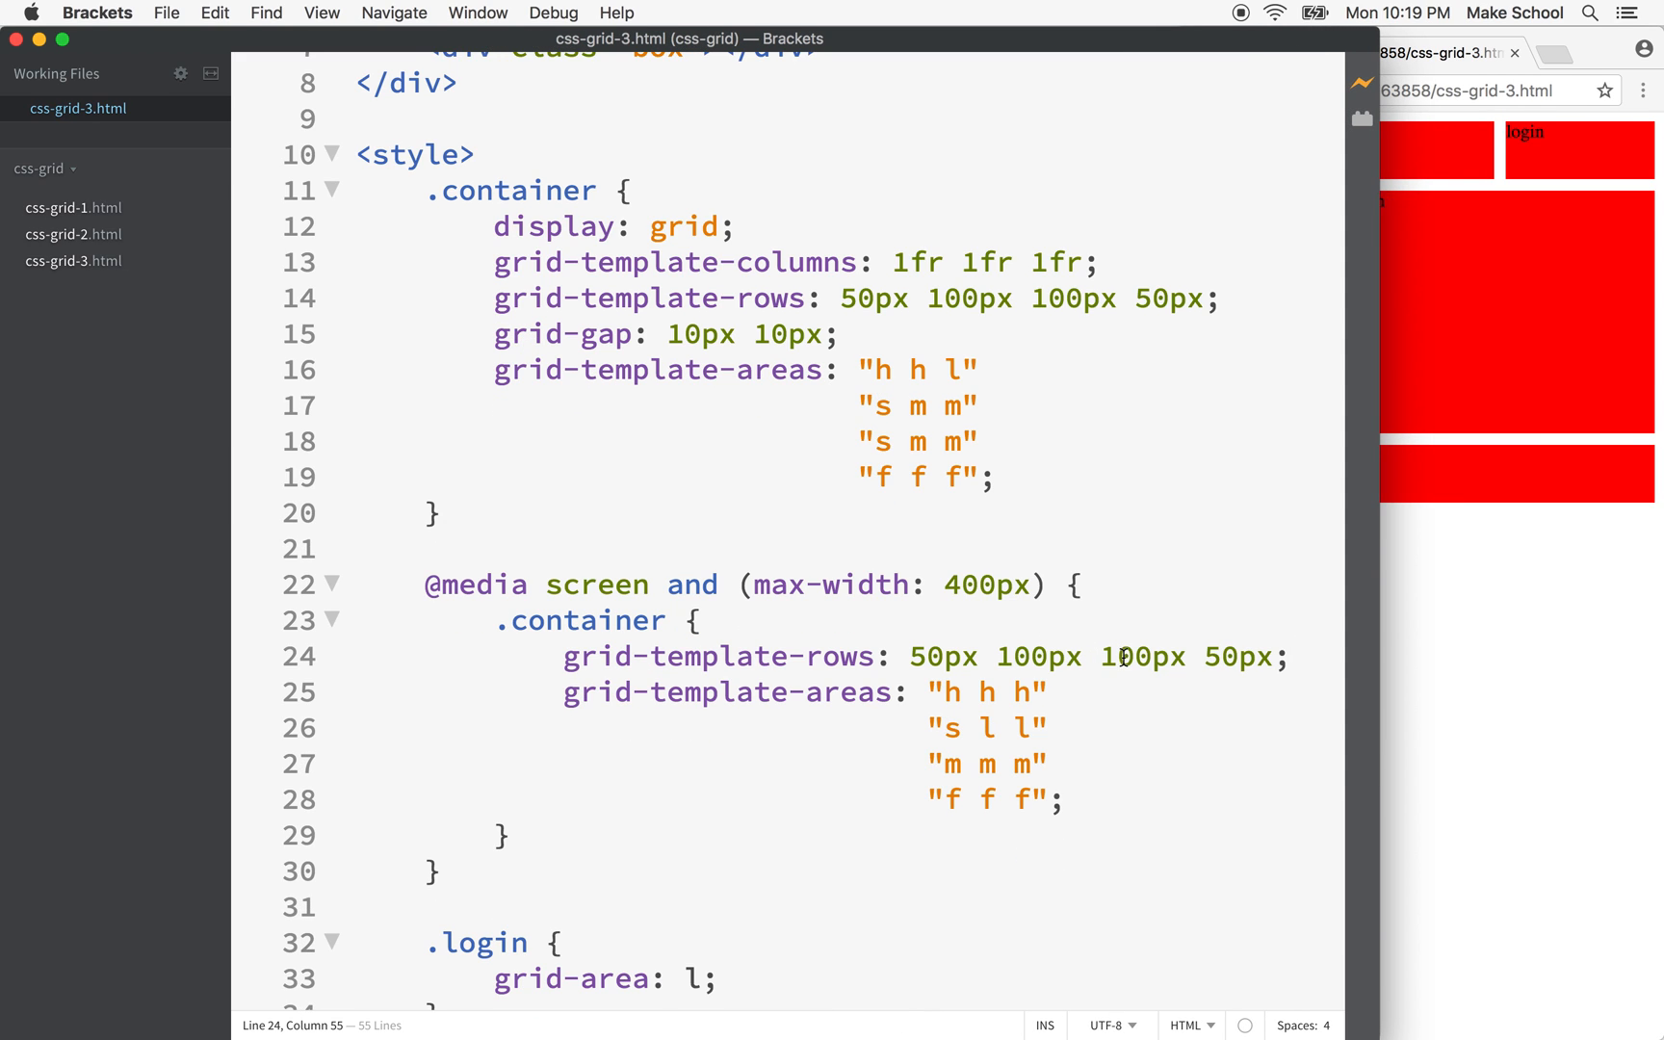
# Step: Change the query's third row height to 200px, giving 50px 100px 200px 50px
pyautogui.write('2')
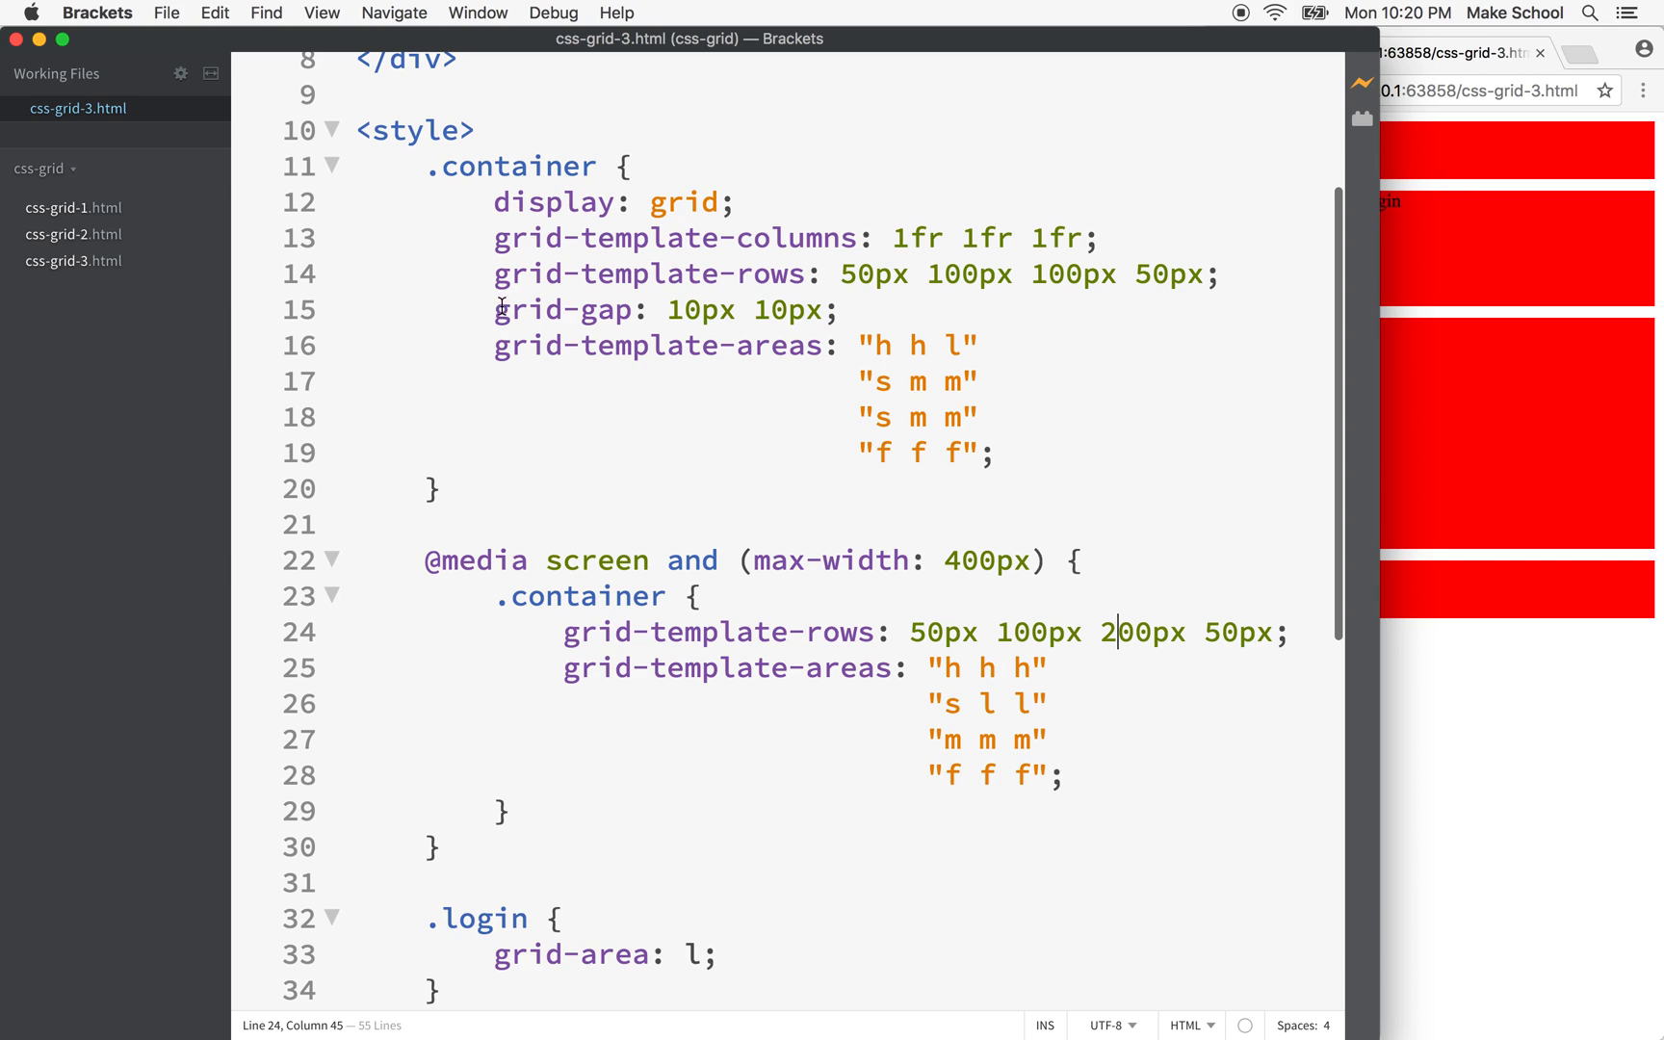
pyautogui.moveTo(495, 350)
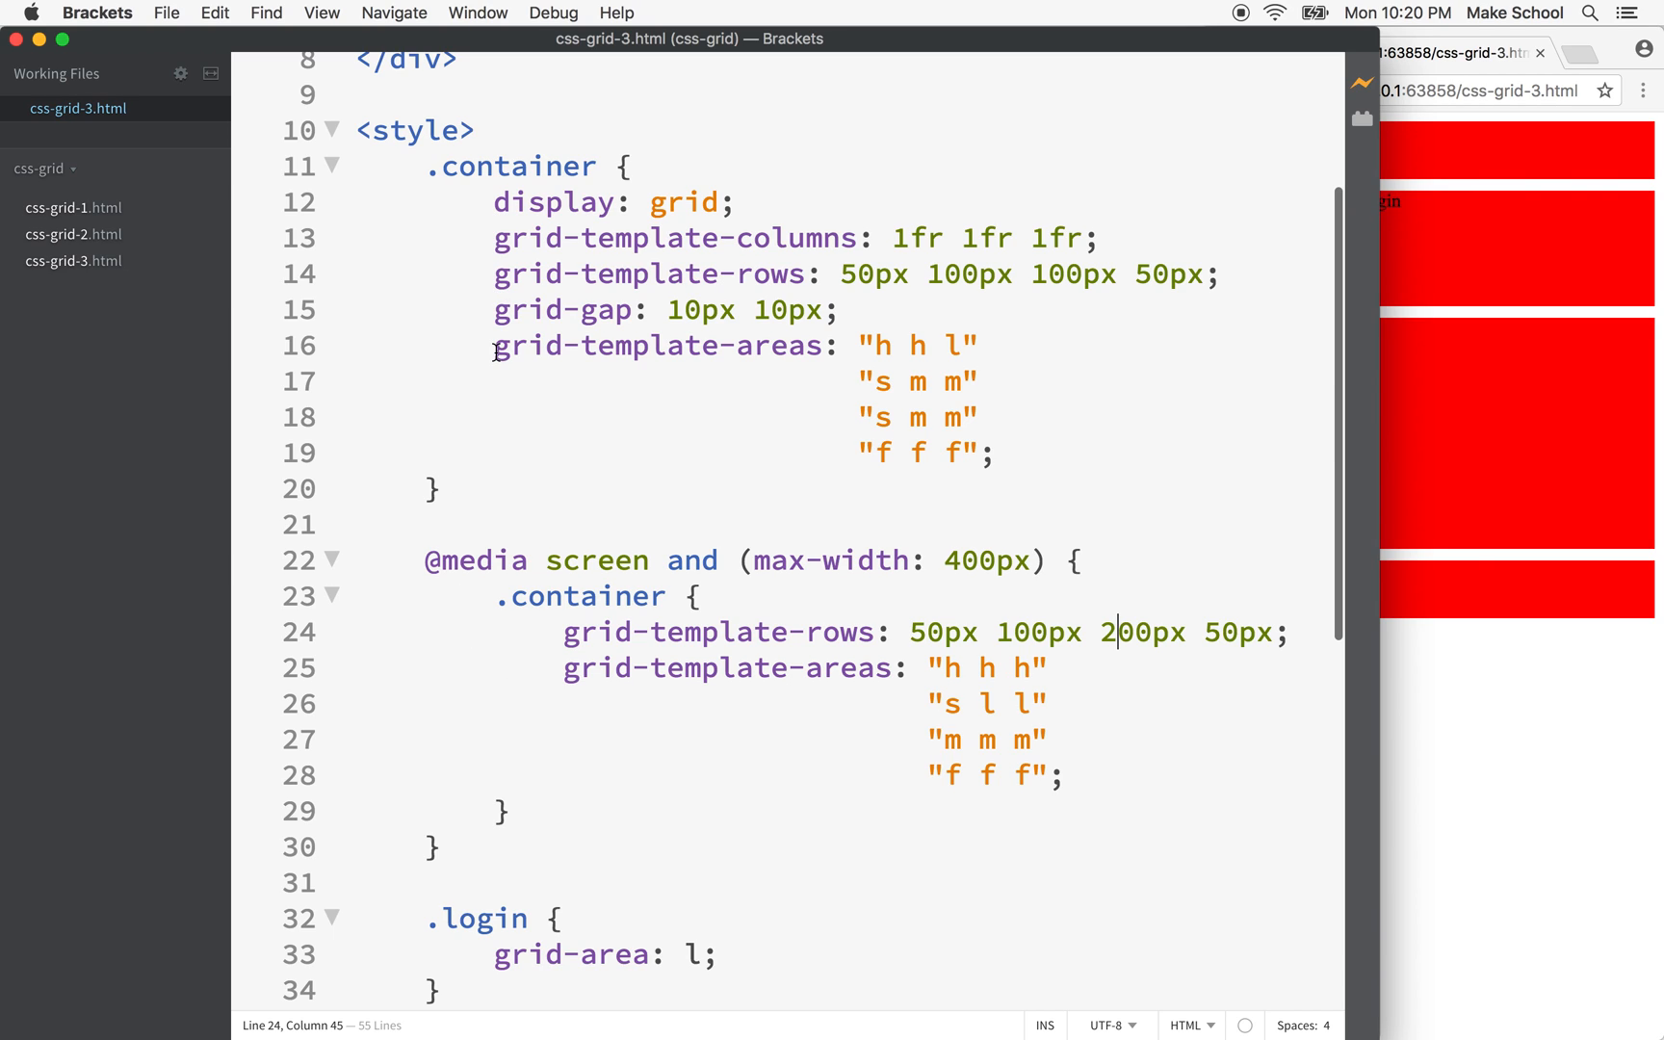
pyautogui.moveTo(495, 345); pyautogui.dragTo(992, 453)
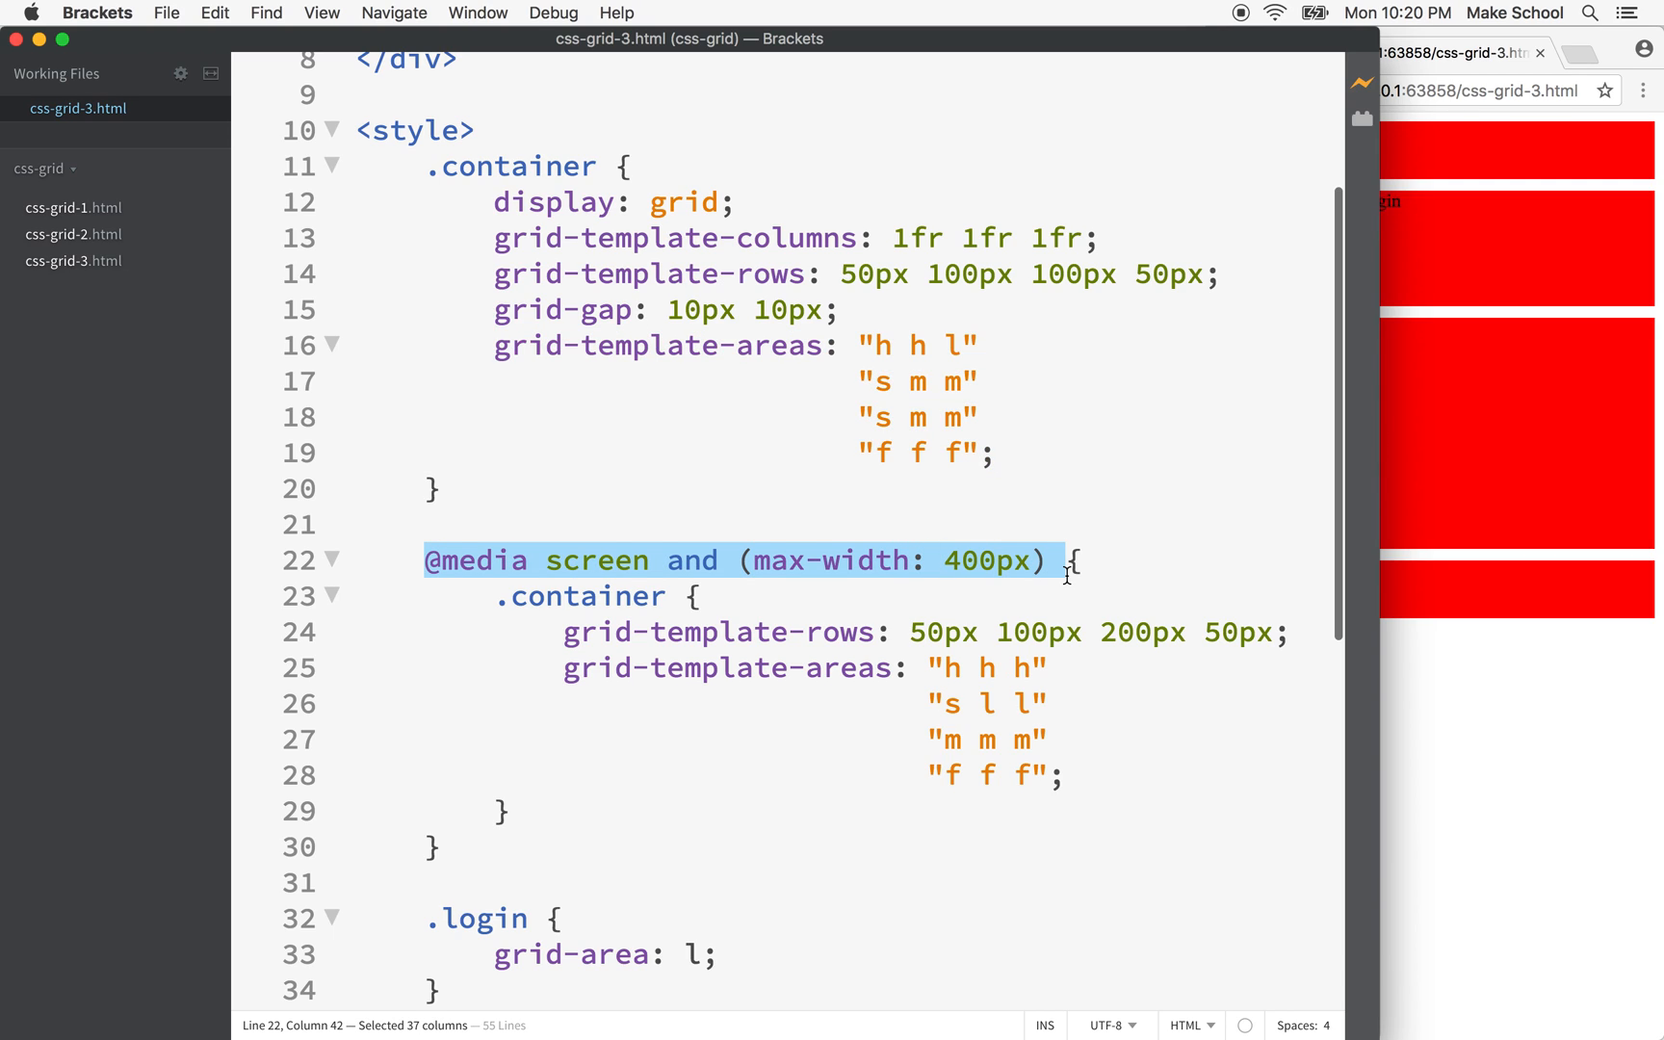
pyautogui.click(942, 561)
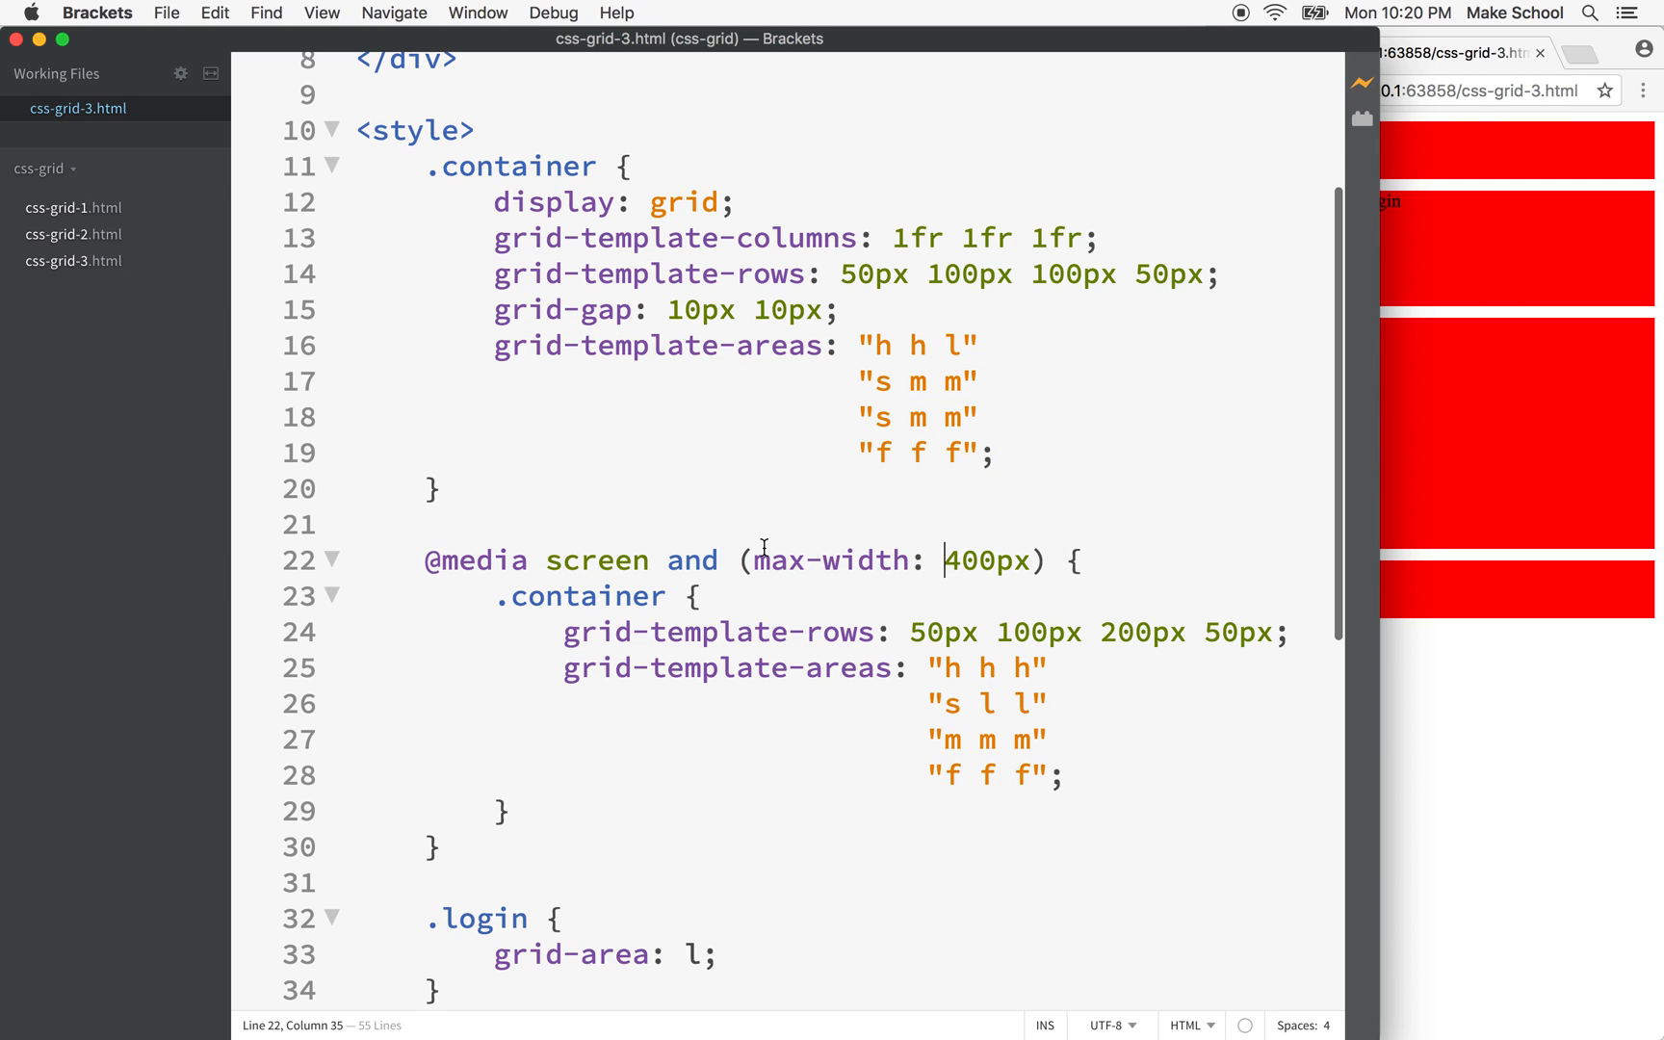
pyautogui.moveTo(755, 561); pyautogui.dragTo(1027, 560)
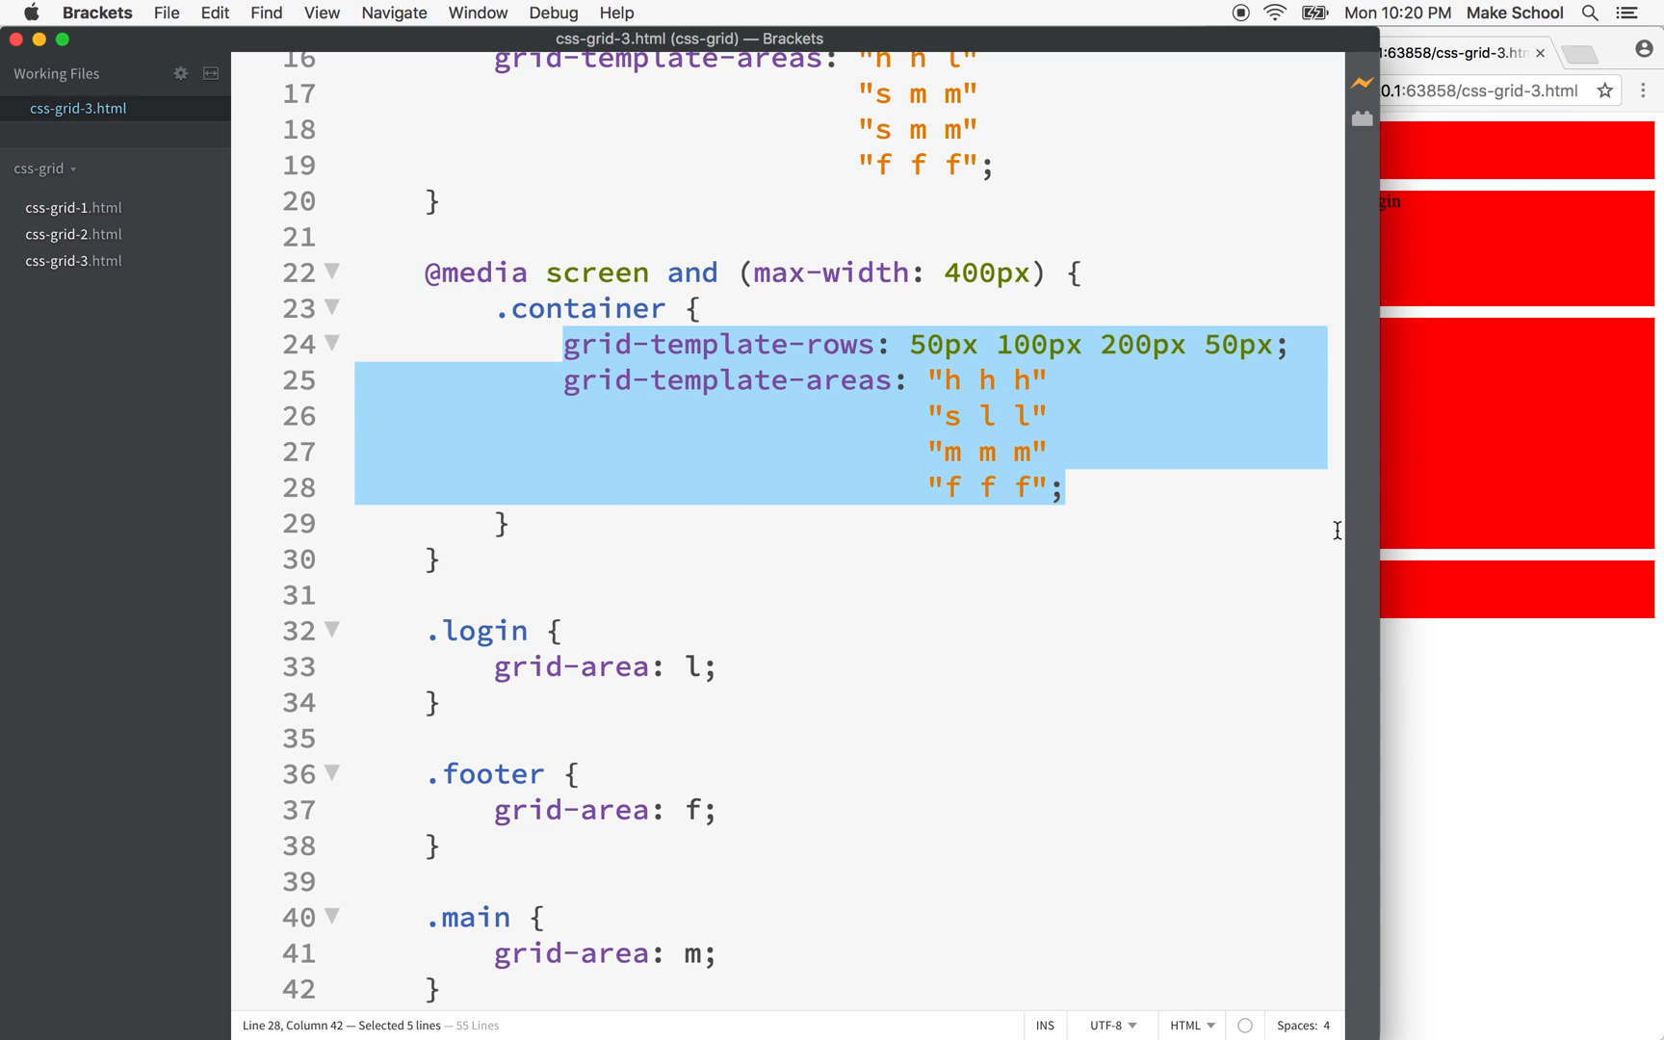
pyautogui.click(1077, 490)
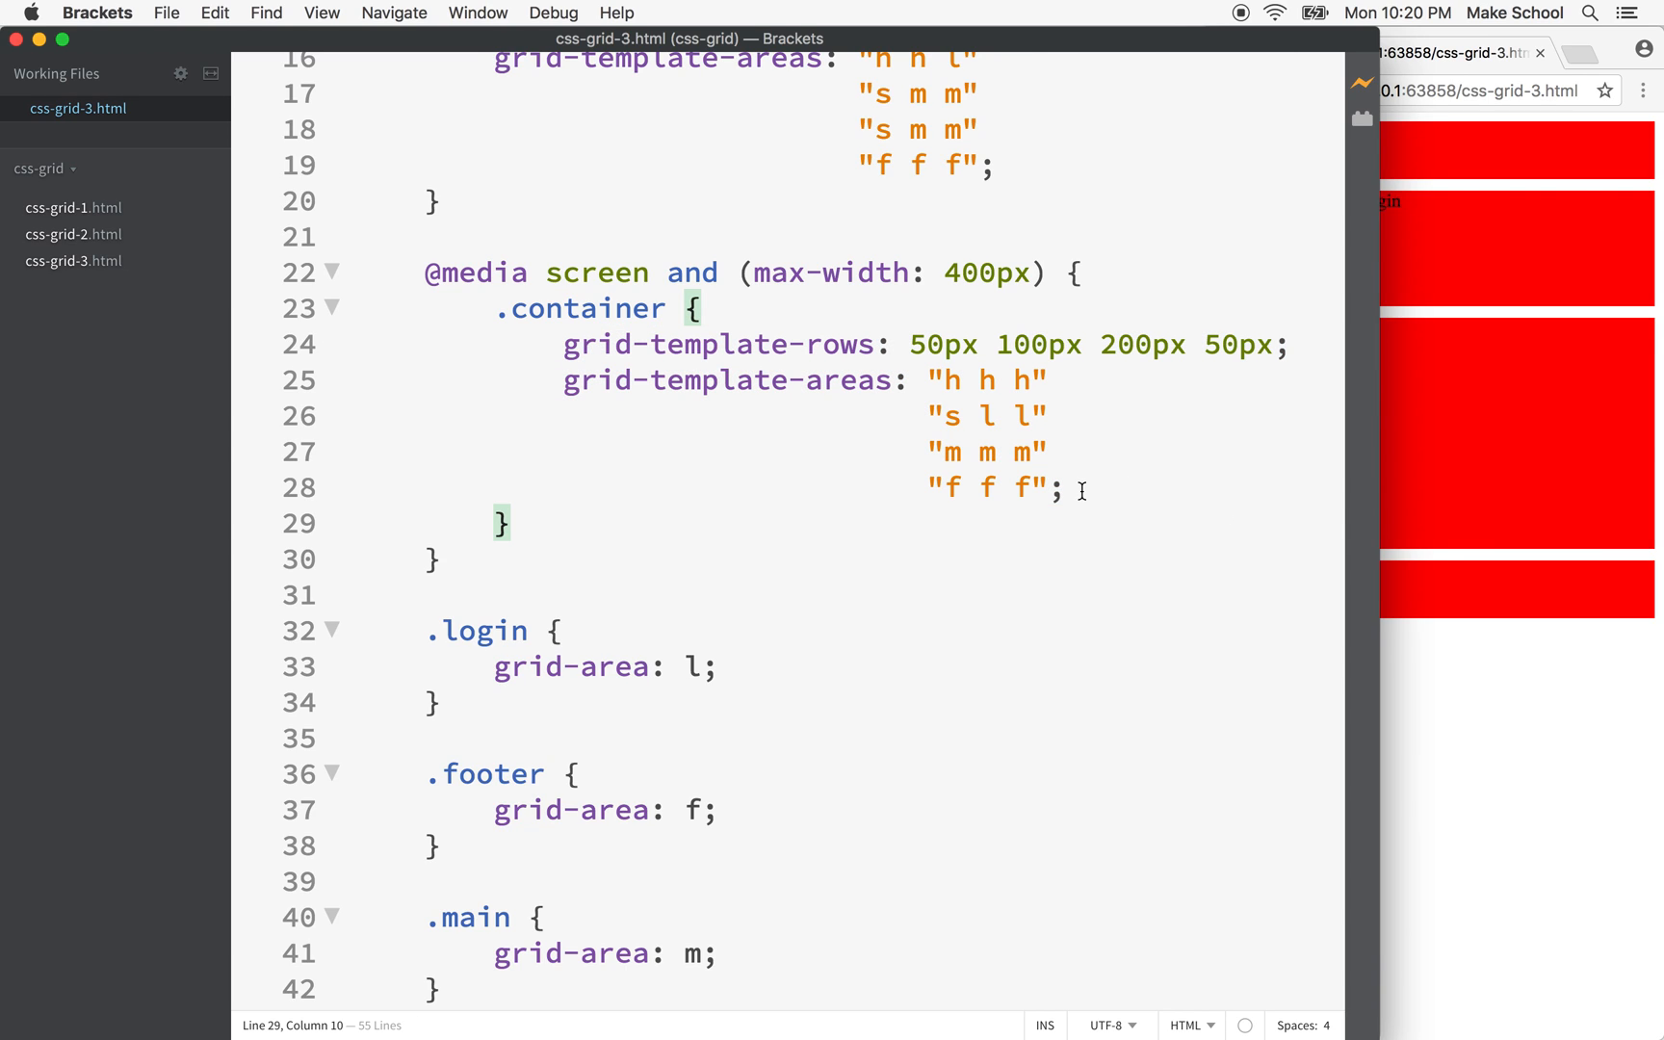